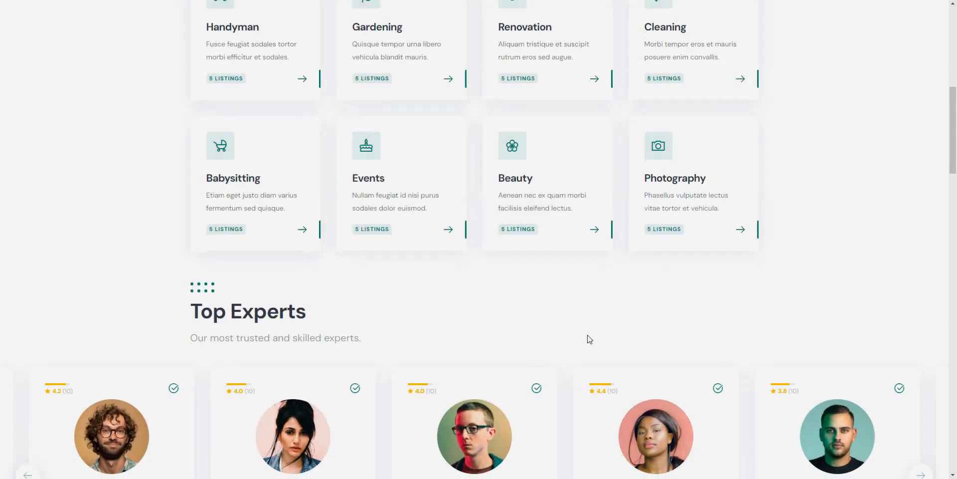
Step: Scroll the ExpertHive homepage past Top Experts and How it works
scroll(down, 3)
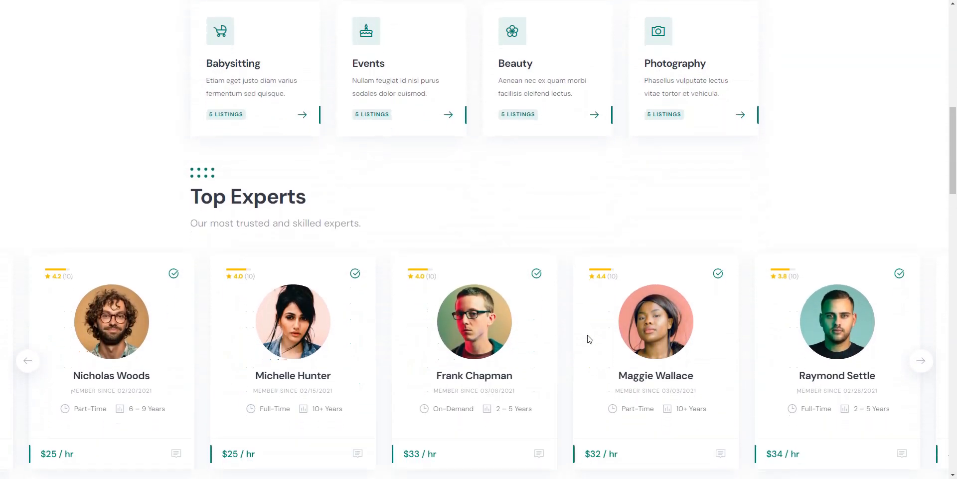
scroll(down, 3)
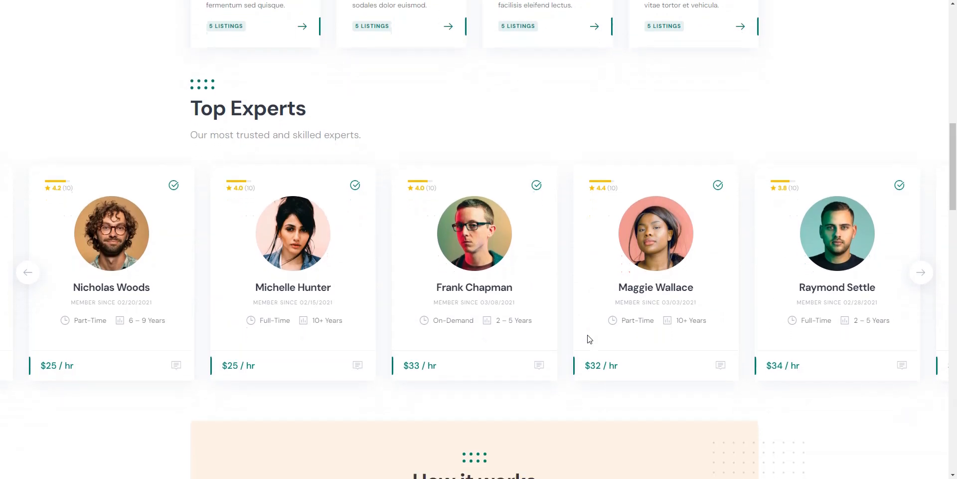
scroll(down, 3)
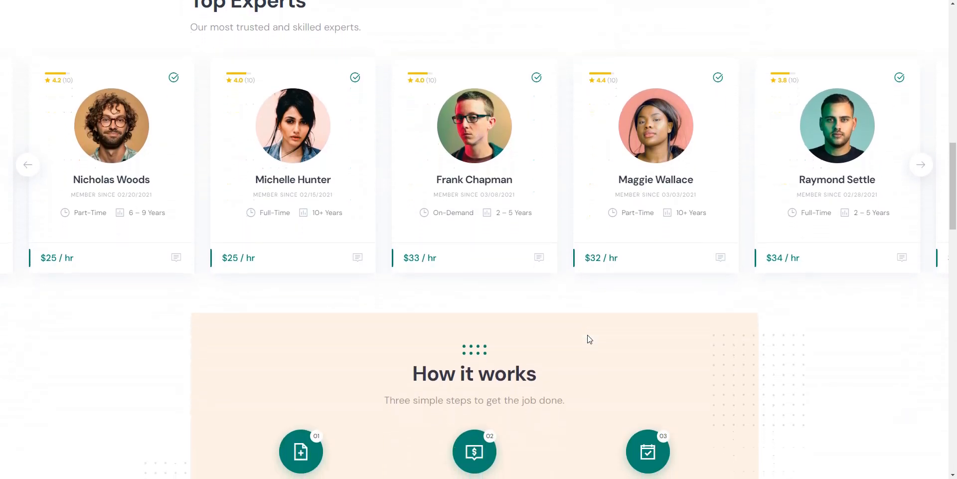
scroll(down, 3)
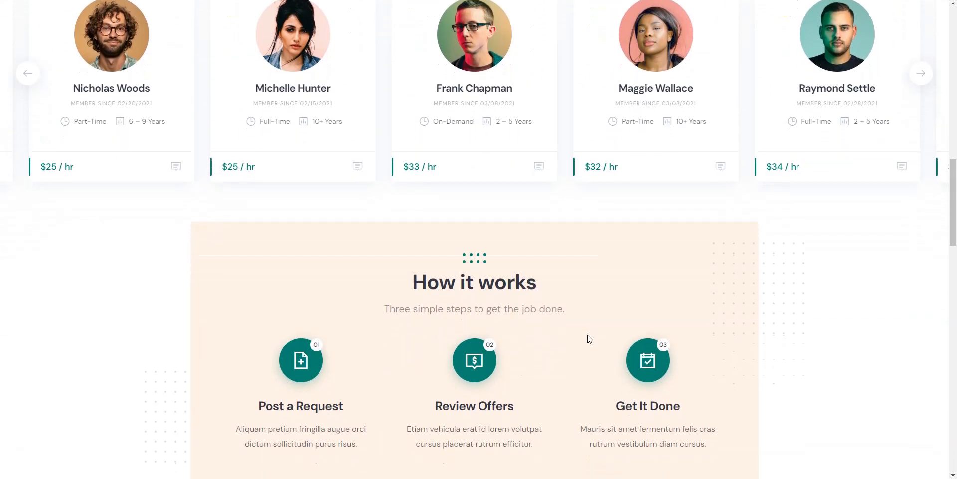
scroll(down, 3)
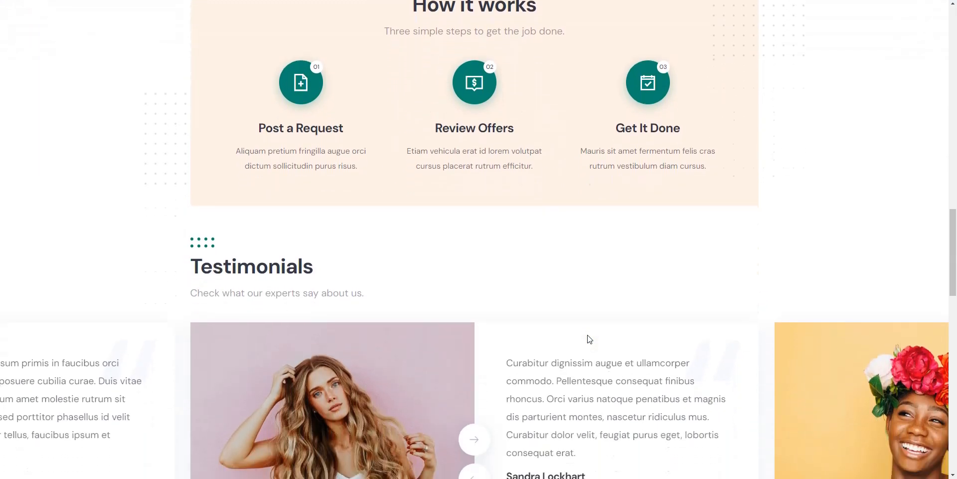
Step: Continue past Testimonials and Recent Posts to the 'I need a job done' / 'I am an expert' section
scroll(down, 3)
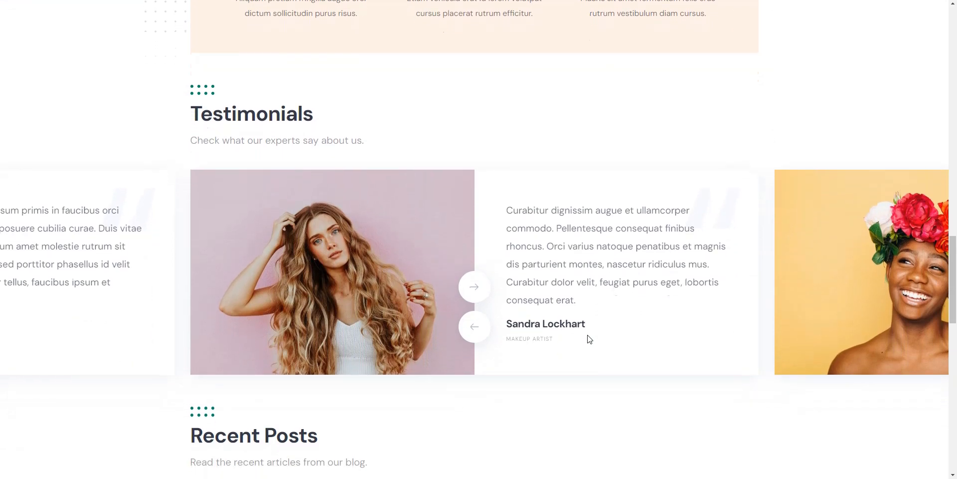
scroll(down, 3)
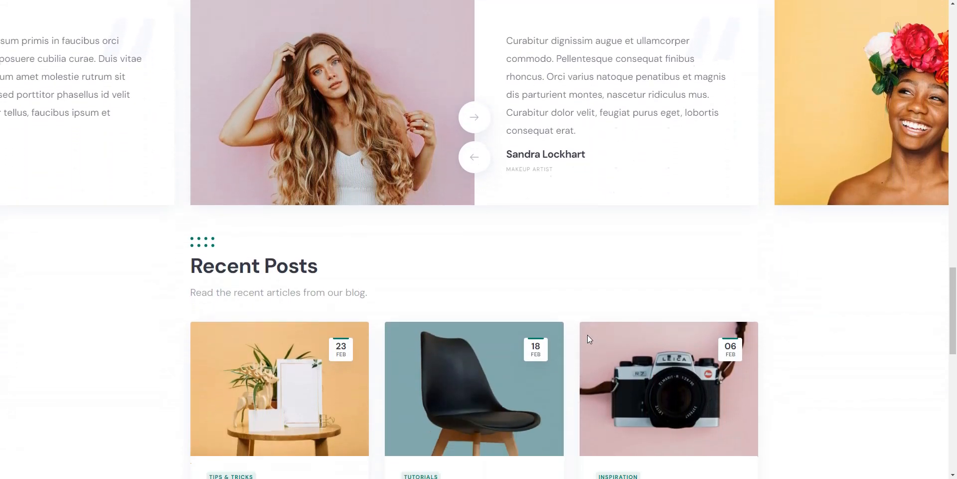
scroll(down, 3)
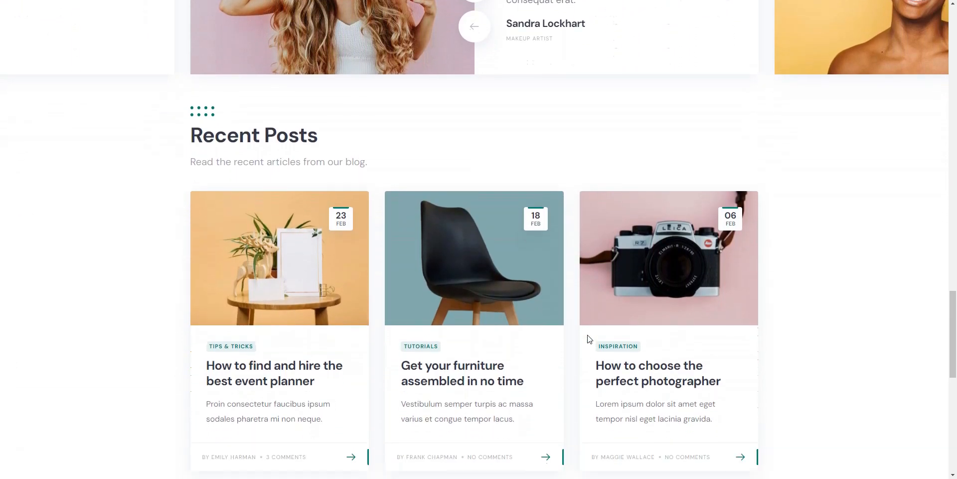
scroll(down, 3)
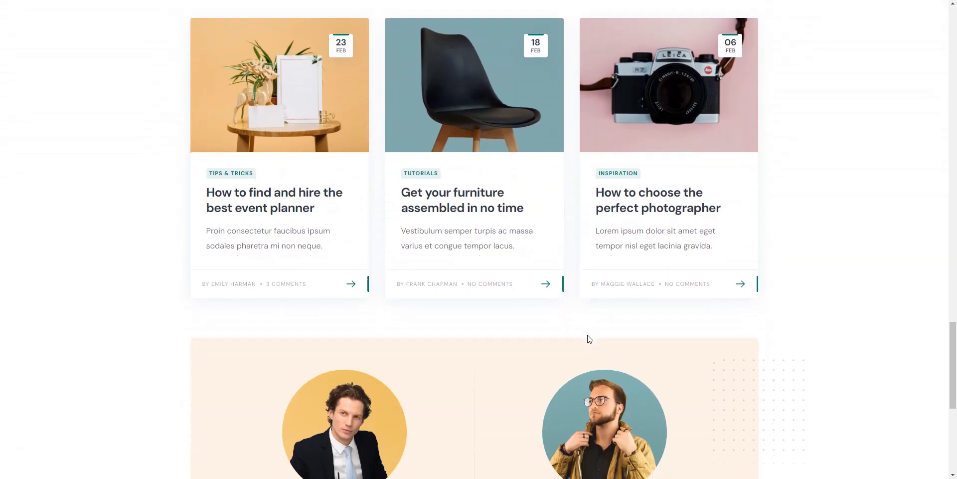
scroll(down, 3)
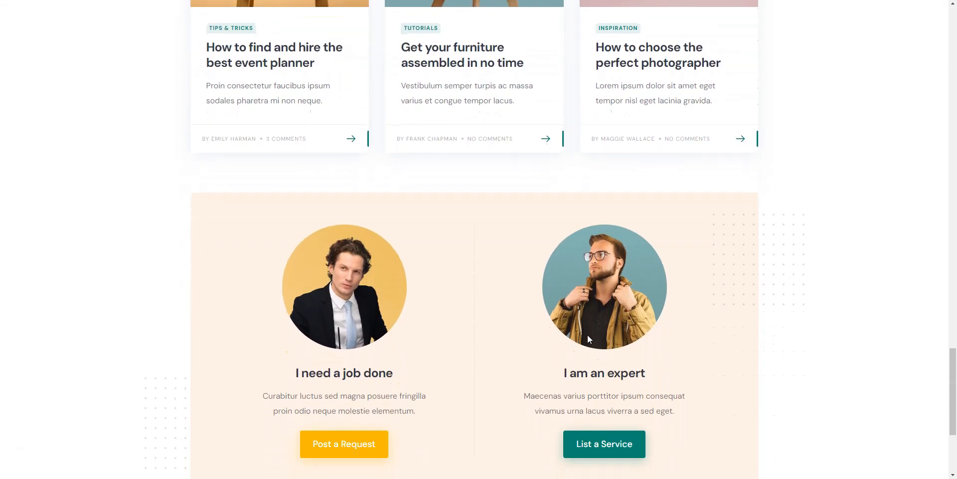
Step: View the Photography category's listings from the homepage categories
scroll(up, 3)
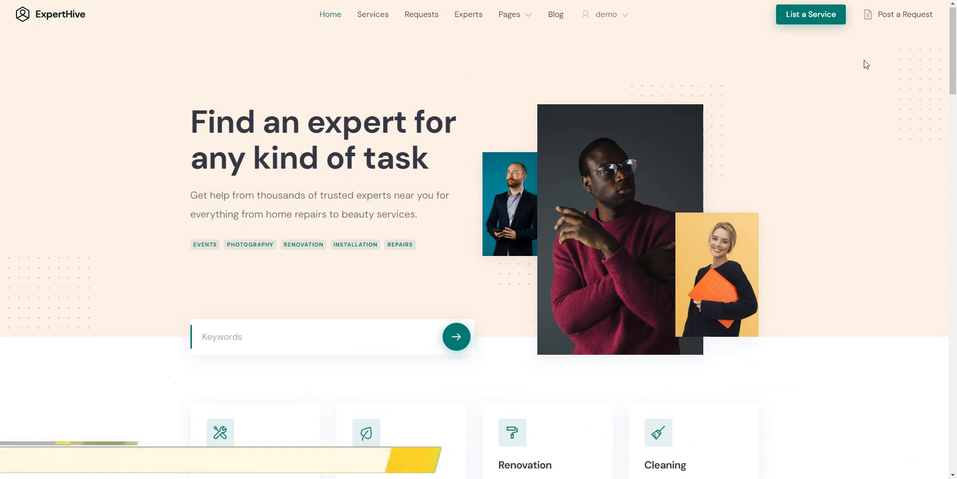
scroll(down, 3)
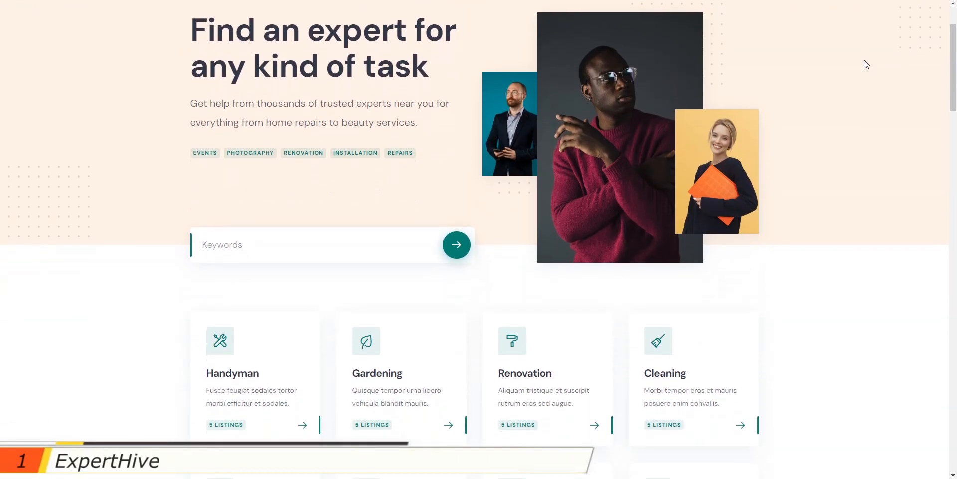
scroll(down, 3)
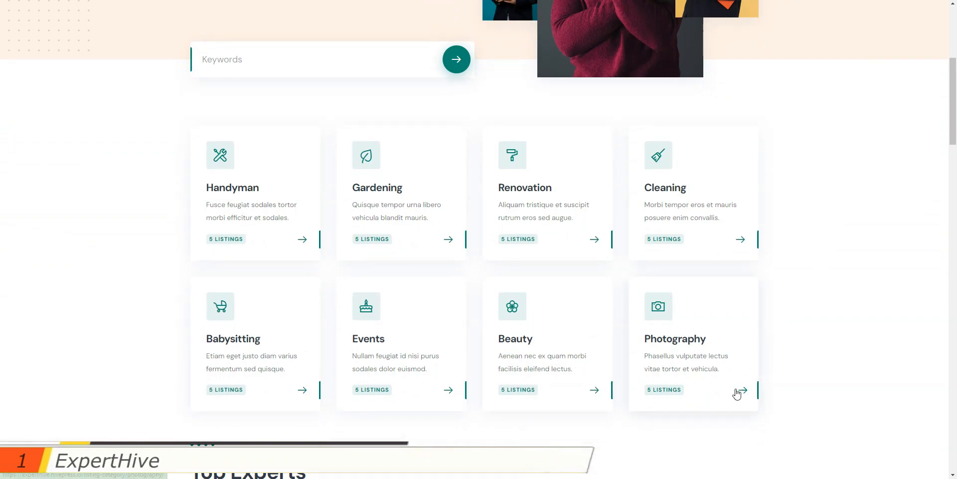
click(741, 390)
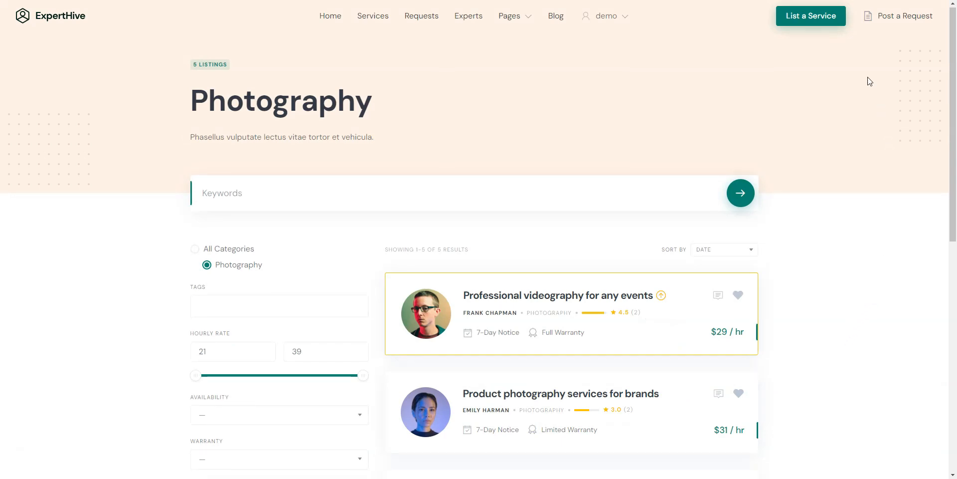
mouse_move(812, 16)
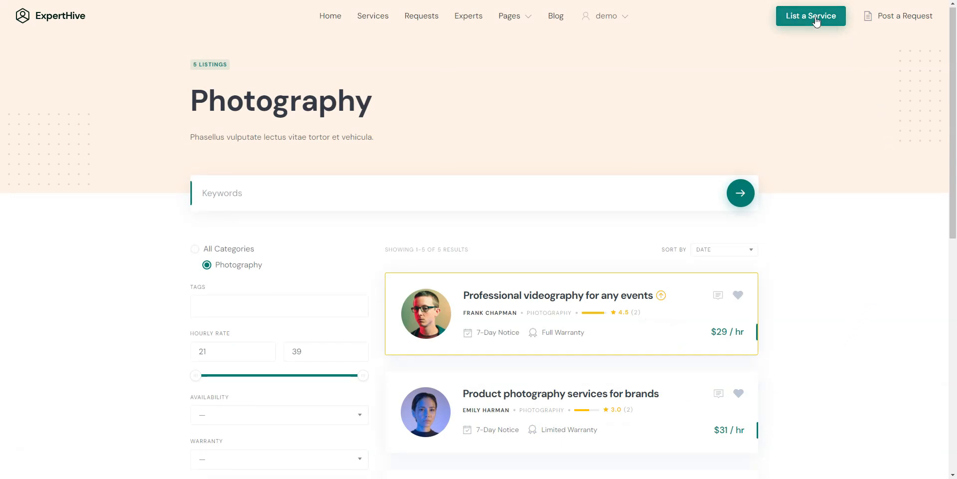
Step: Start listing a new service, reaching the blank Add Details form
click(810, 16)
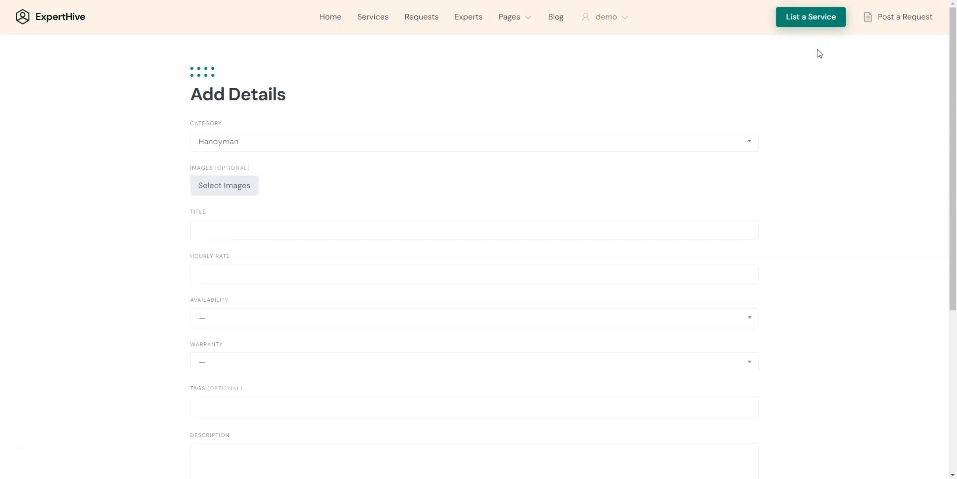
click(473, 141)
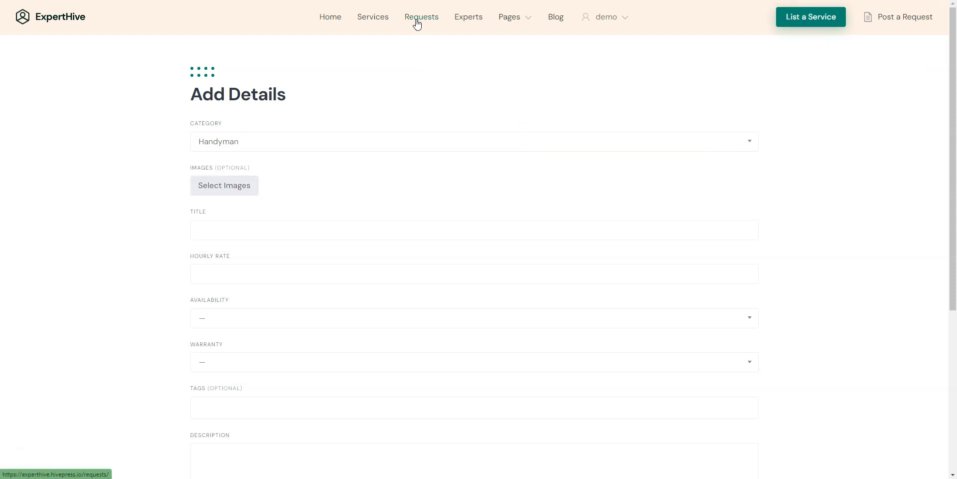
Step: Browse the Requests page, then the Services listings page
click(421, 17)
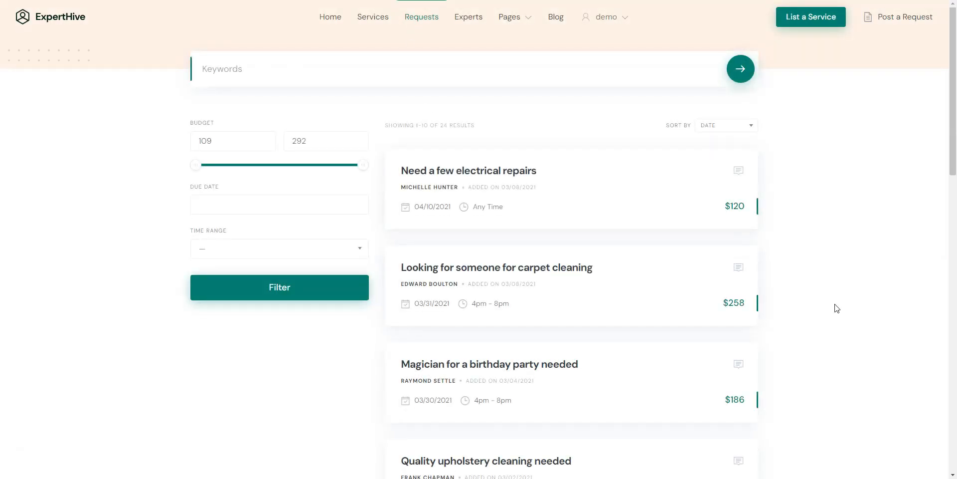
scroll(down, 3)
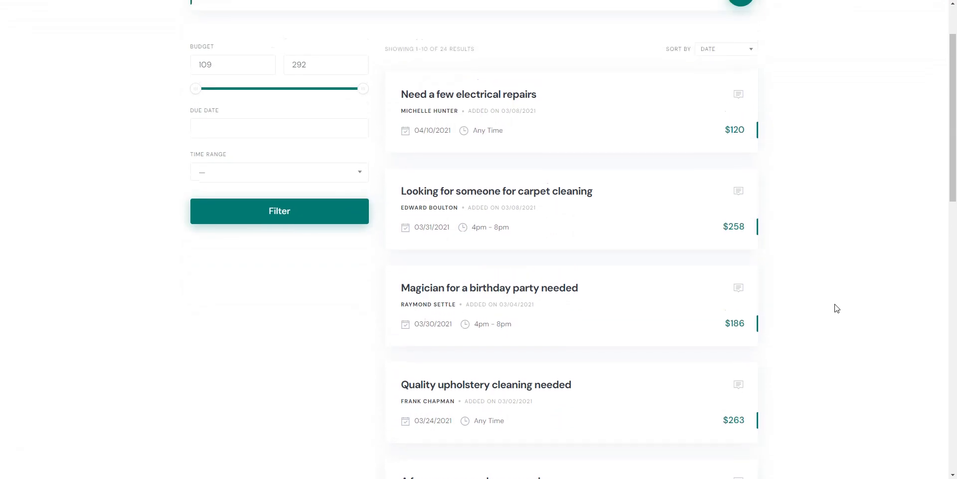
click(373, 16)
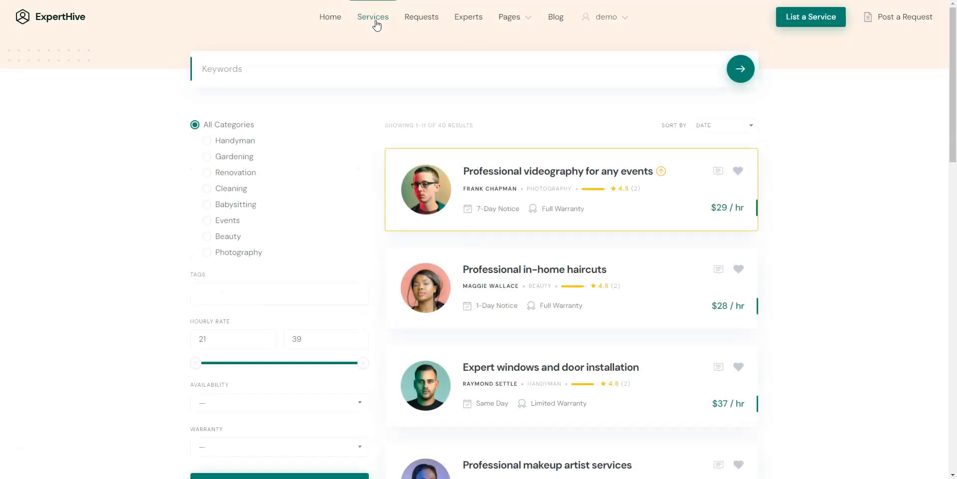
scroll(down, 3)
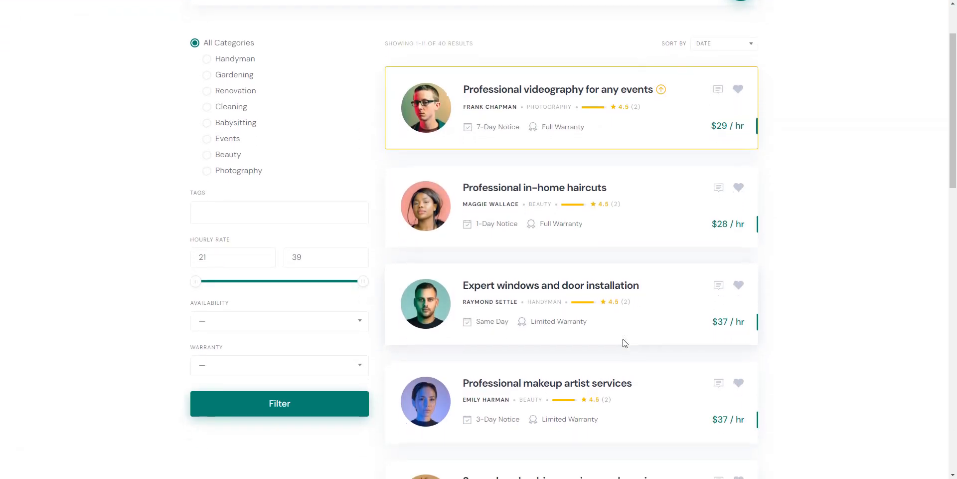
scroll(down, 3)
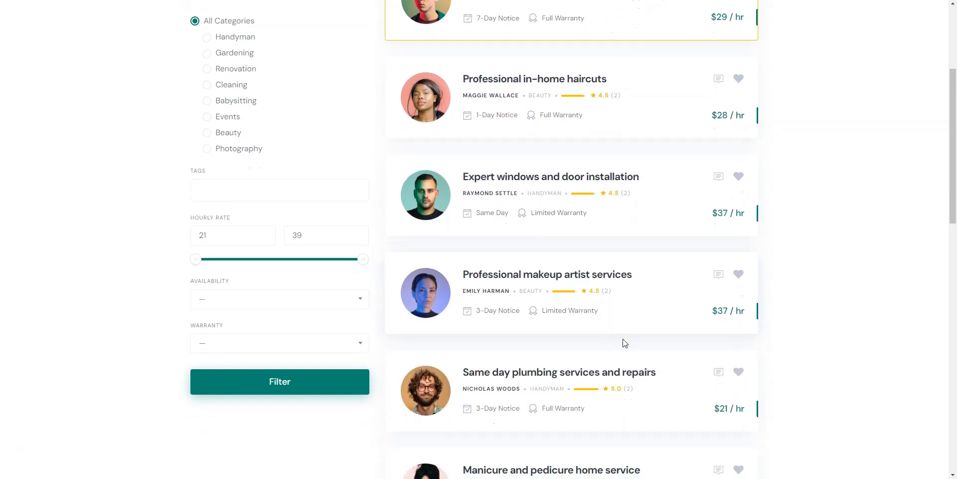
scroll(down, 3)
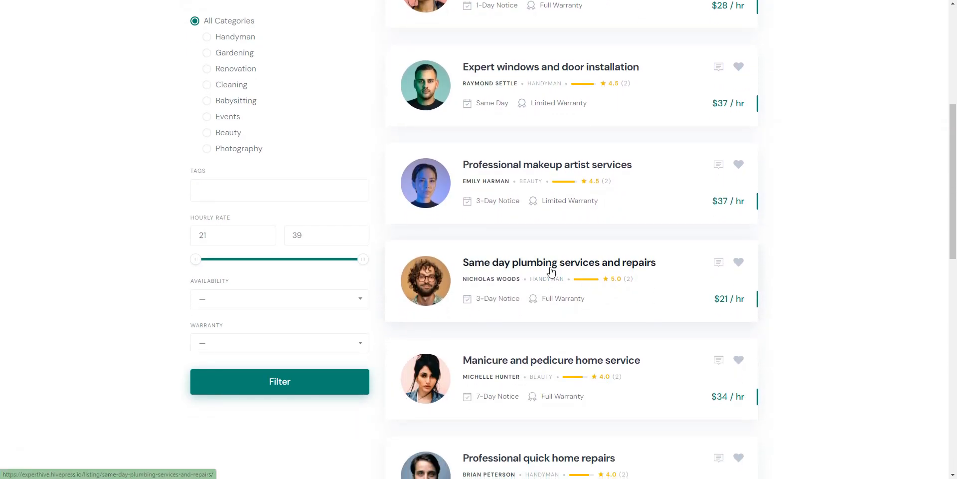
Step: View the 'Same day plumbing services and repairs' listing down to its Reviews
click(558, 262)
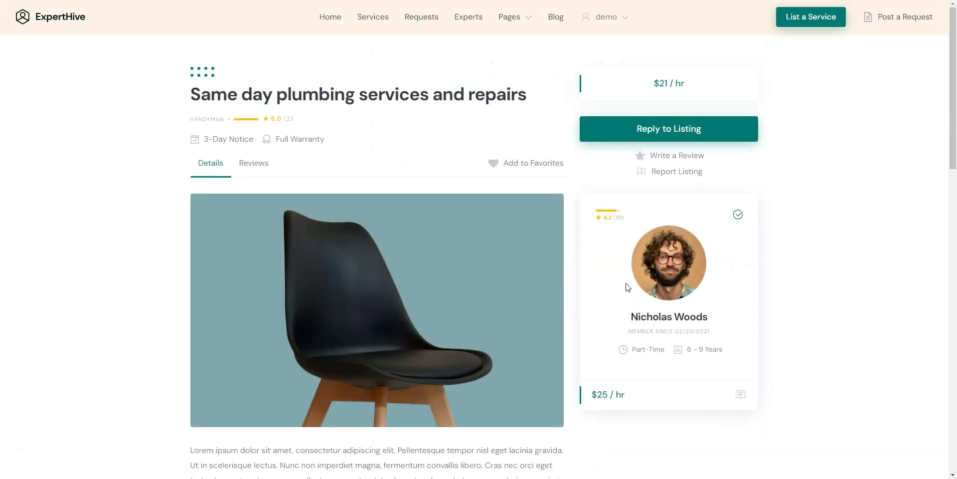
scroll(down, 3)
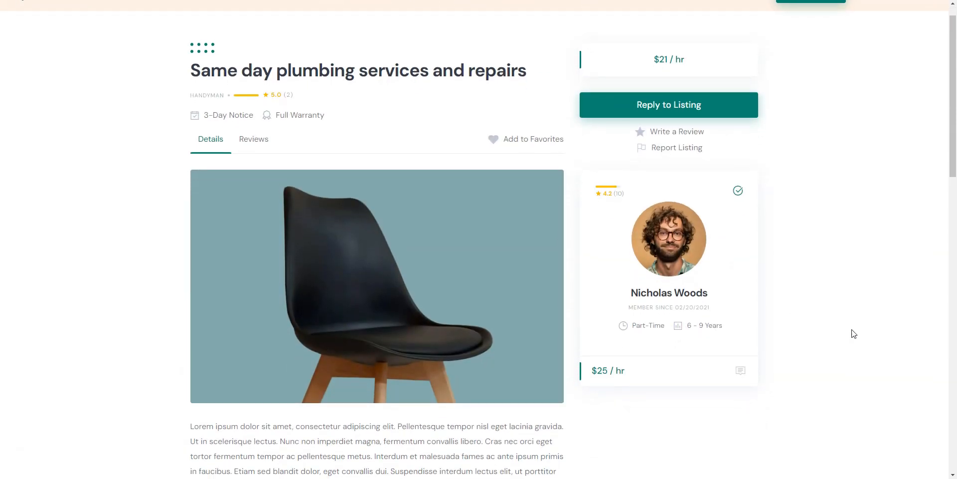
scroll(down, 3)
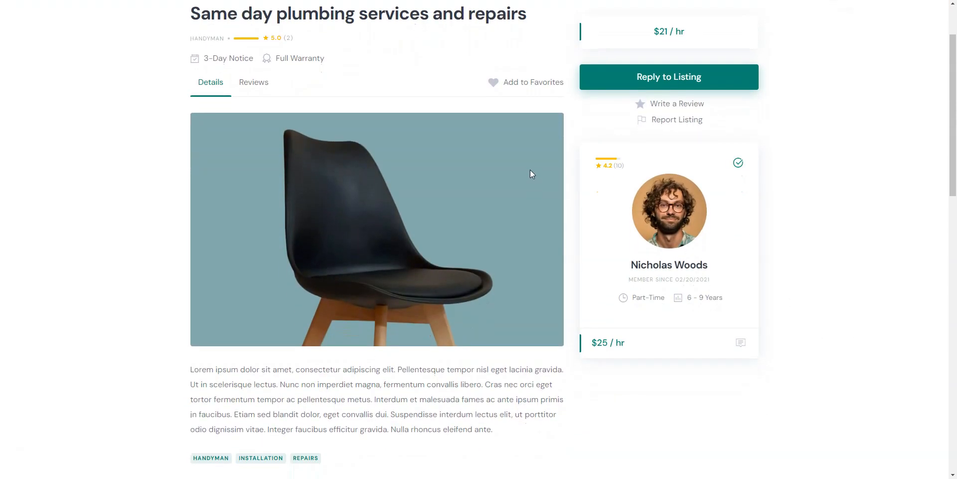
scroll(down, 3)
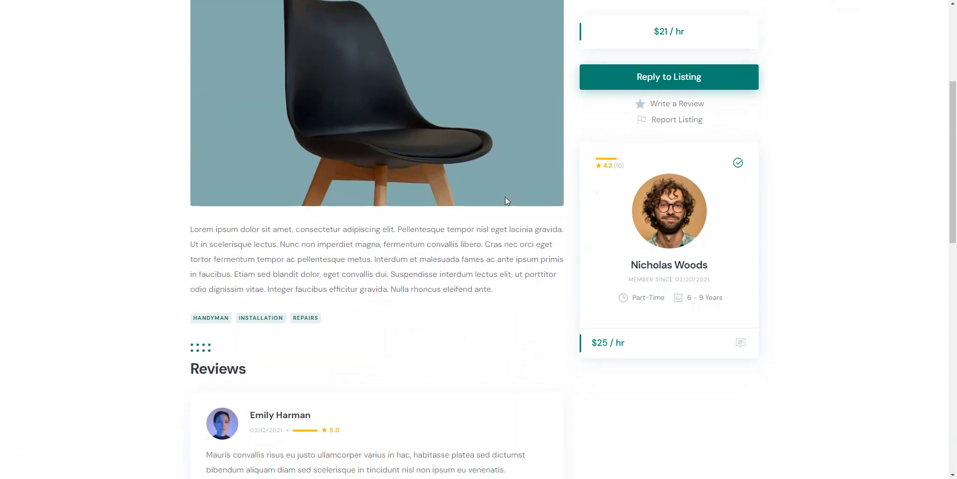
scroll(down, 3)
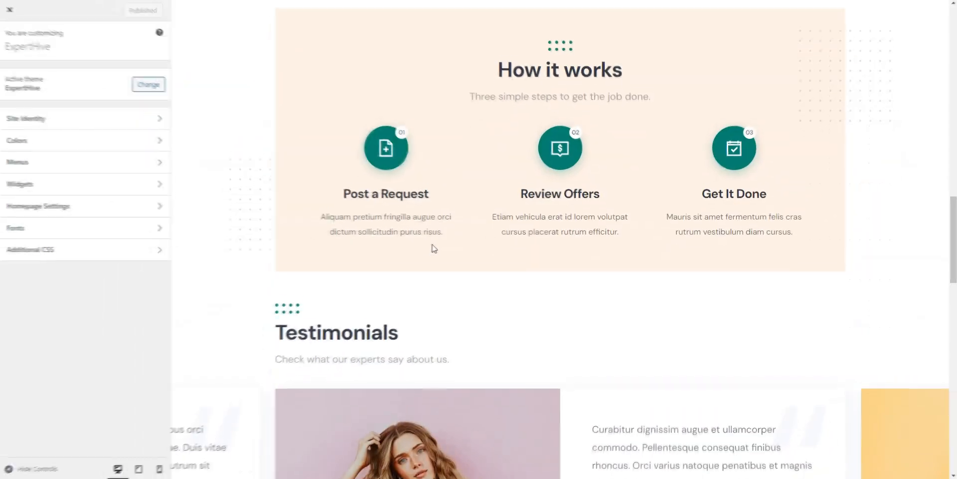
Step: Inspect the Footer menu in the admin menu settings, then return to the dashboard
click(17, 162)
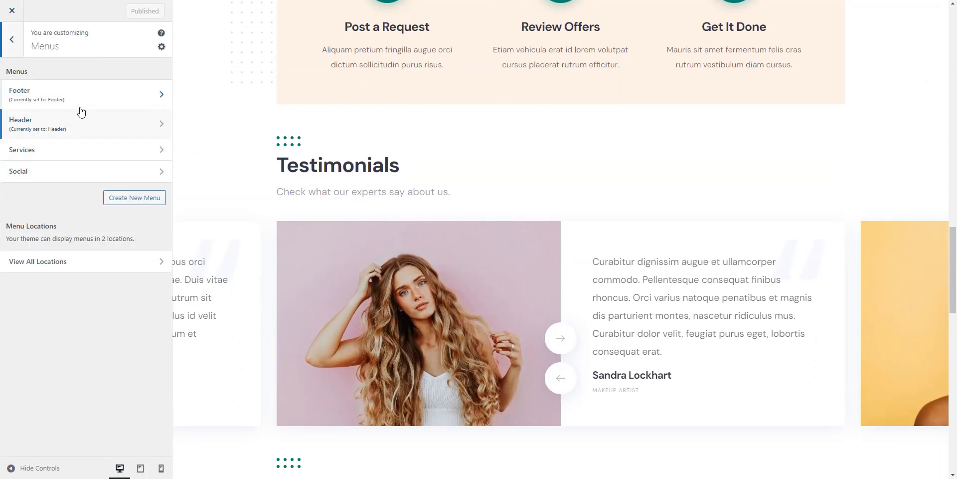
click(86, 95)
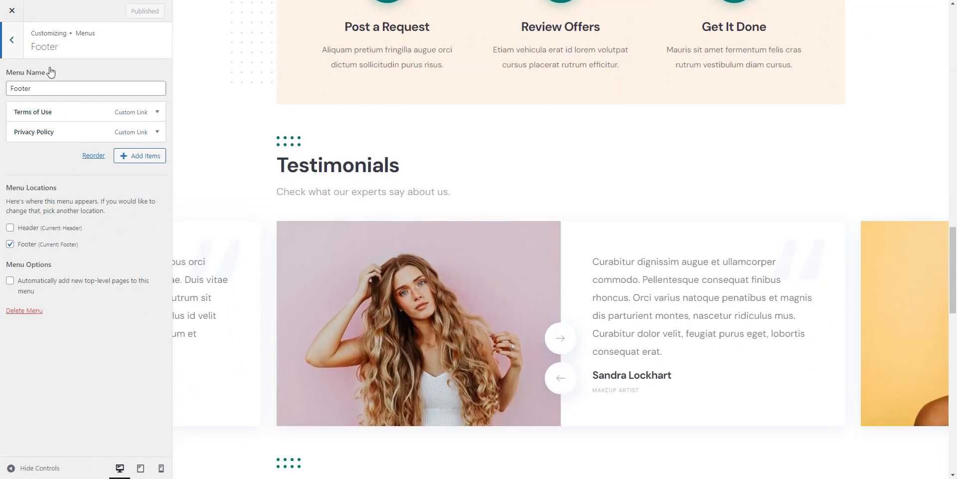
click(12, 11)
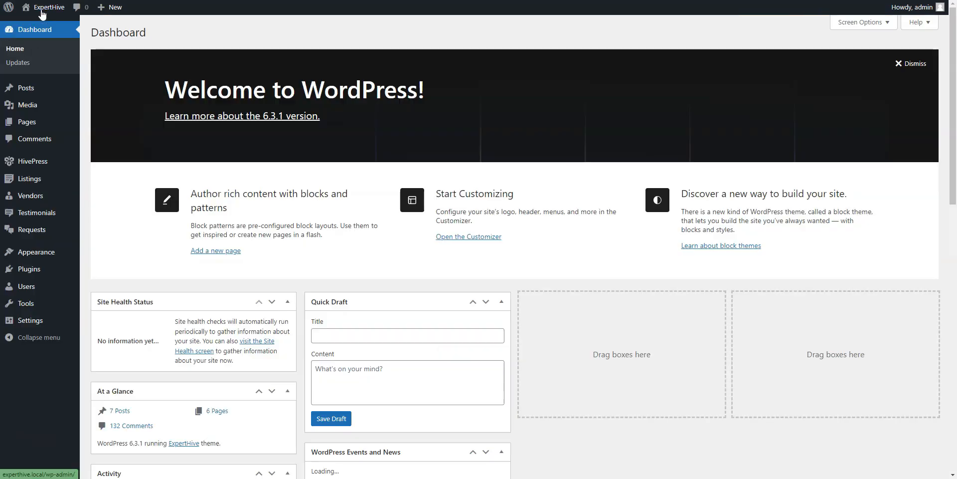
mouse_move(28, 179)
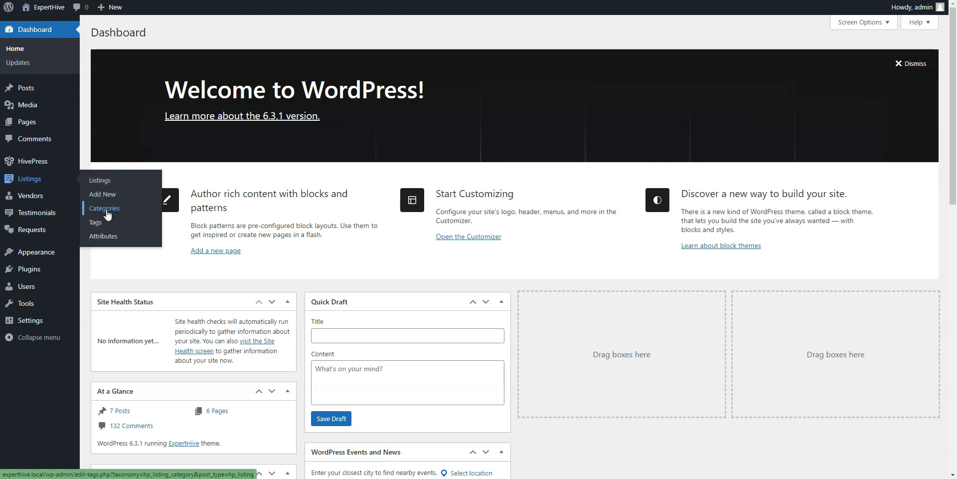
Step: View the listing Attributes page, then the Categories page with its eight service categories
click(104, 236)
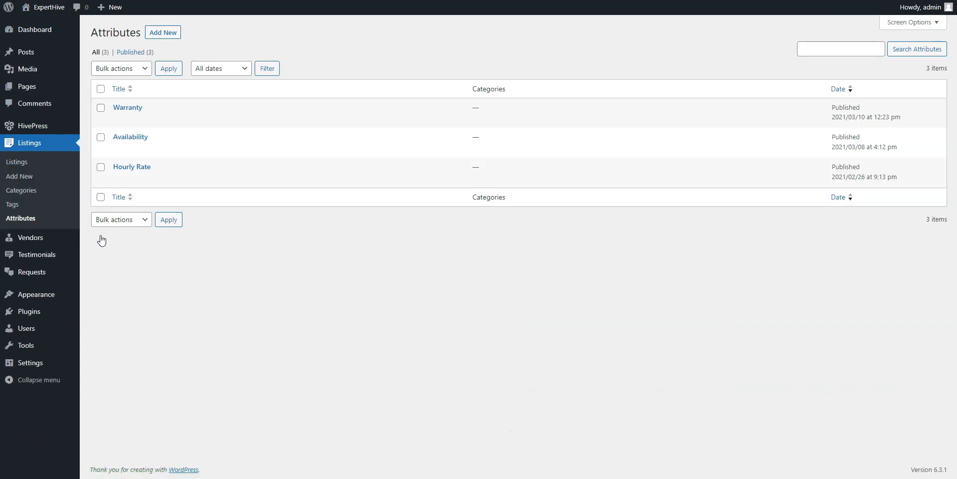
mouse_move(48, 196)
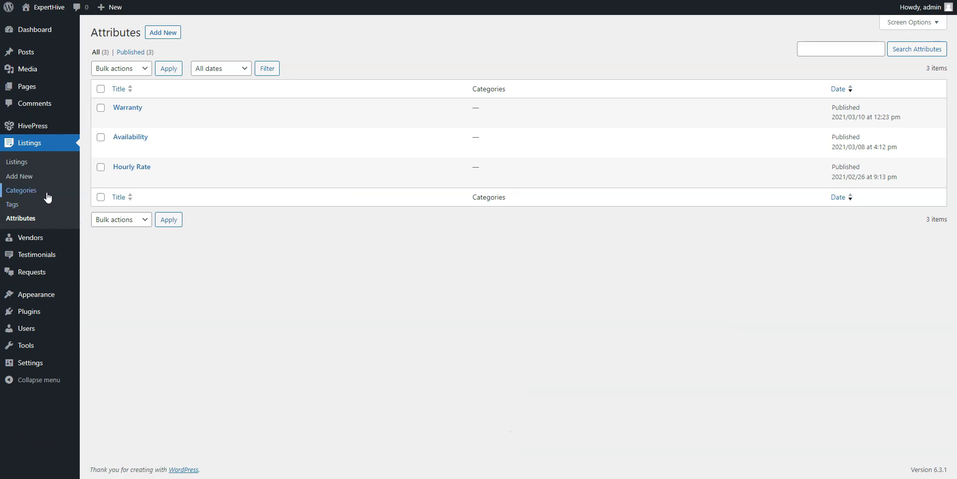
click(21, 190)
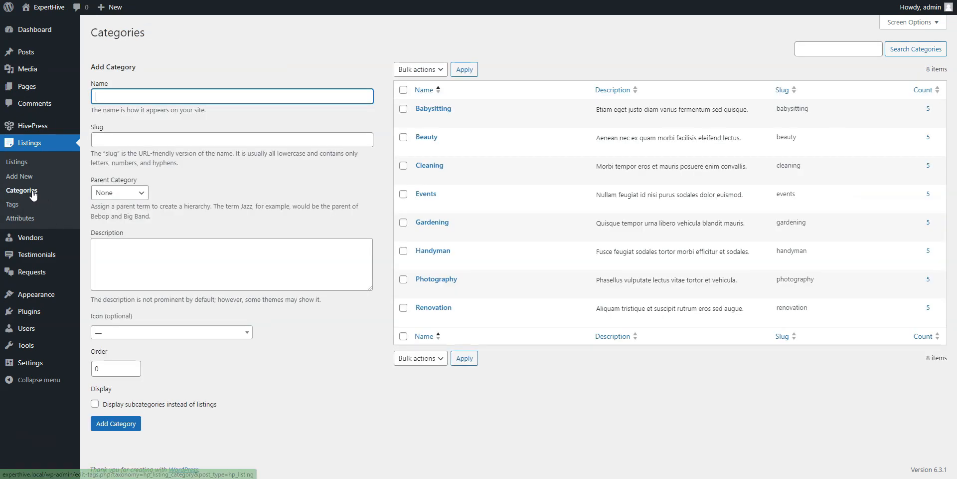
mouse_move(29, 237)
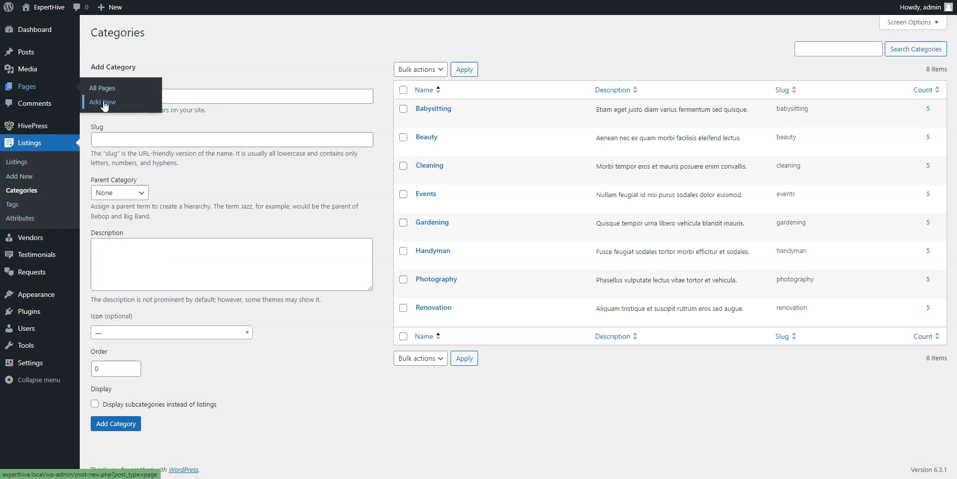
Step: Submit the Car photography listing with description 'example'
click(102, 102)
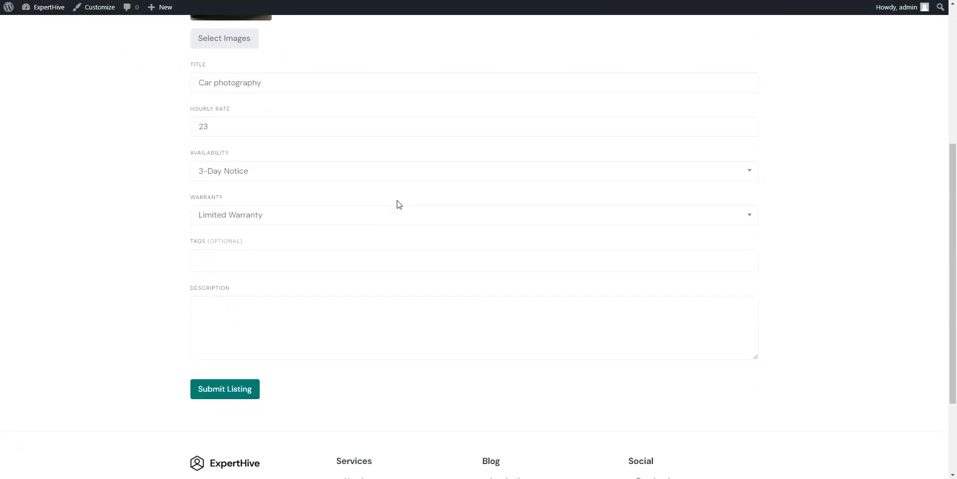
text(e)
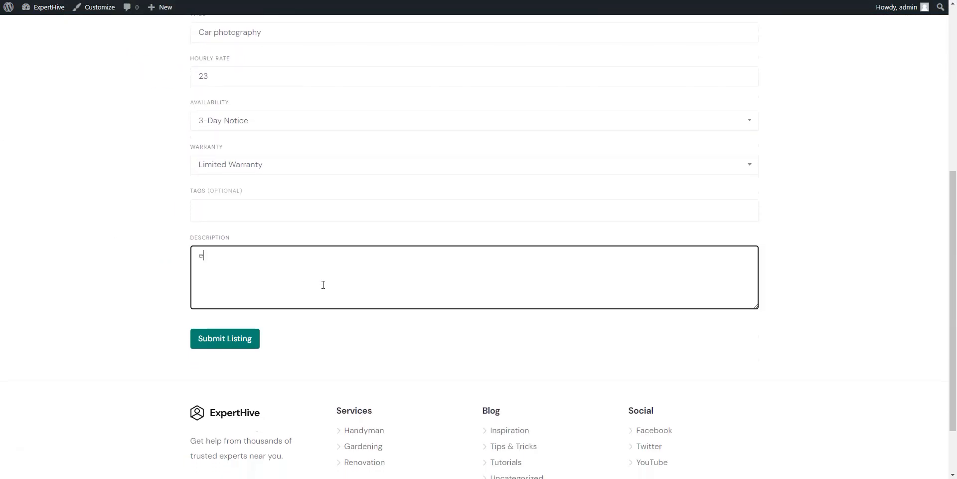
text(xample)
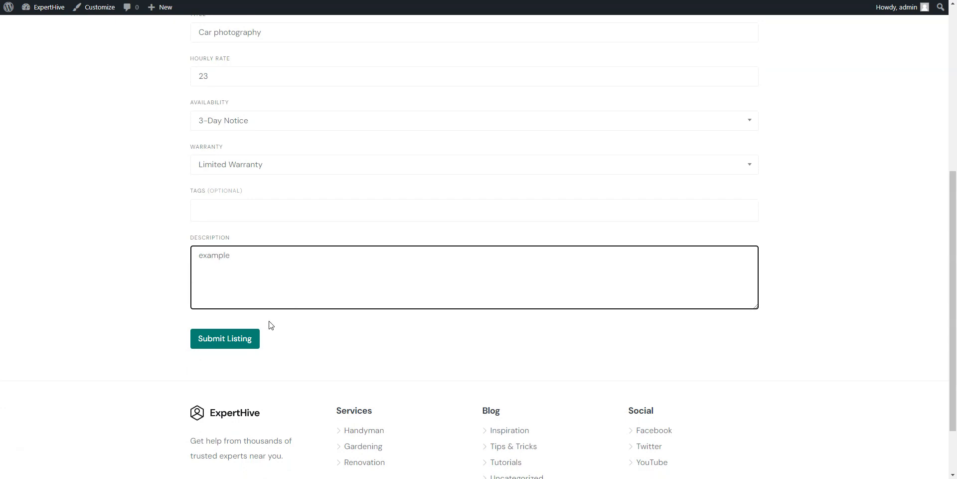
click(224, 338)
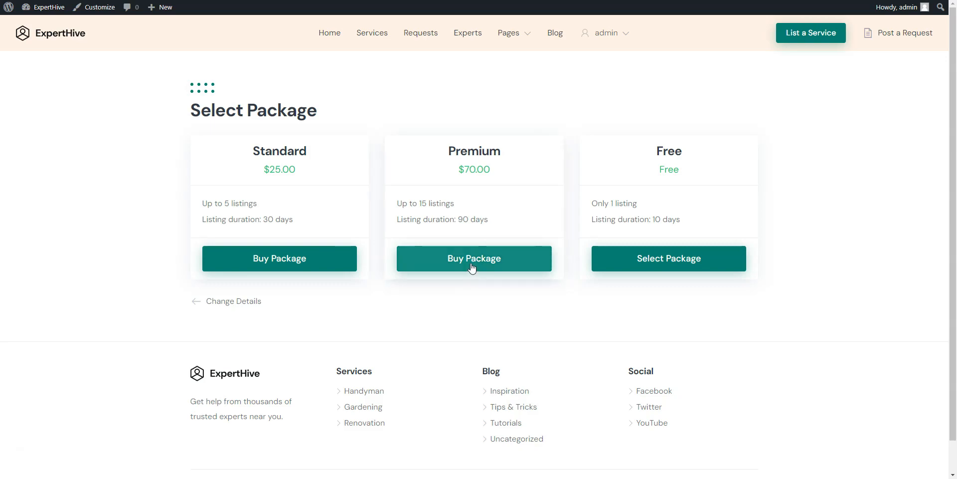
Step: Choose the Premium package and view the checkout billing form
click(472, 257)
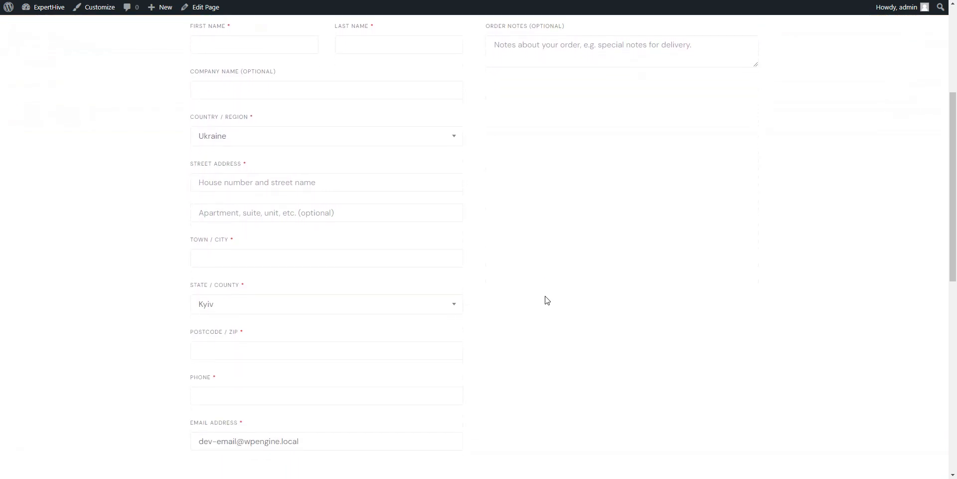
scroll(down, 3)
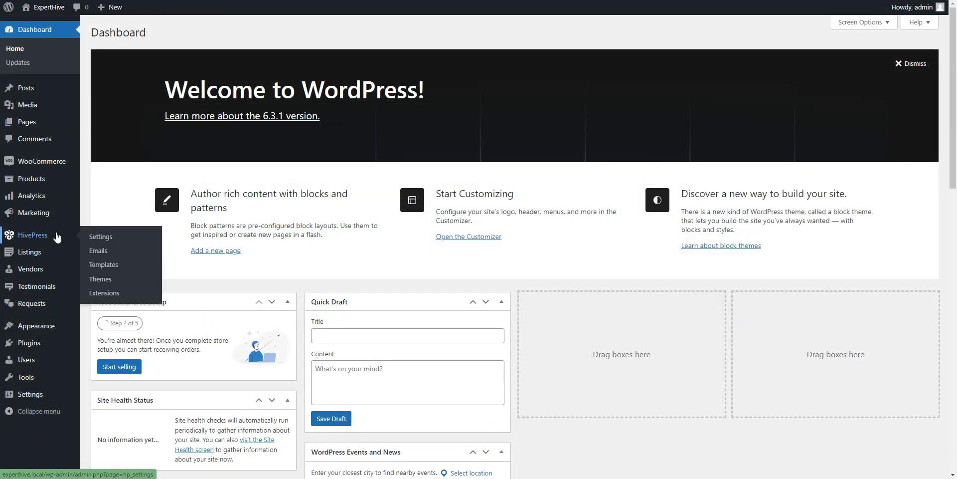
Step: Browse the HivePress Extensions catalogue through its paid and free add-on cards
click(104, 294)
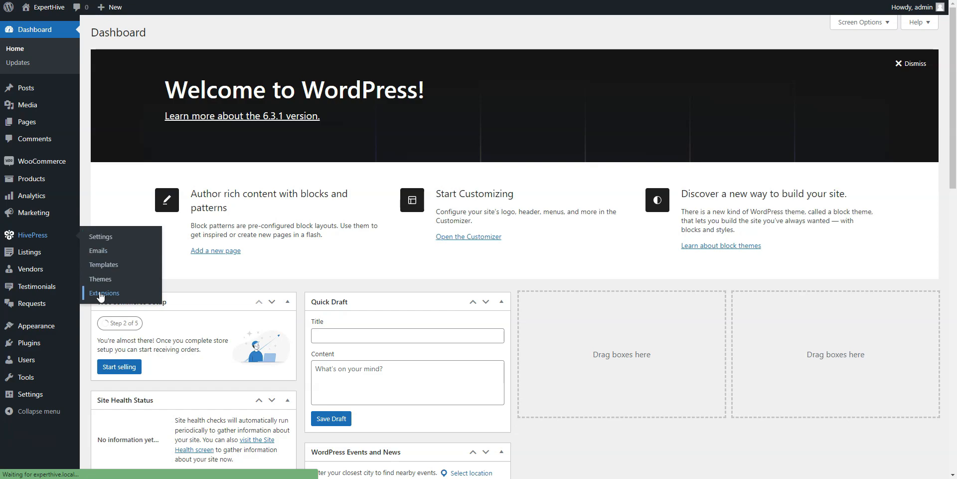
click(104, 292)
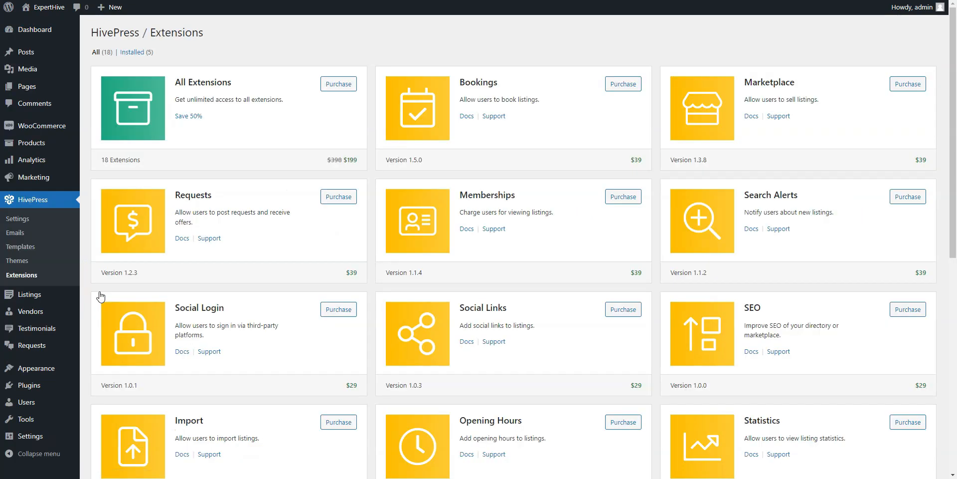
mouse_move(607, 241)
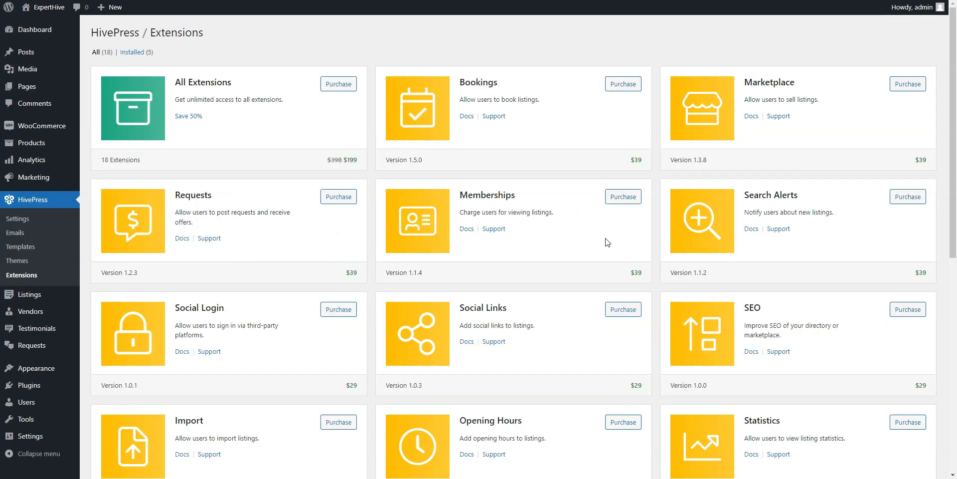
scroll(down, 3)
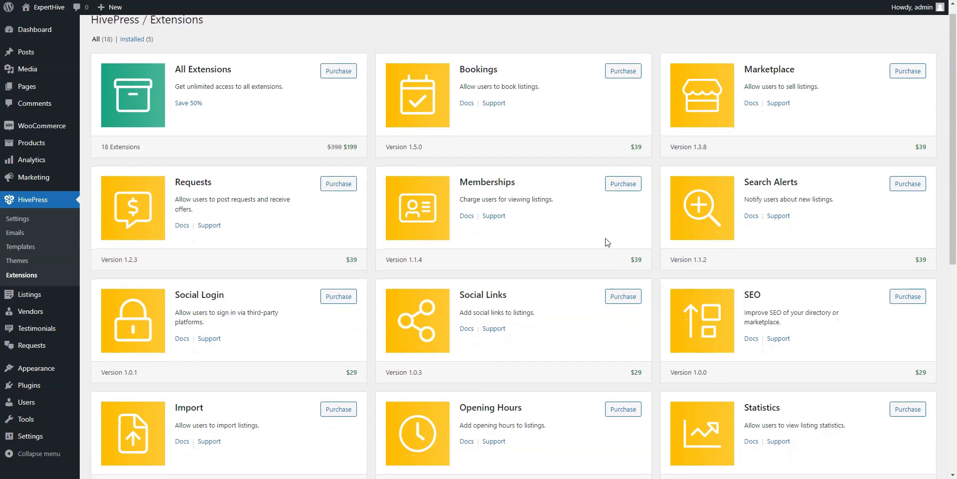
scroll(down, 3)
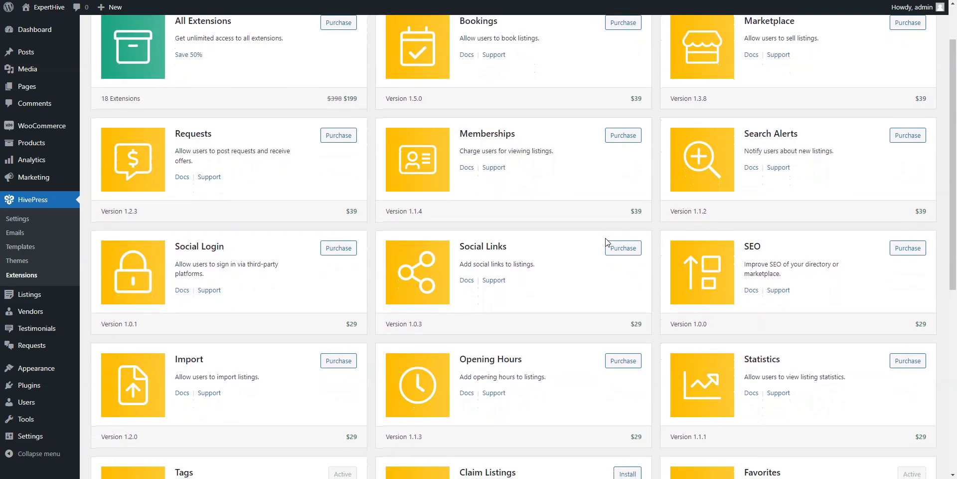
scroll(down, 3)
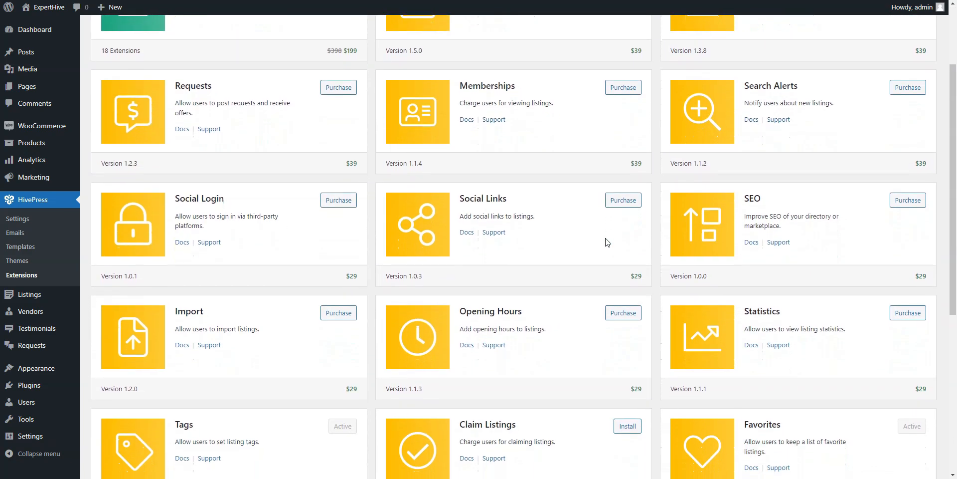
scroll(down, 3)
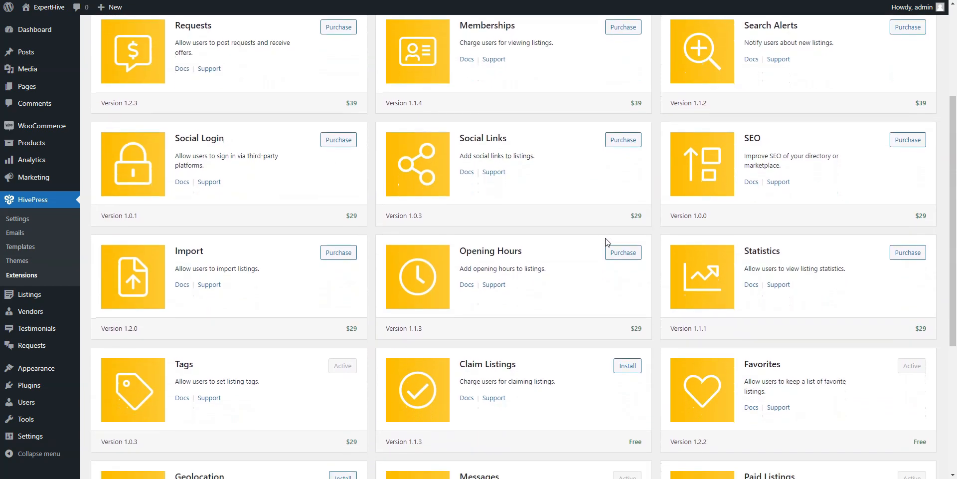
scroll(down, 3)
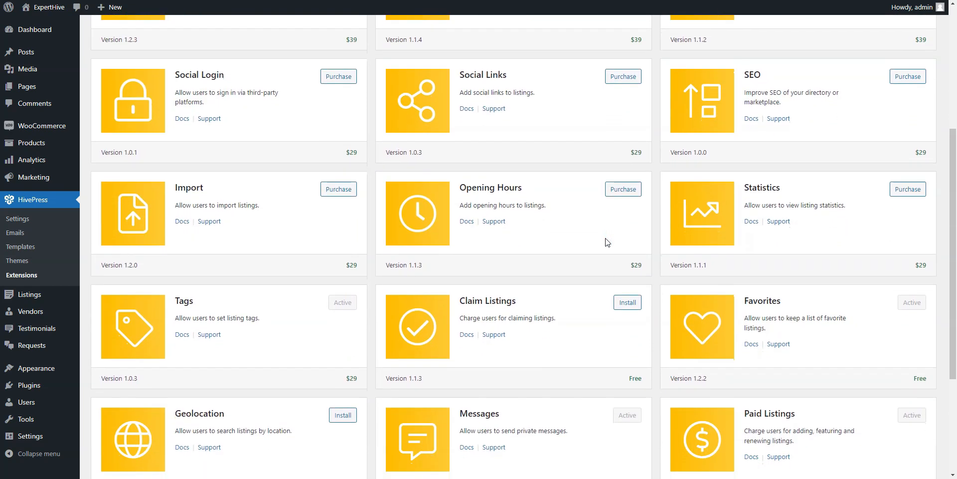
scroll(down, 3)
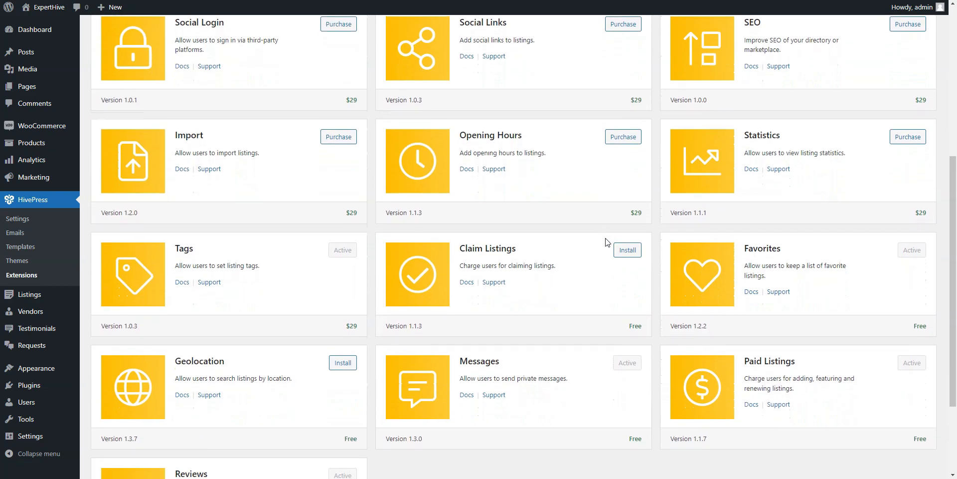
scroll(down, 3)
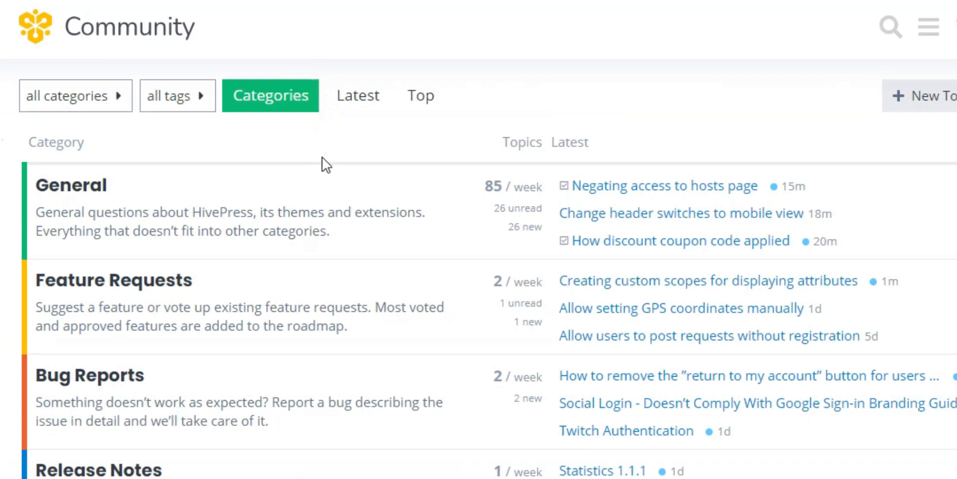
mouse_move(77, 198)
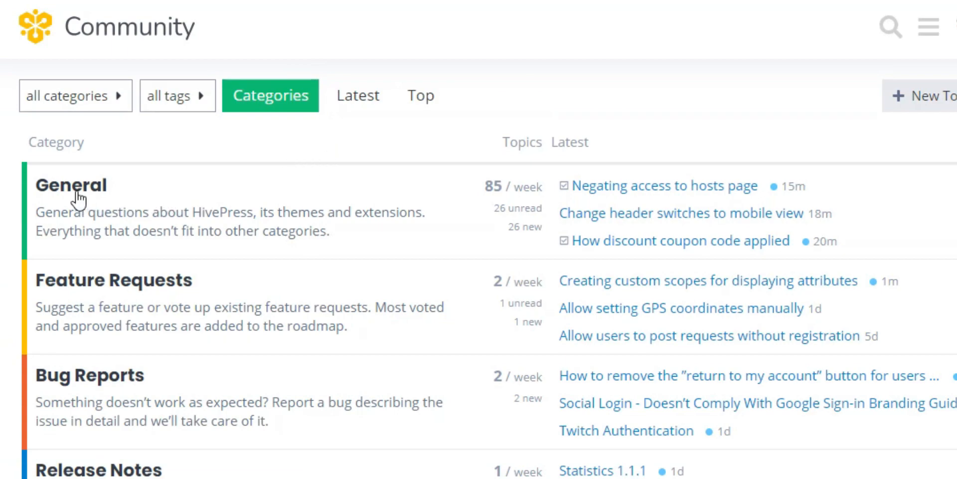
Step: Look through the Latest topics of the forum's General category
click(71, 185)
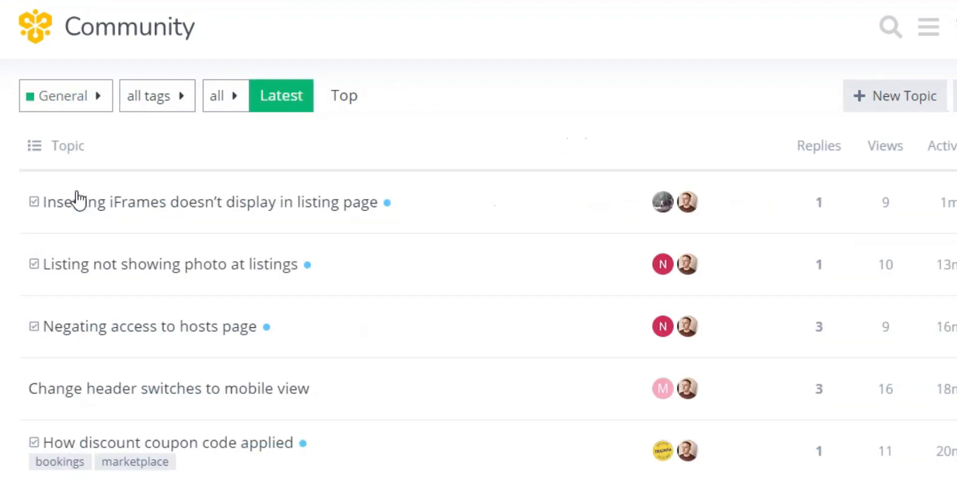
mouse_move(567, 275)
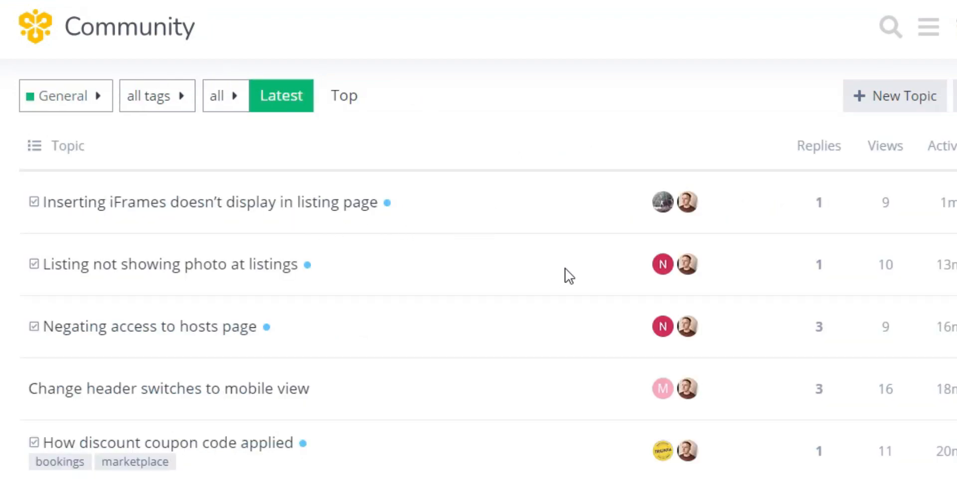
scroll(down, 3)
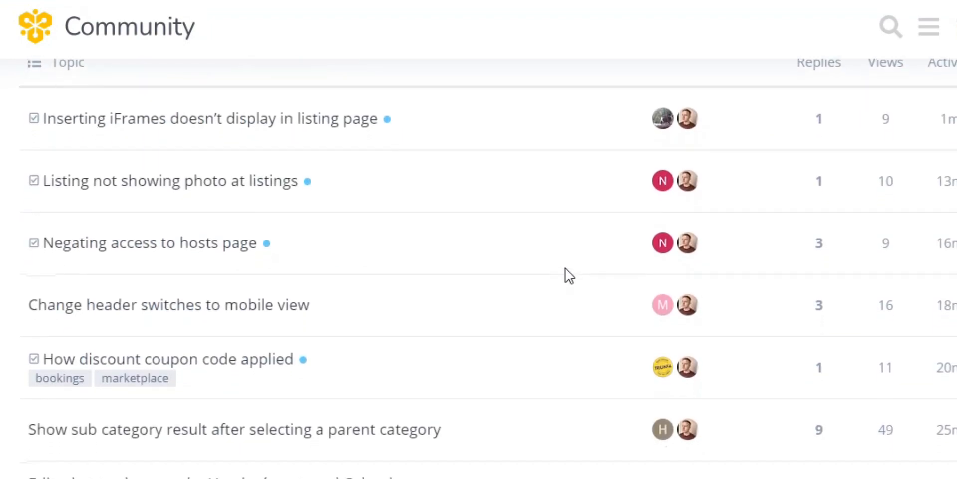
scroll(down, 3)
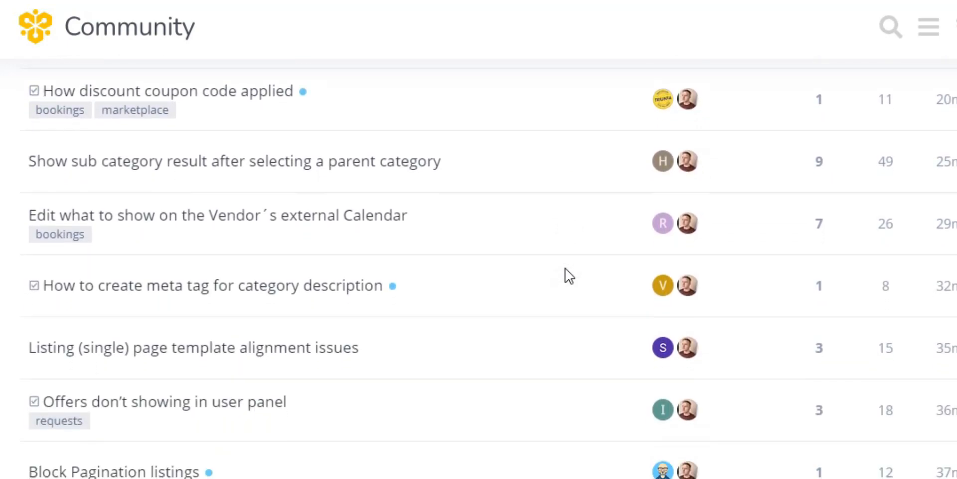
scroll(down, 3)
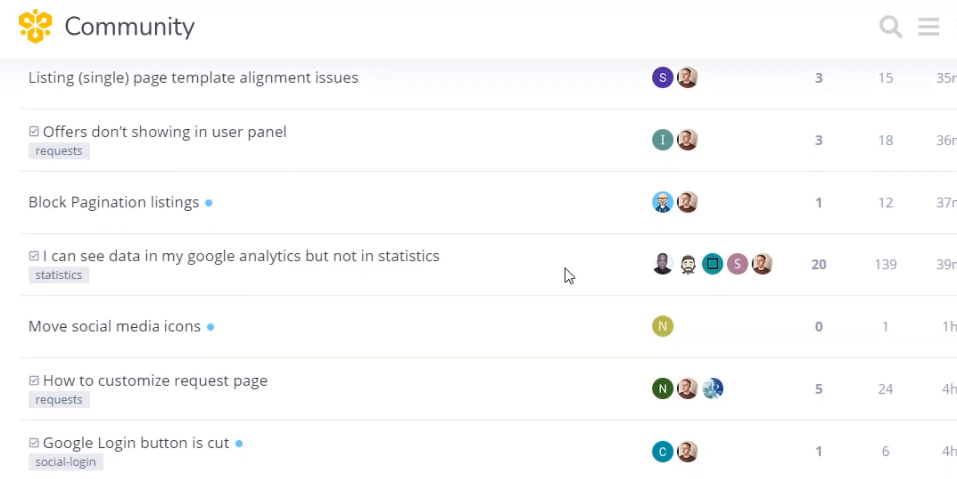
scroll(down, 3)
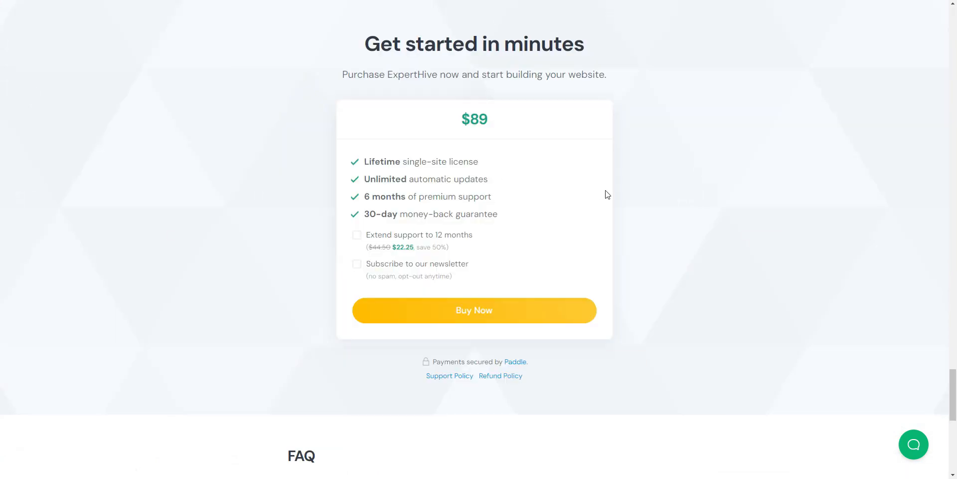
mouse_move(520, 237)
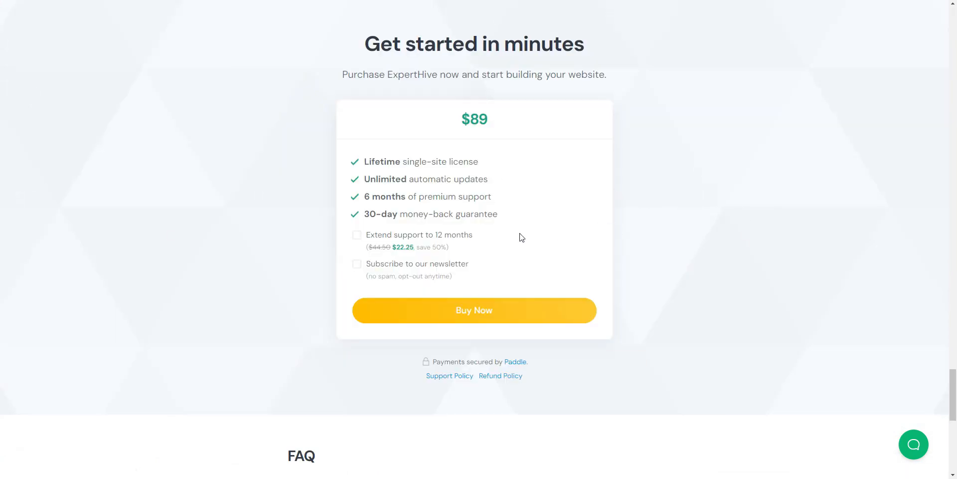
Step: Tick the 12-month support extension on the ExpertHive purchase section
click(357, 235)
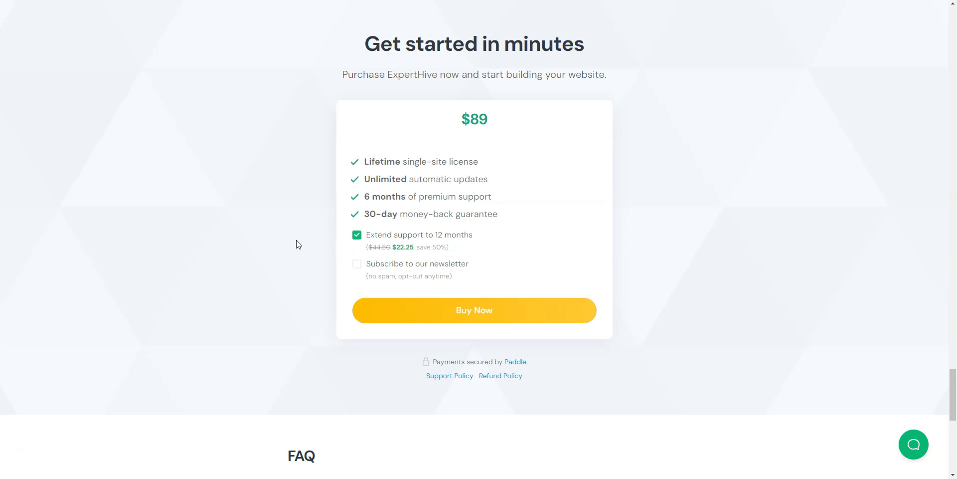
scroll(up, 3)
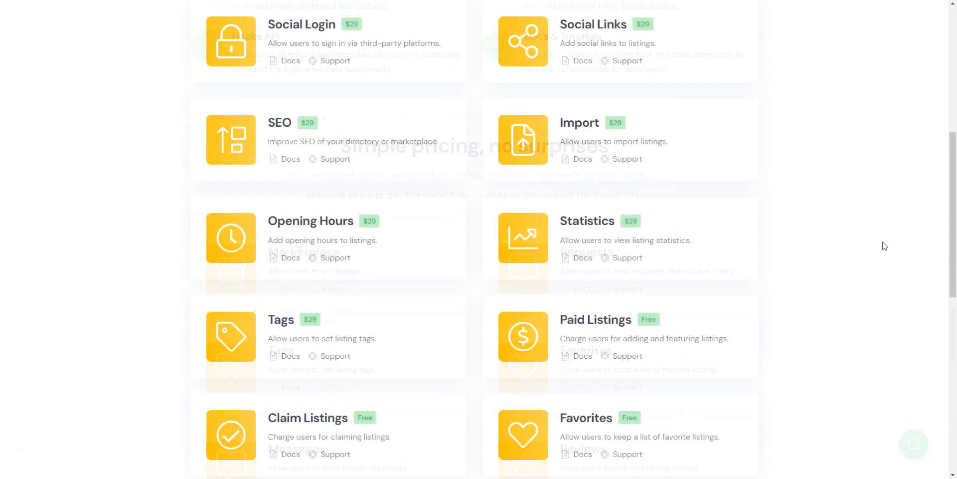
scroll(up, 3)
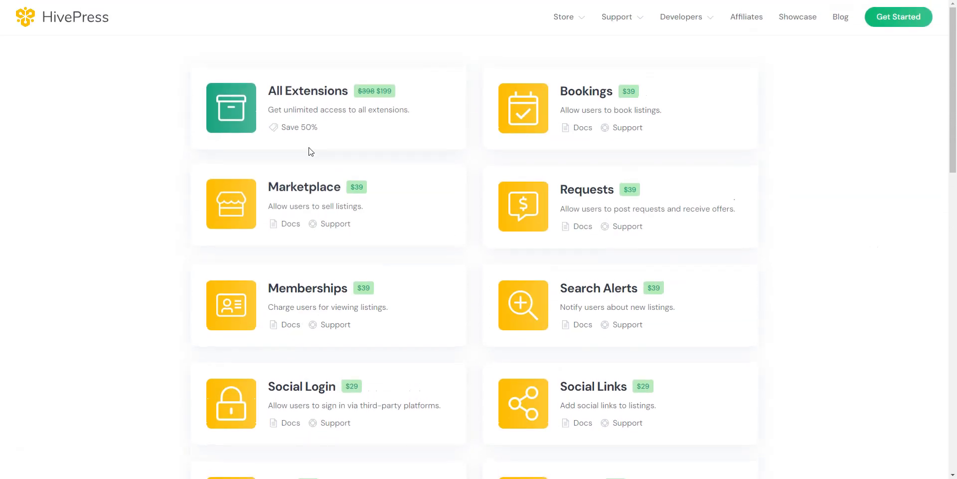
Step: View the All Extensions bundle product page, $199 for 18 extensions
click(308, 91)
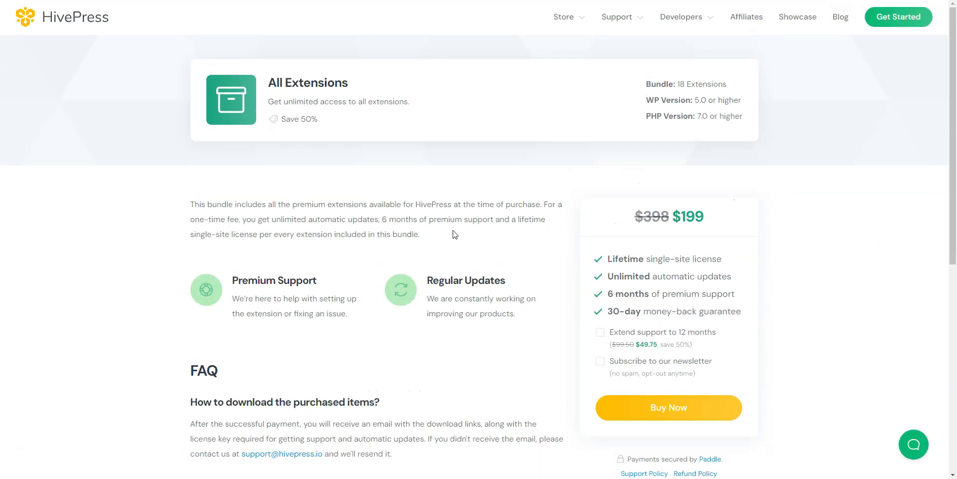
scroll(down, 3)
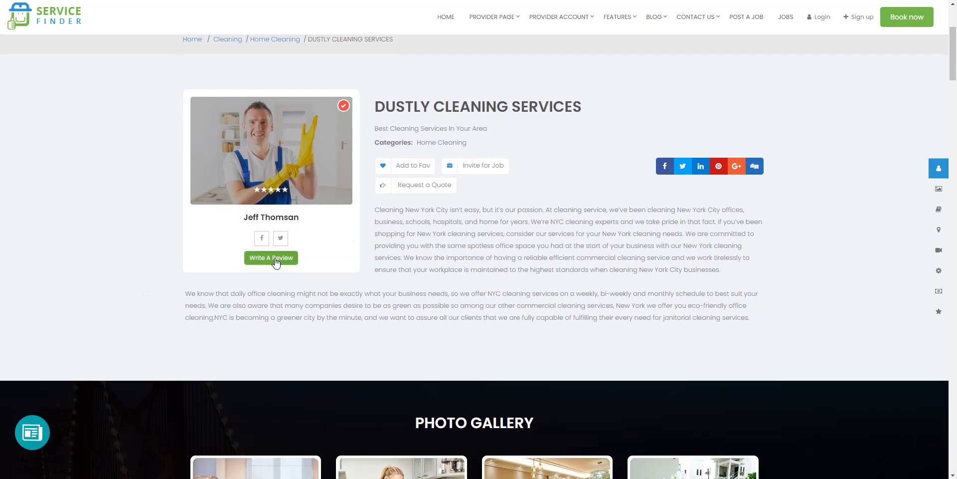
Step: Review the Dustly Cleaning Services profile's gallery, address and map
scroll(down, 3)
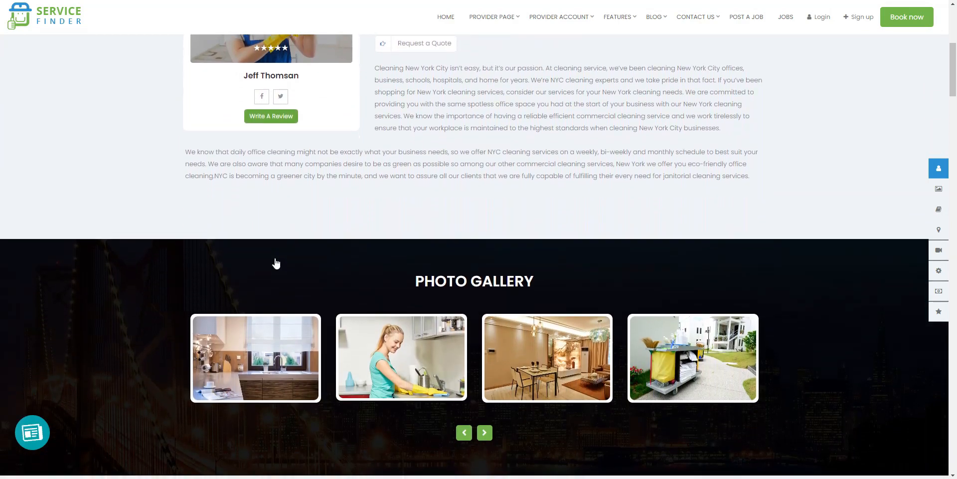
scroll(down, 3)
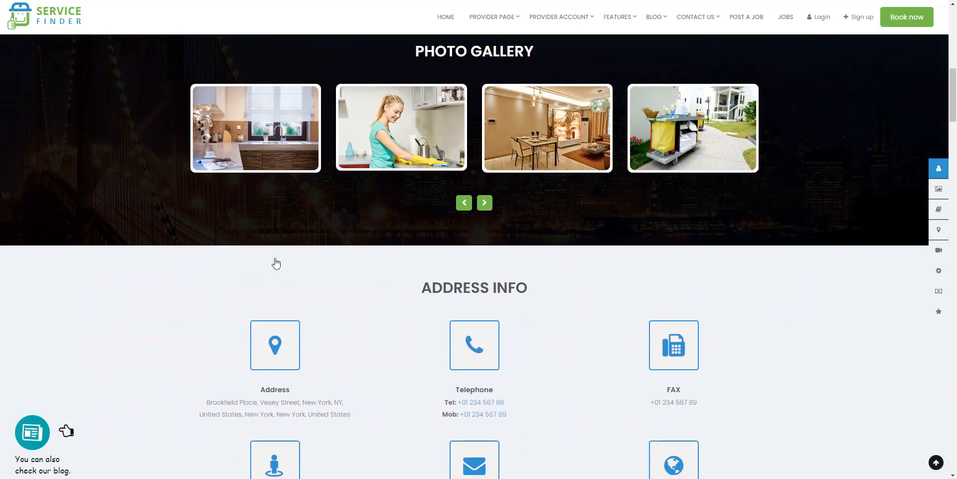
scroll(down, 3)
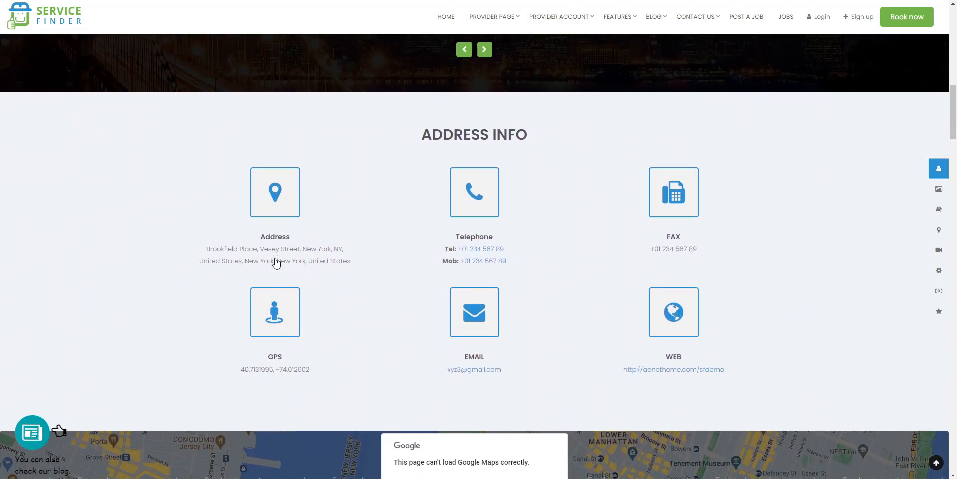
scroll(down, 3)
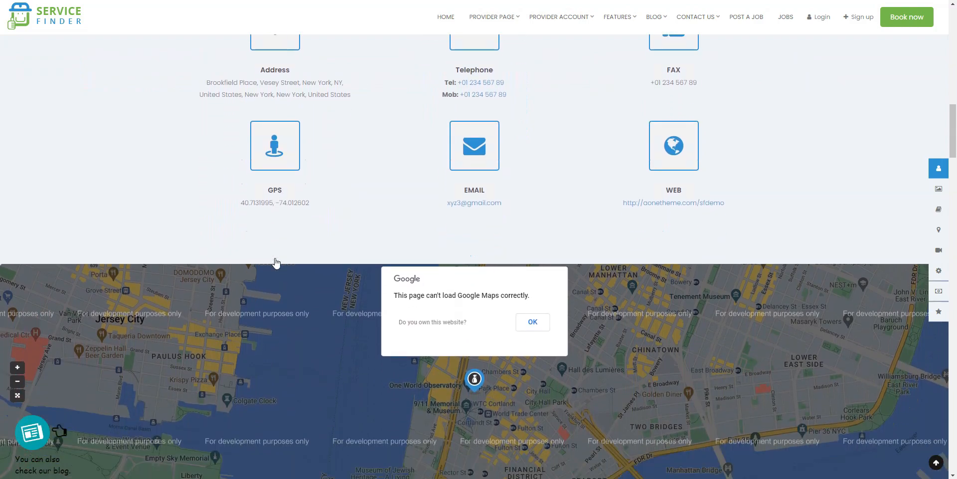
scroll(down, 3)
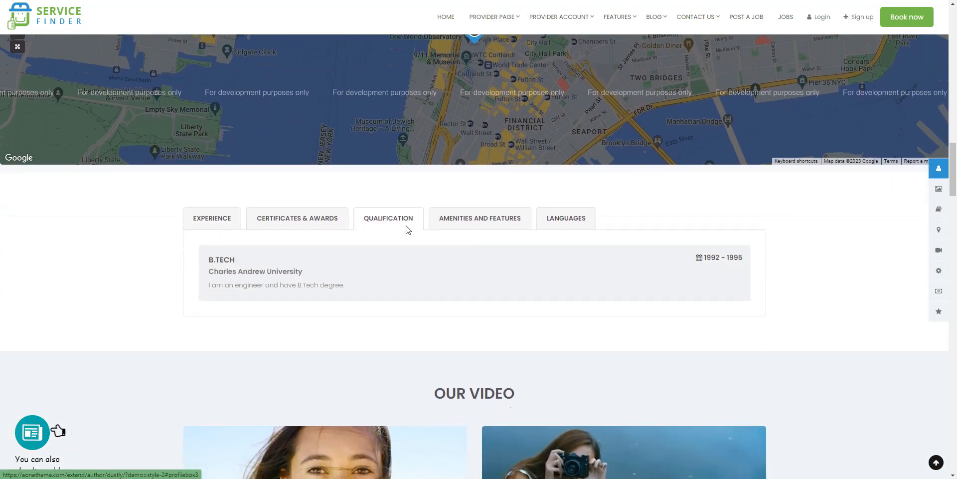
Step: Continue past qualifications and services to the Book Now form, then head to packages
scroll(down, 3)
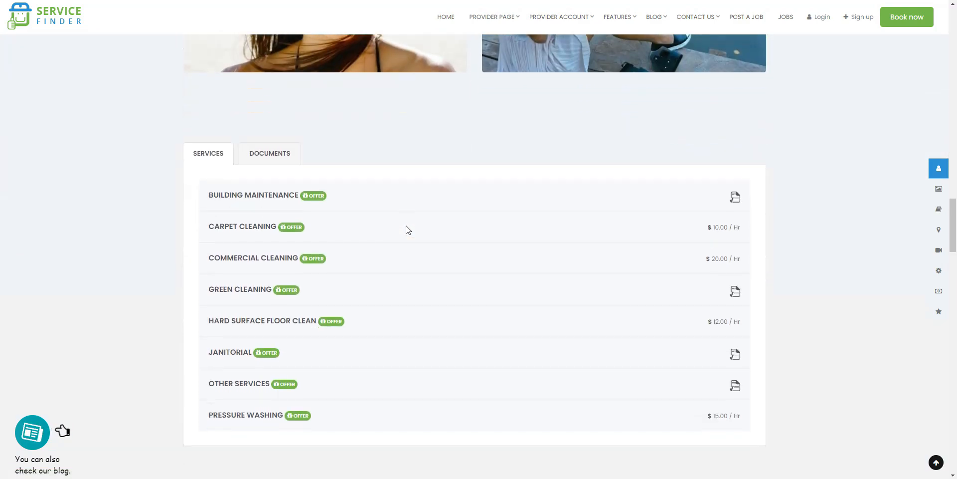
scroll(down, 3)
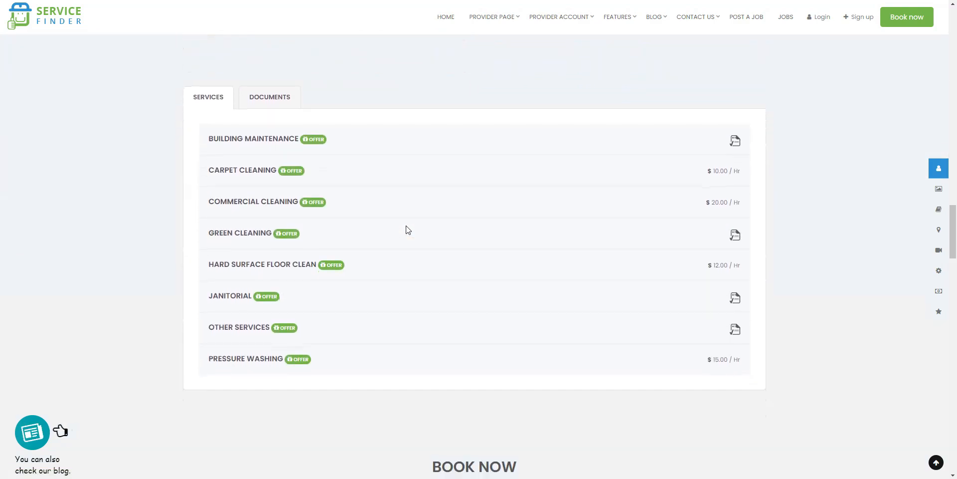
scroll(down, 3)
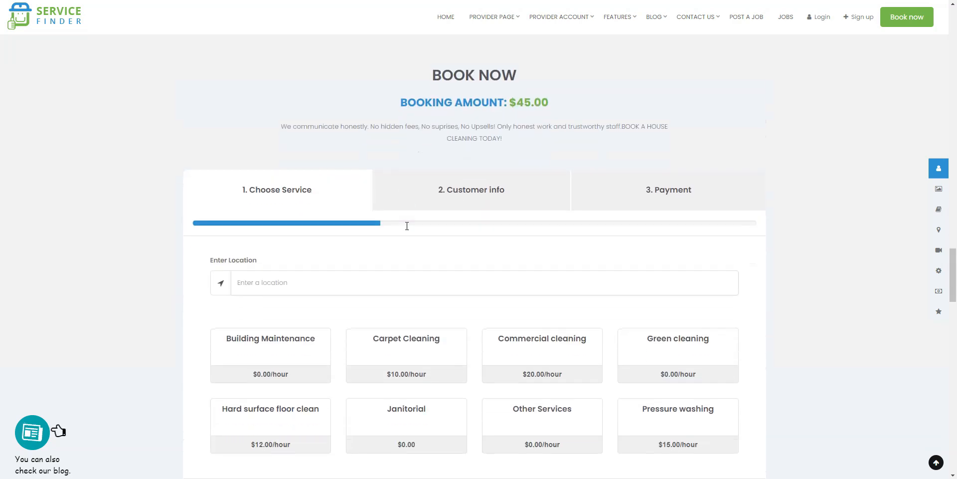
scroll(down, 3)
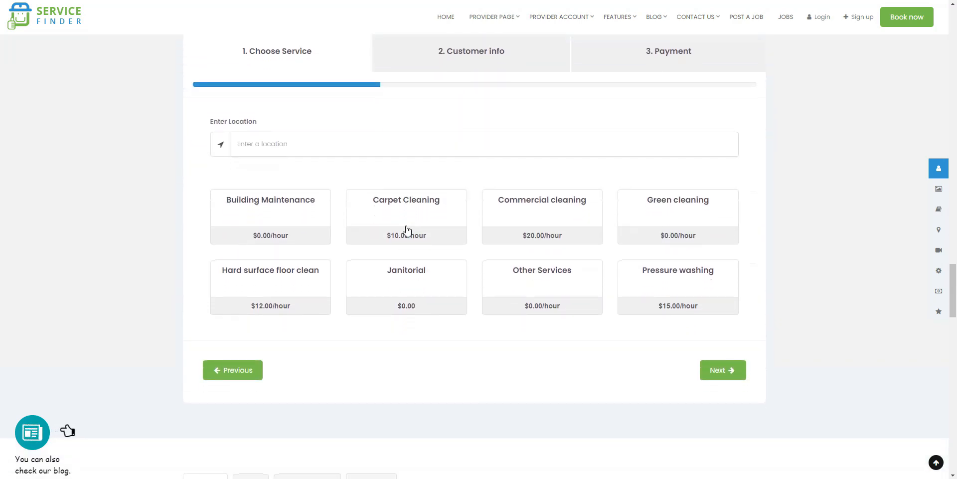
click(406, 217)
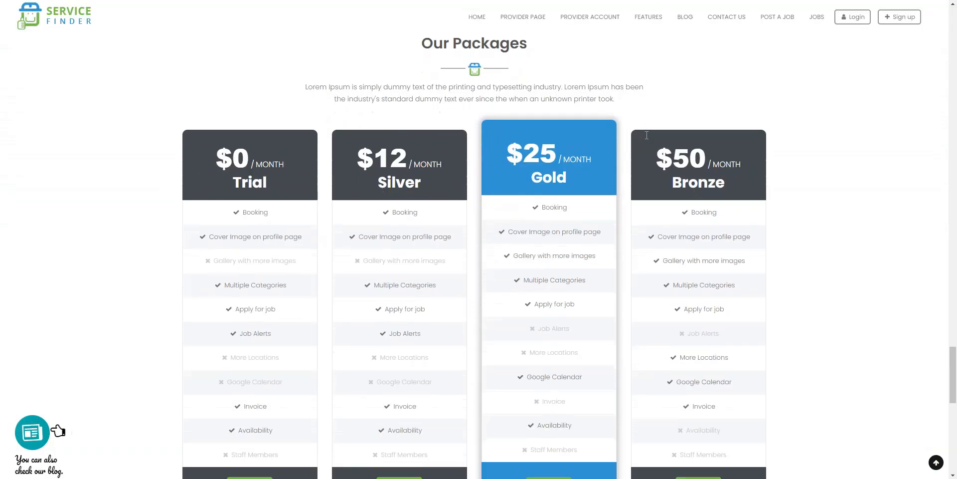
Step: Scroll the Our Packages page to show the Trial, Silver, Gold and Bronze plans
scroll(down, 3)
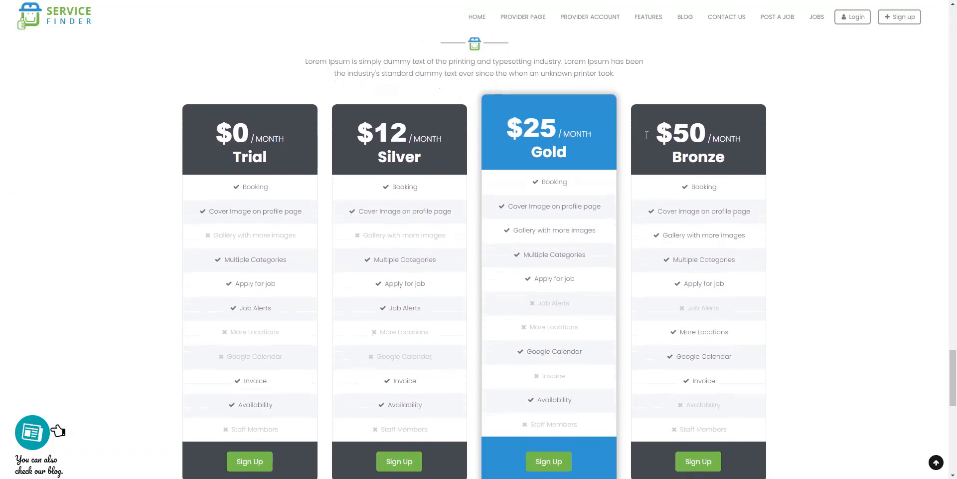
scroll(down, 3)
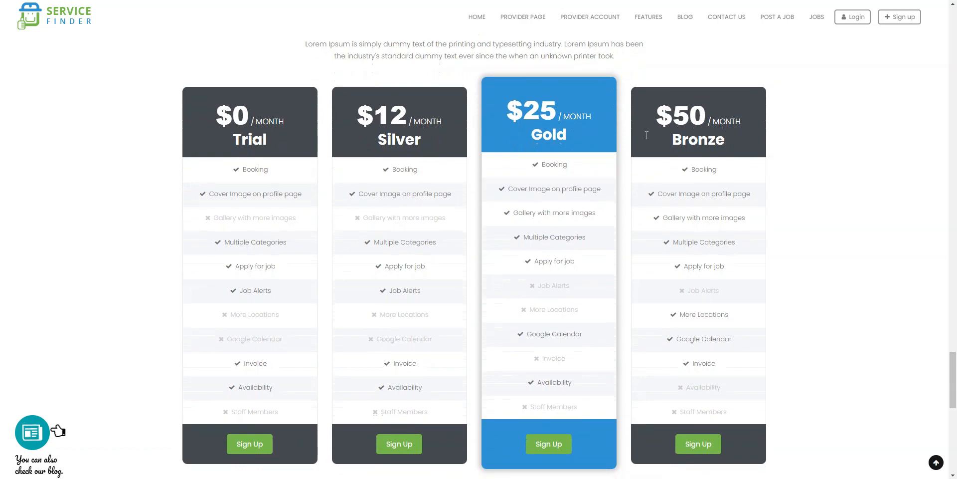
mouse_move(646, 139)
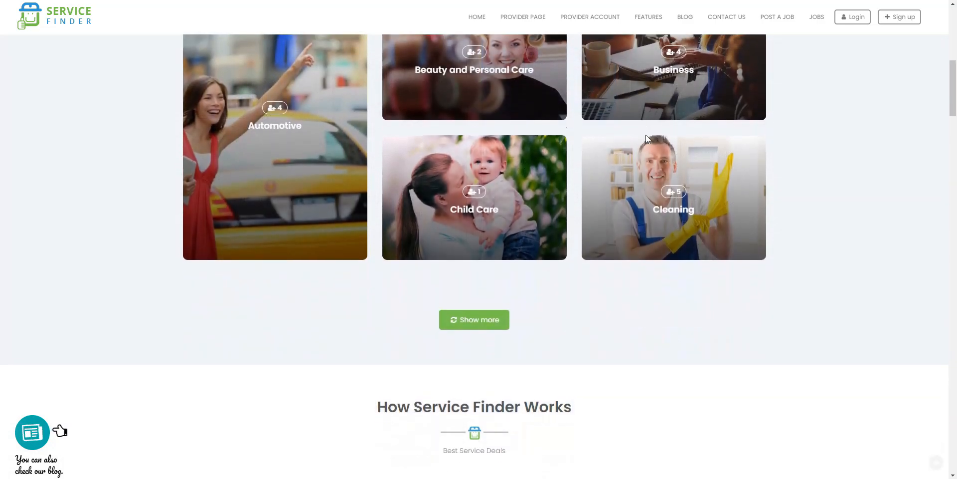
Step: Scroll the ServiceFinder home page past categories, Featured Providers, counters and Latest Blog Post
scroll(down, 3)
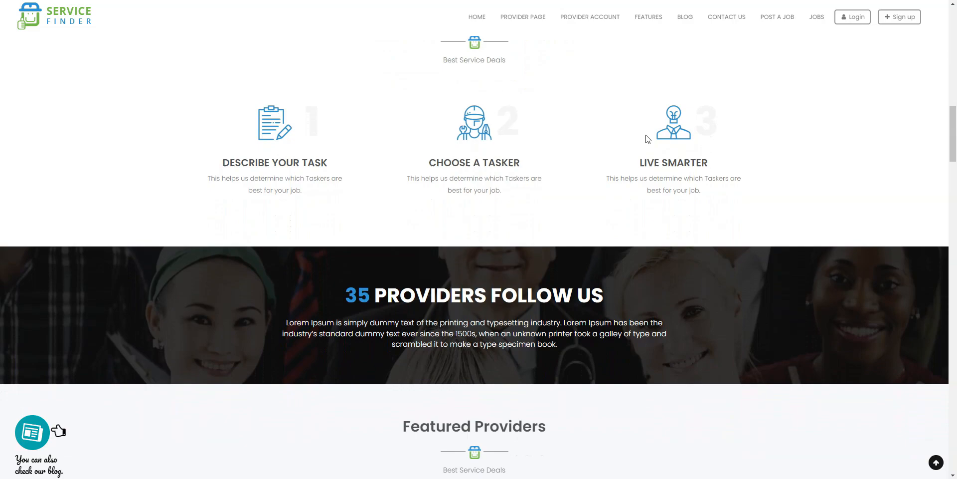
scroll(down, 3)
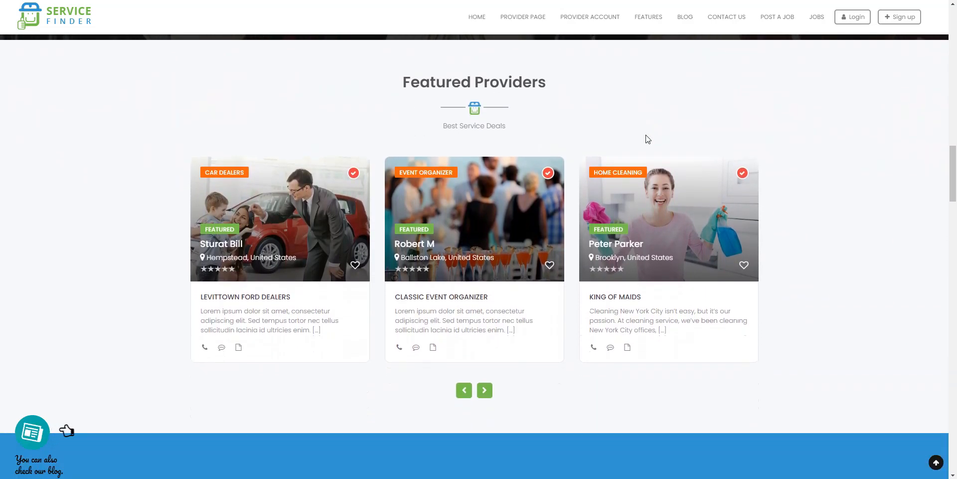
scroll(down, 3)
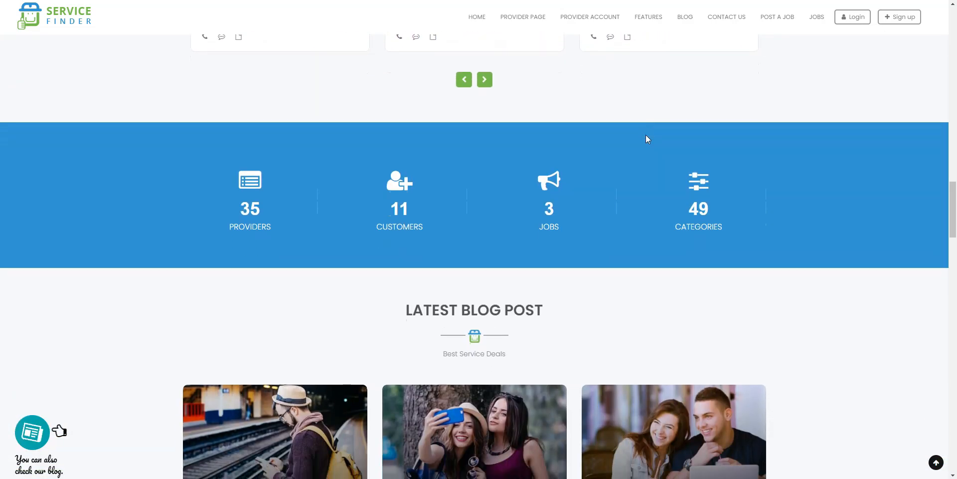
scroll(down, 3)
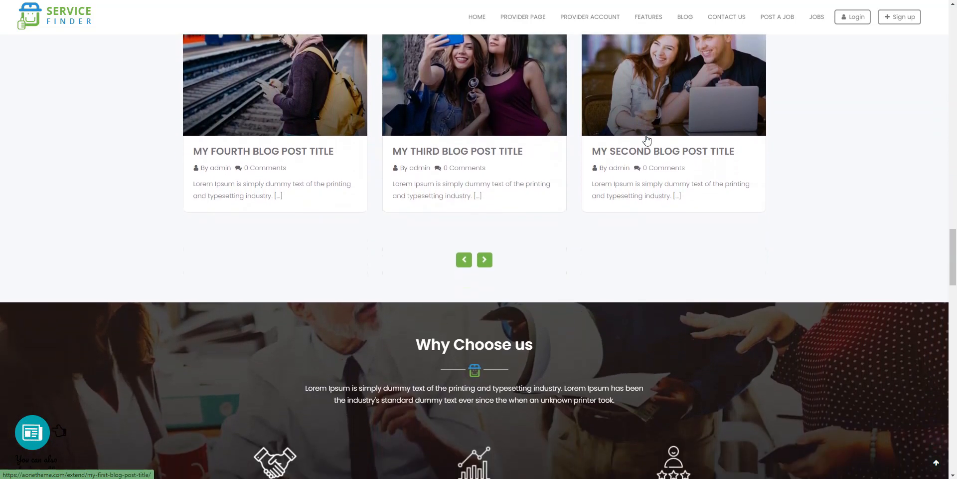
scroll(down, 3)
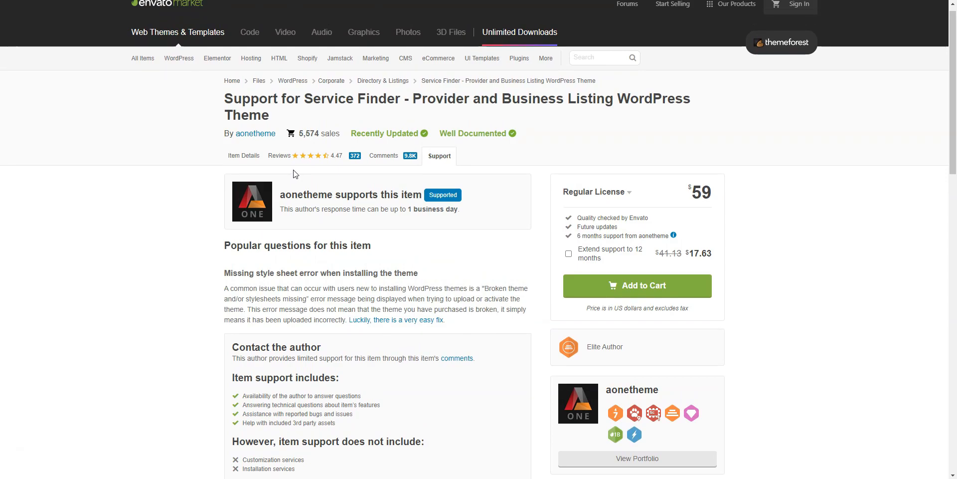
Step: Show the Service Finder item details with its $59 Regular License price
click(247, 156)
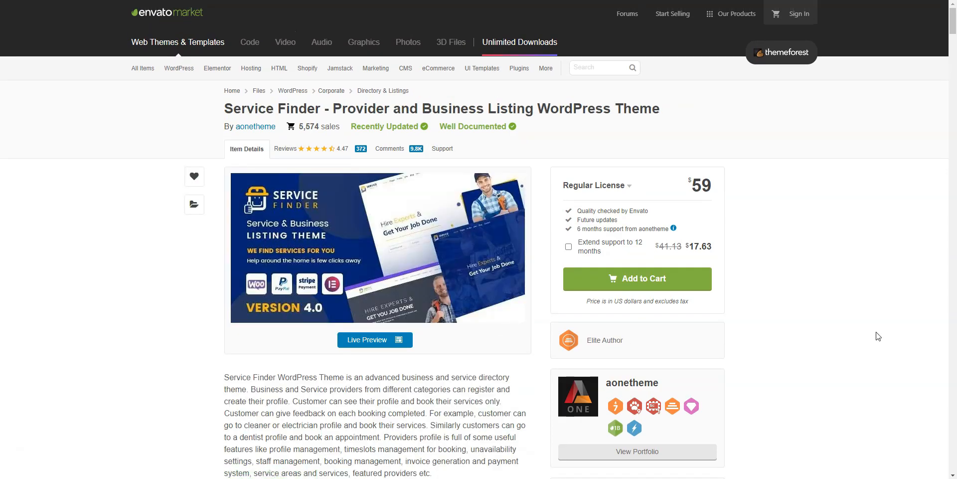
click(374, 339)
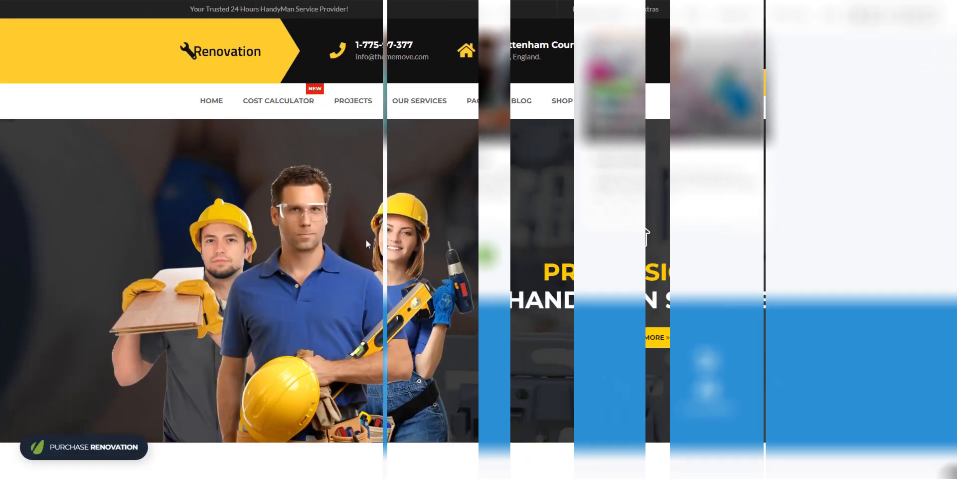
Step: Scroll the Renovation homepage through Our Services and the Our Works gallery
scroll(down, 3)
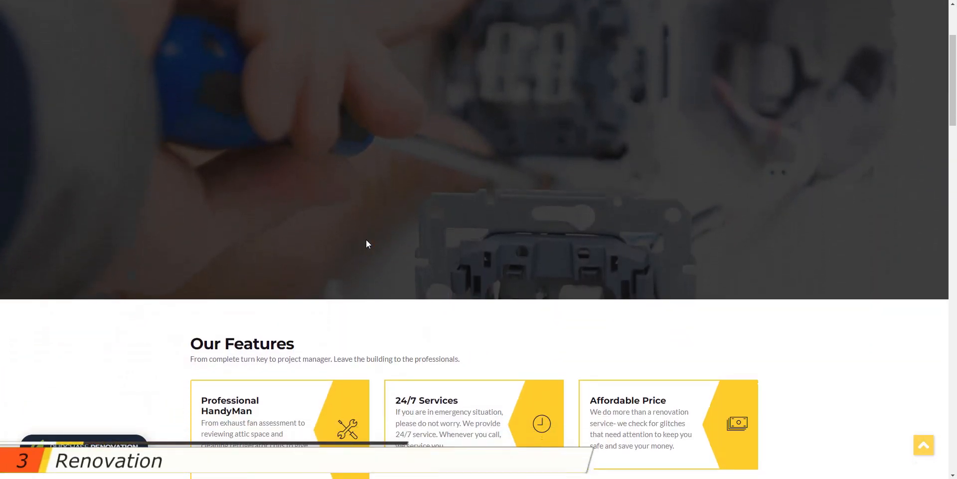
scroll(down, 3)
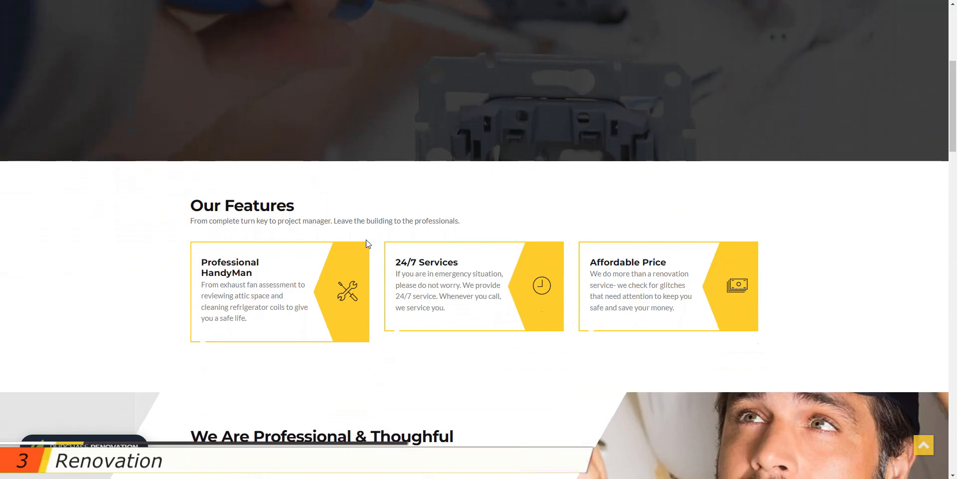
scroll(down, 3)
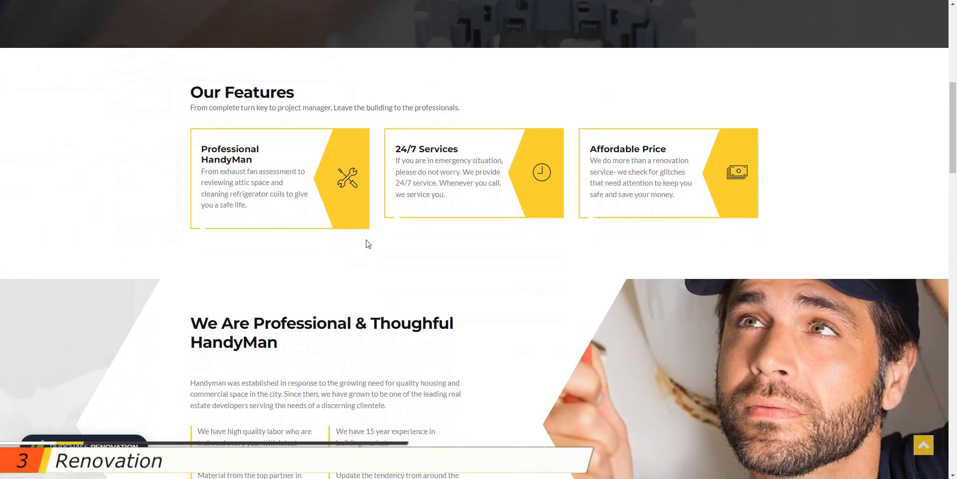
scroll(down, 3)
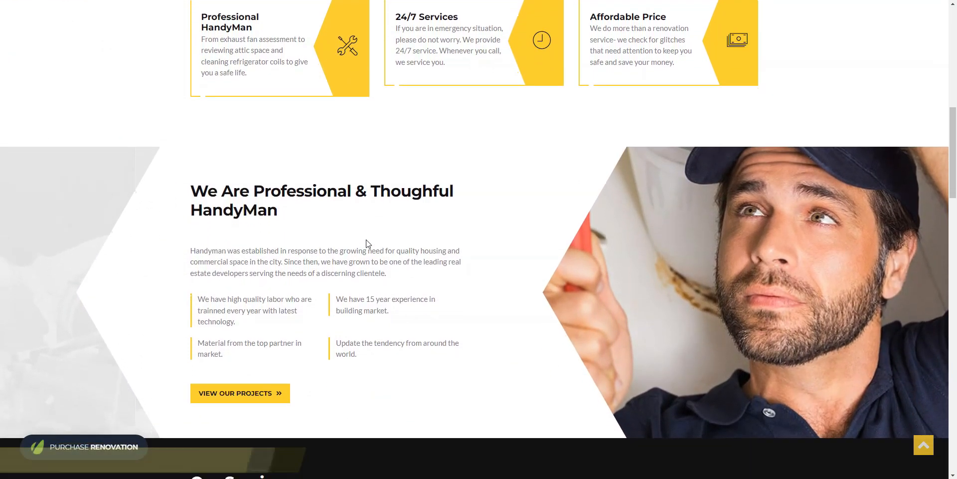
scroll(down, 3)
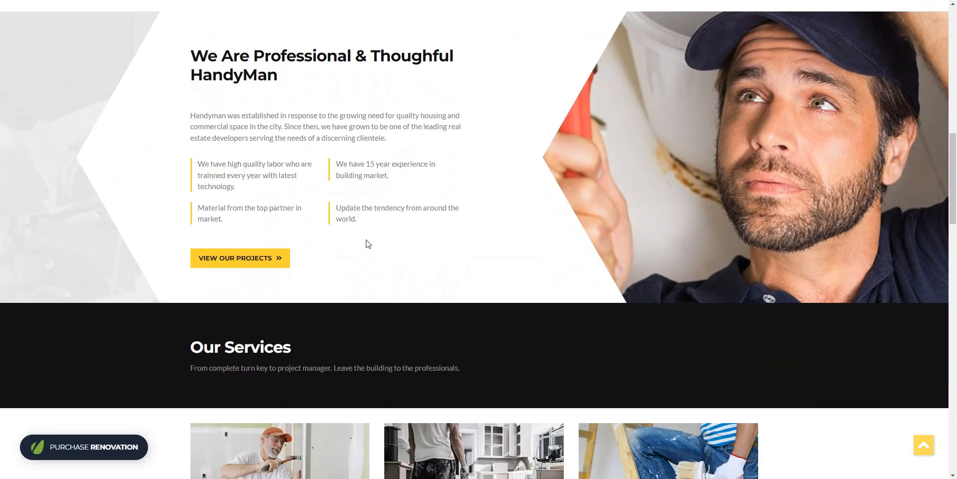
scroll(down, 3)
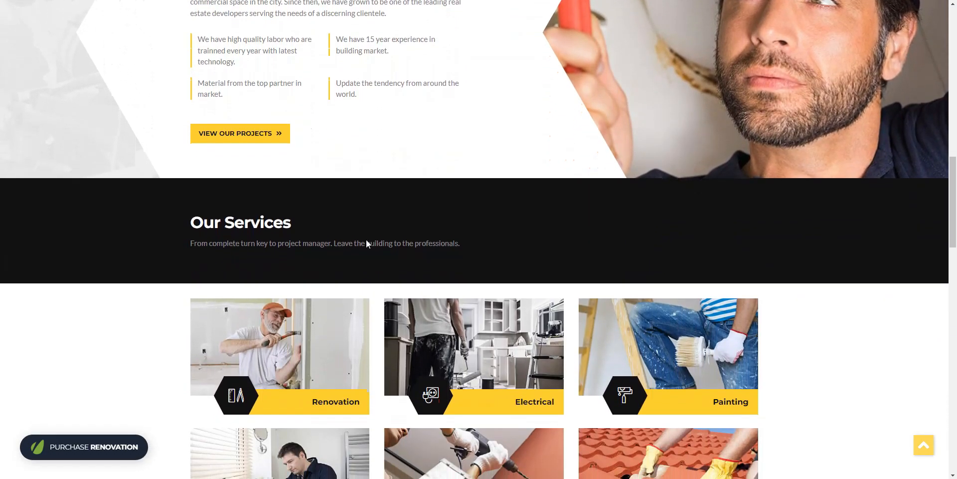
Step: Continue down past Testimonials to the Get A Quick Quote form
scroll(down, 3)
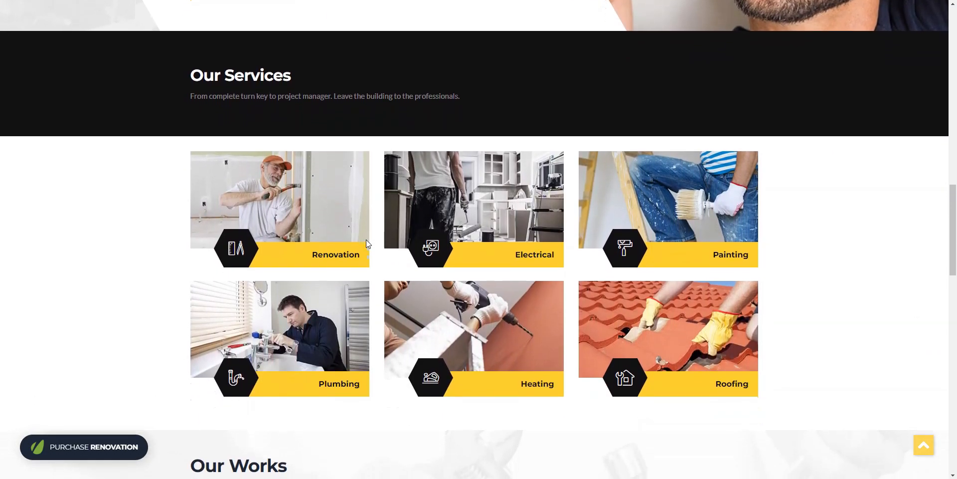
scroll(down, 3)
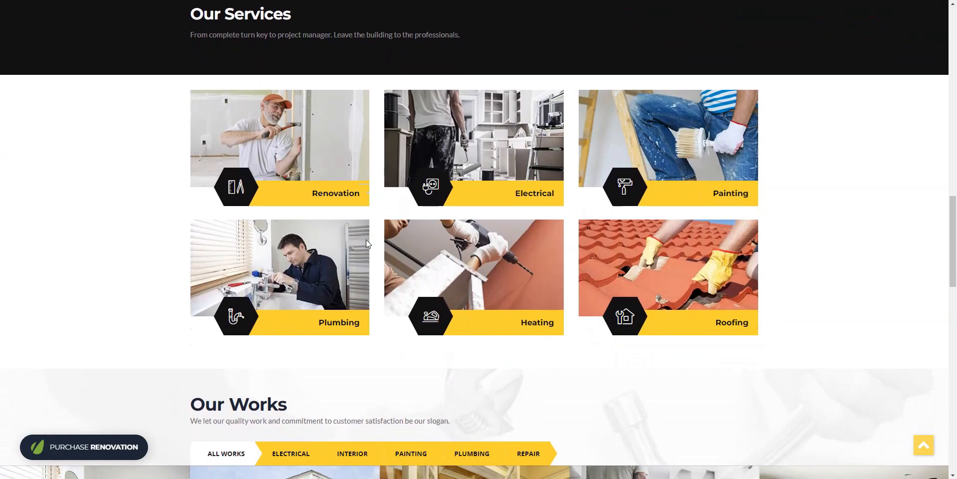
scroll(down, 3)
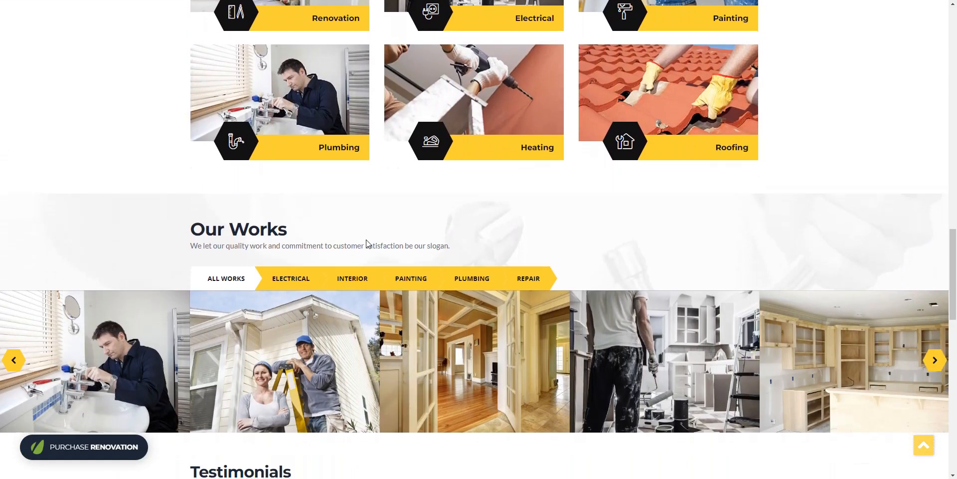
scroll(down, 3)
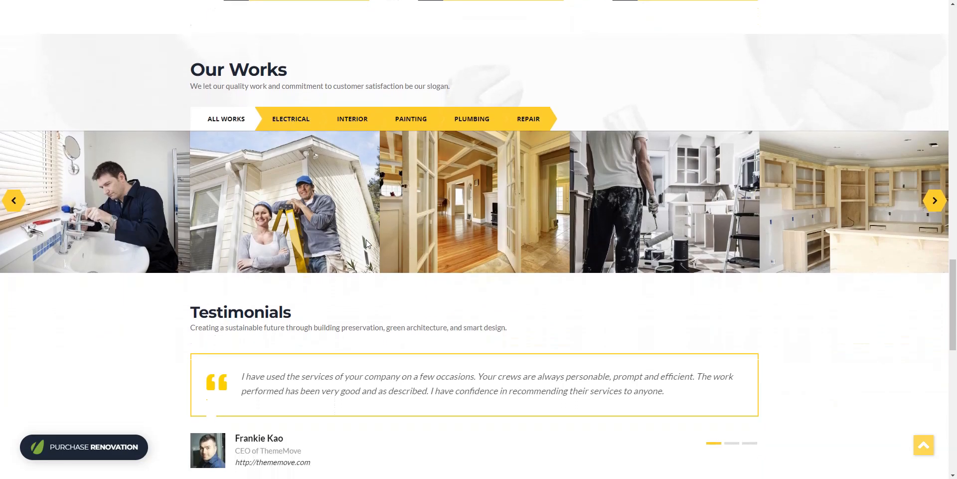
scroll(down, 3)
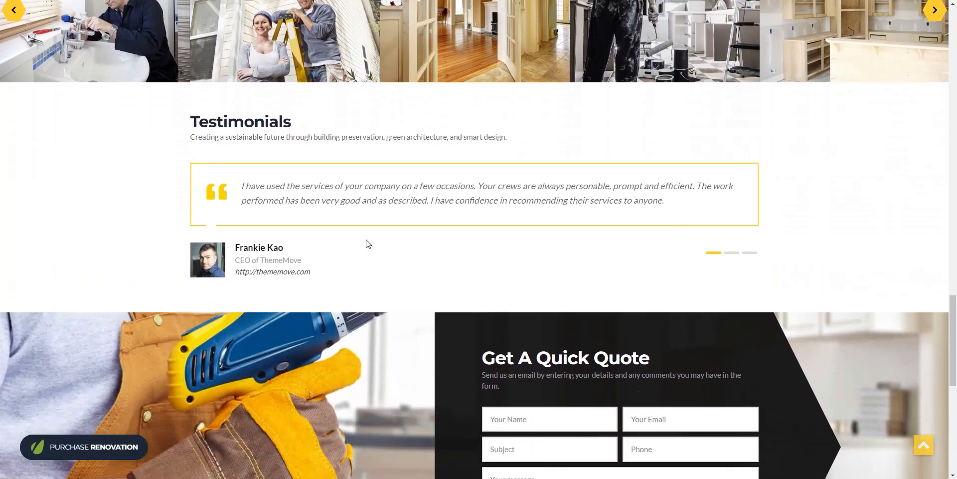
scroll(down, 3)
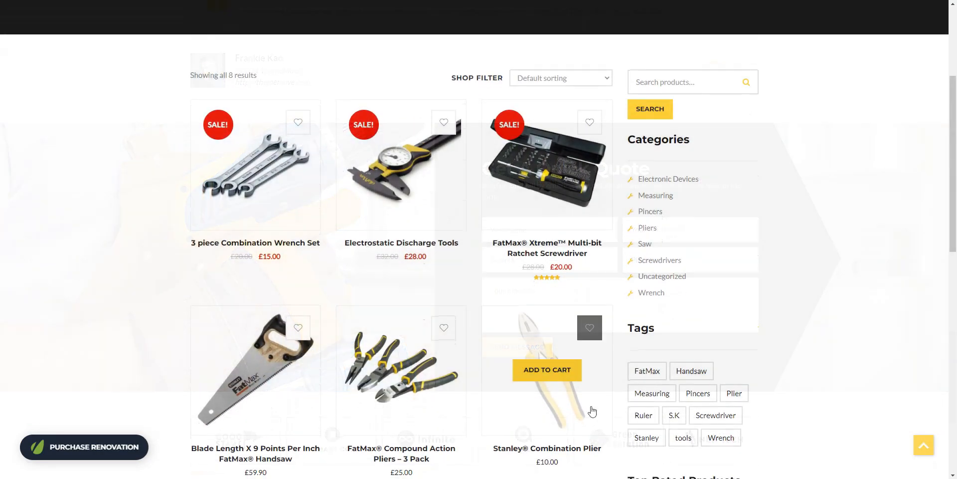
Step: Scroll the shop listing to the FatMax Xtreme Multi-bit Ratchet Screwdriver product
scroll(down, 3)
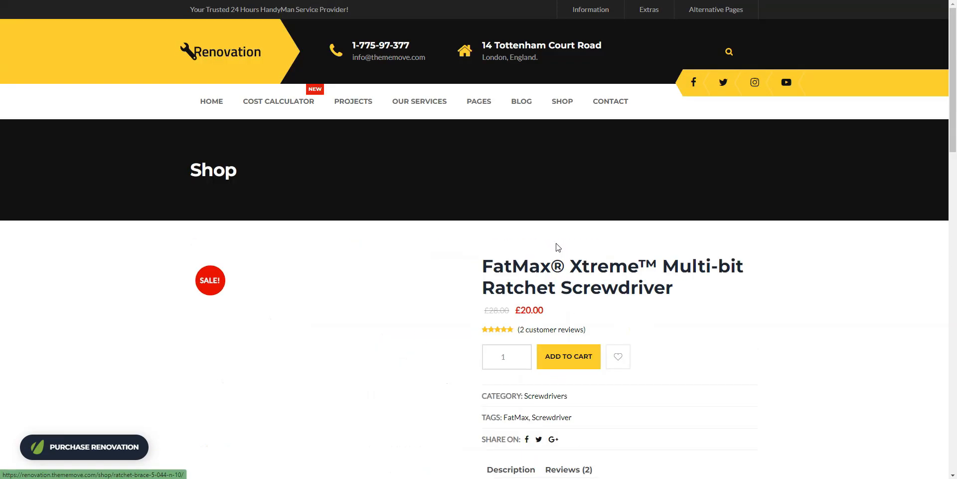
scroll(down, 3)
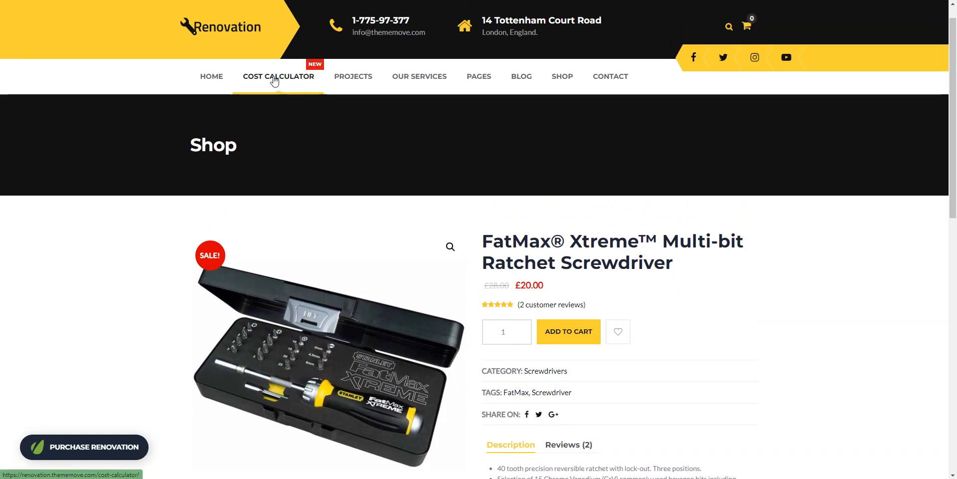
Step: In the Cost Calculator choose Painting for Walls & Ceilings and Vinyl Tile Flooring, reaching £4,330.00
click(279, 76)
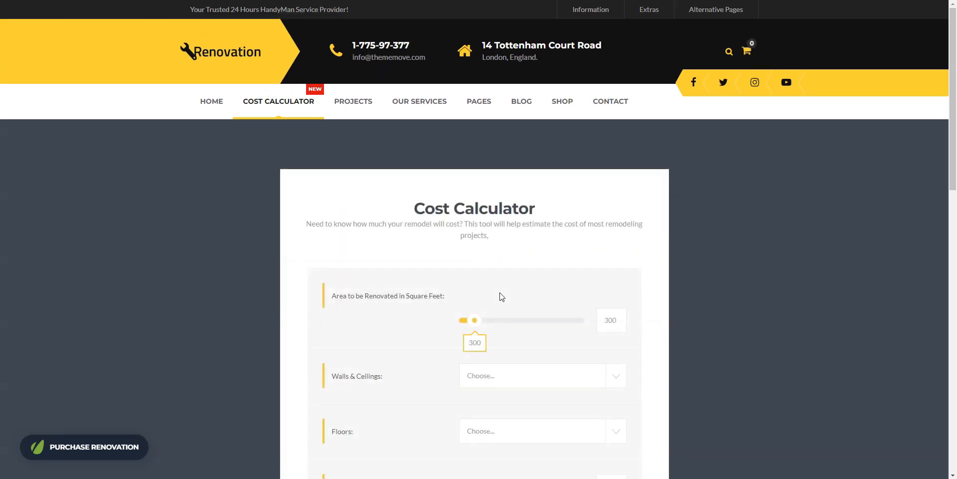
scroll(down, 3)
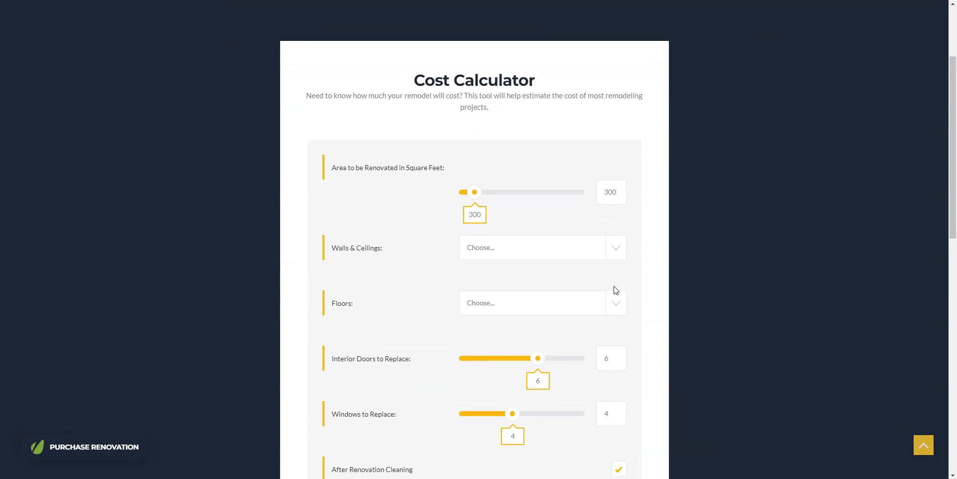
scroll(down, 3)
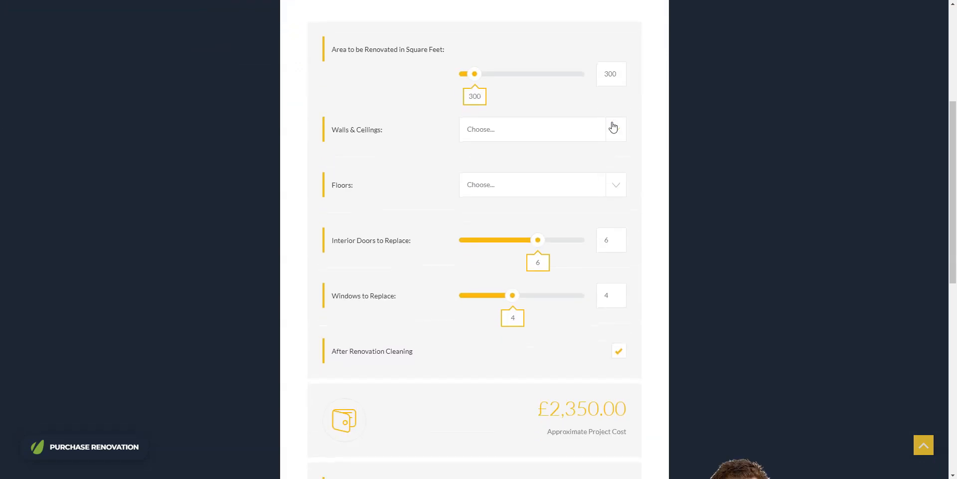
click(615, 184)
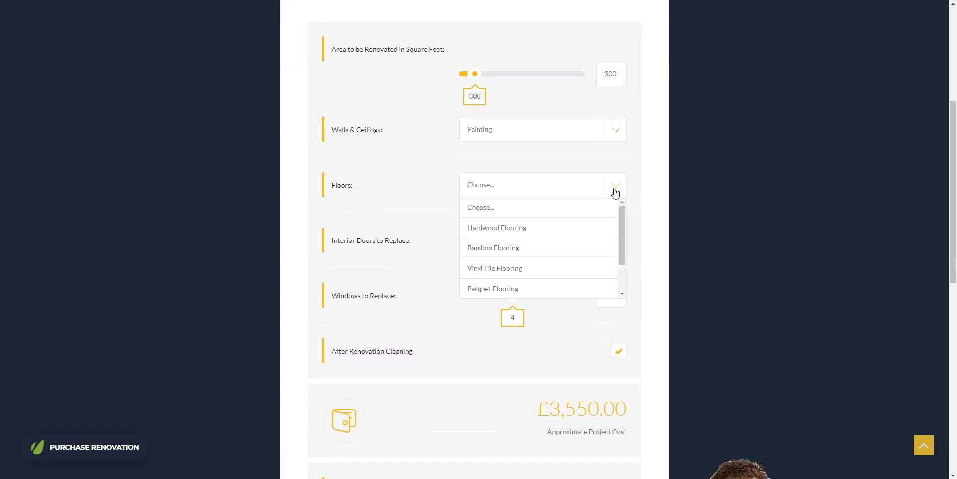
click(495, 268)
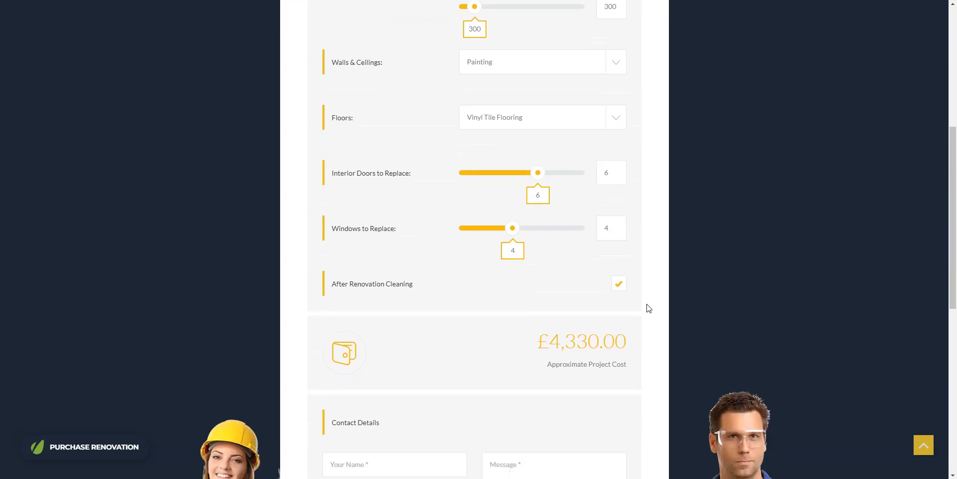
scroll(down, 3)
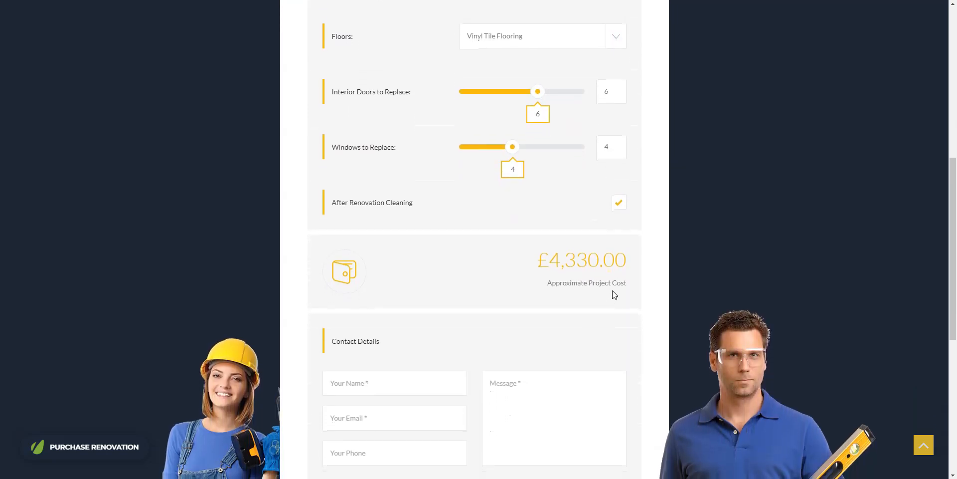
scroll(down, 3)
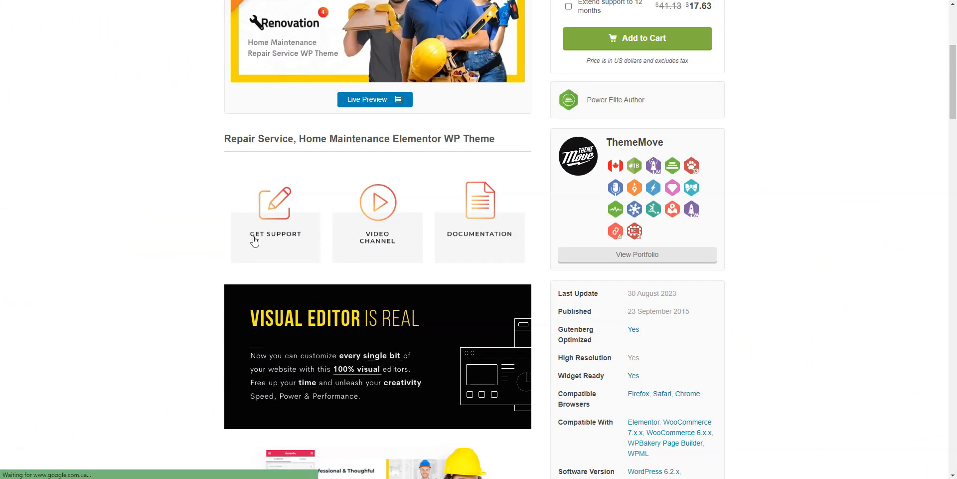
Step: Open ThemeMove Support via Get Support and read the How to Create a New Ticket guidelines
click(276, 233)
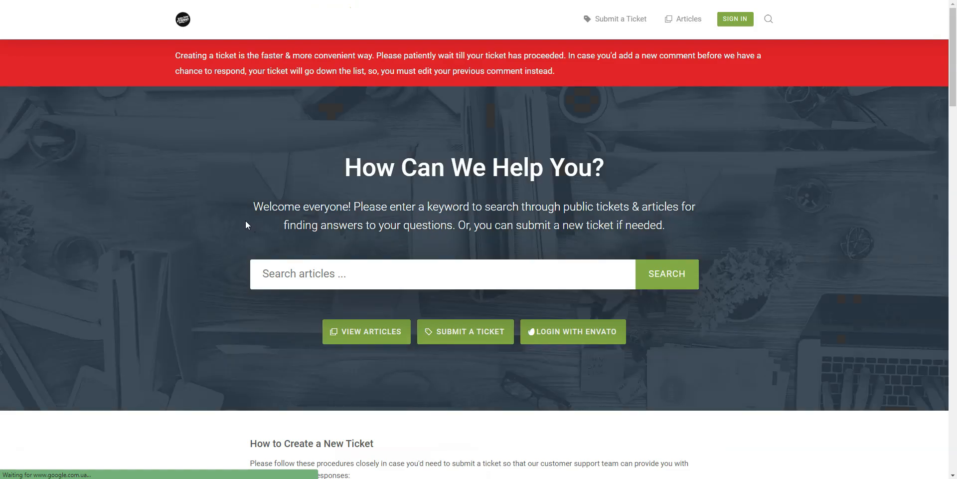
scroll(down, 3)
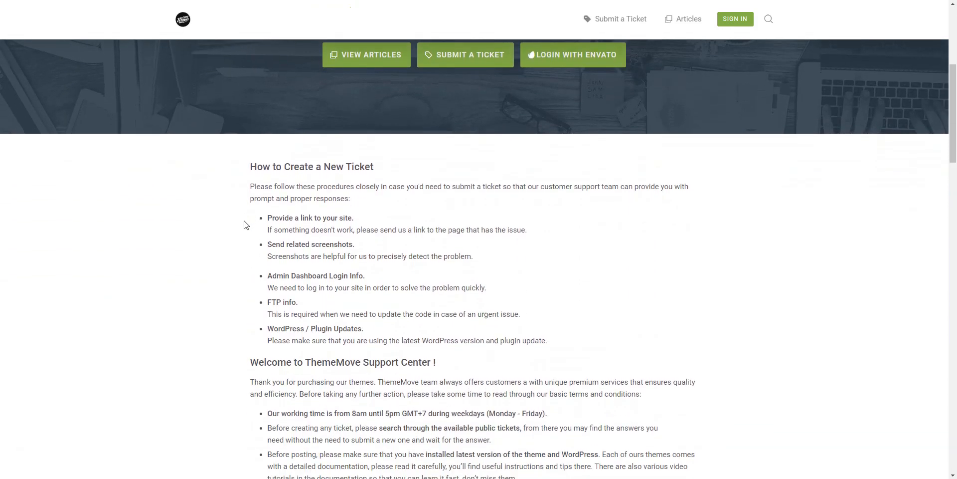
scroll(down, 3)
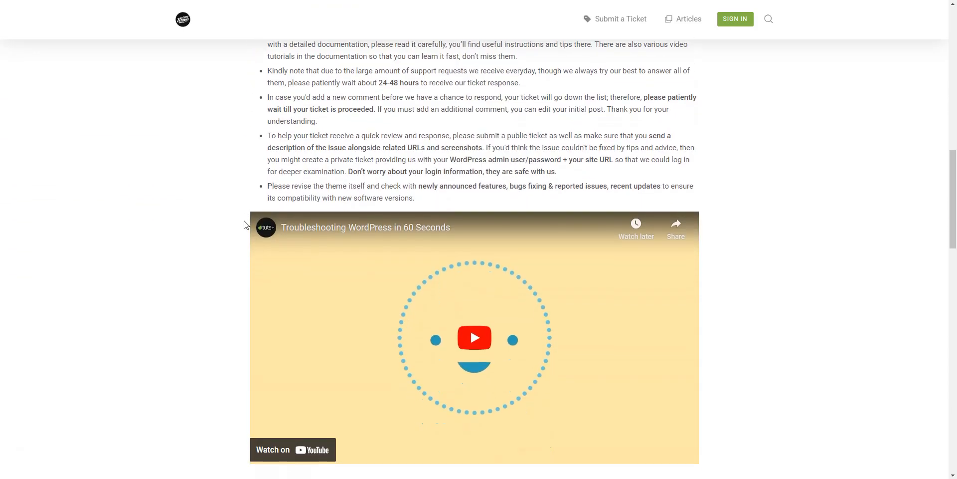
scroll(down, 3)
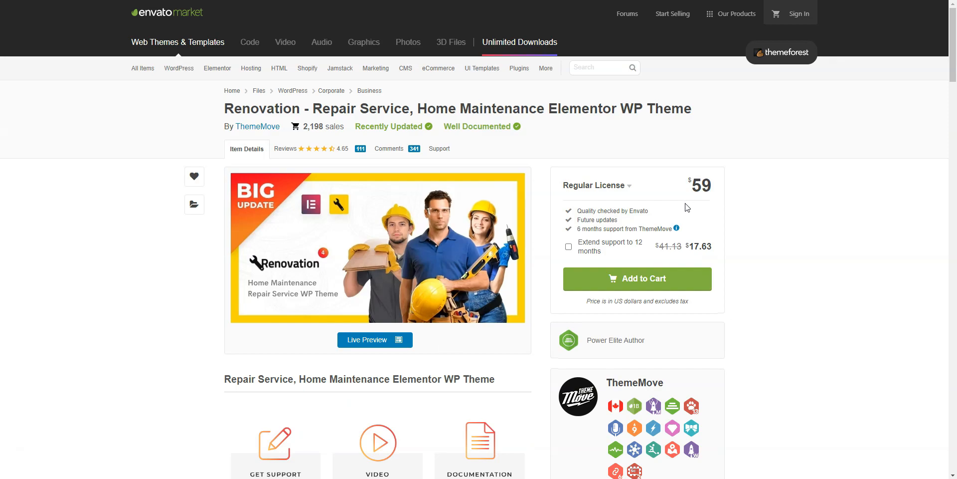
mouse_move(626, 250)
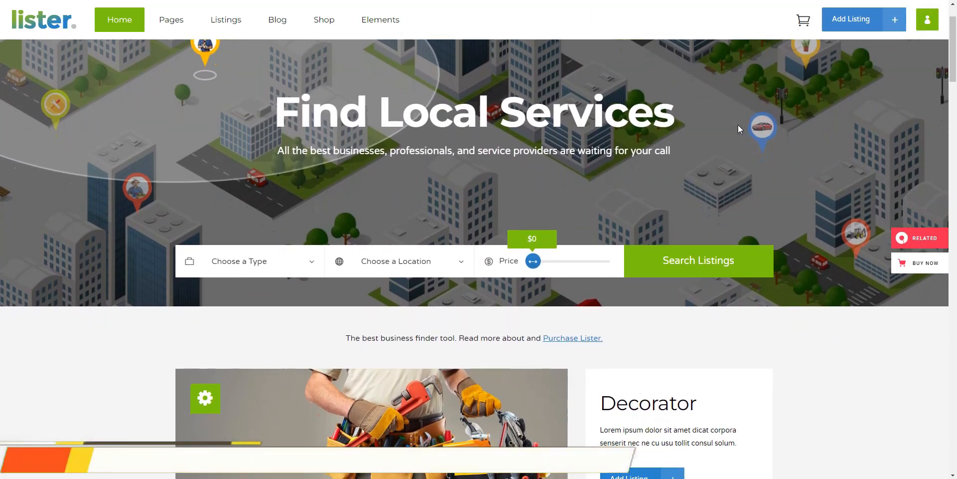
Step: Scroll the Lister homepage through service categories, industries and how it works
scroll(down, 3)
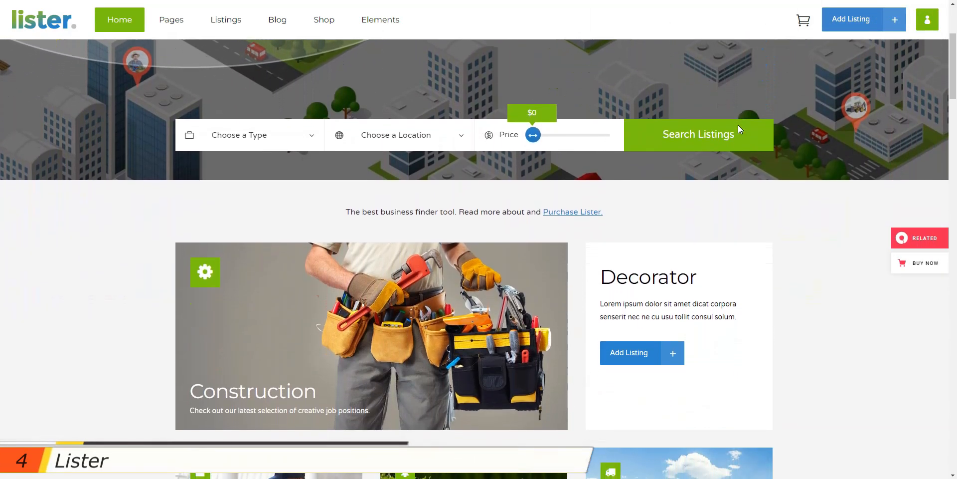
scroll(down, 3)
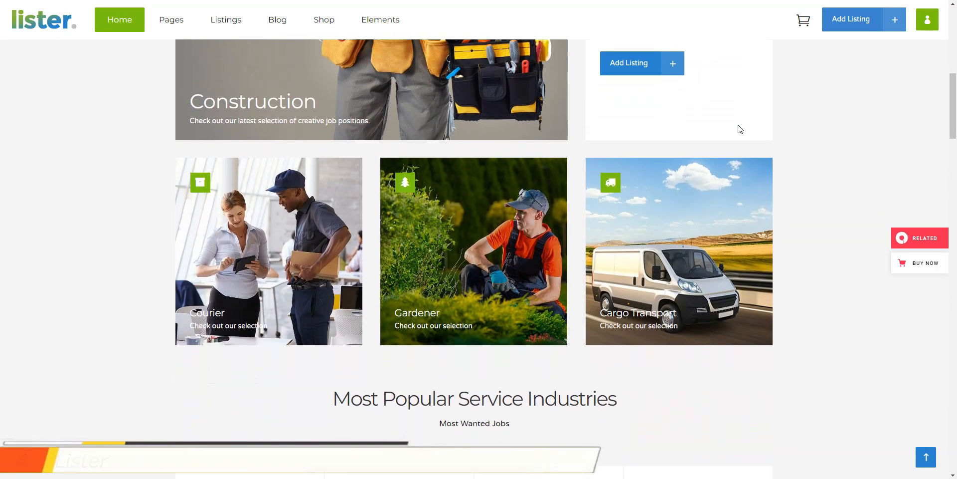
scroll(down, 3)
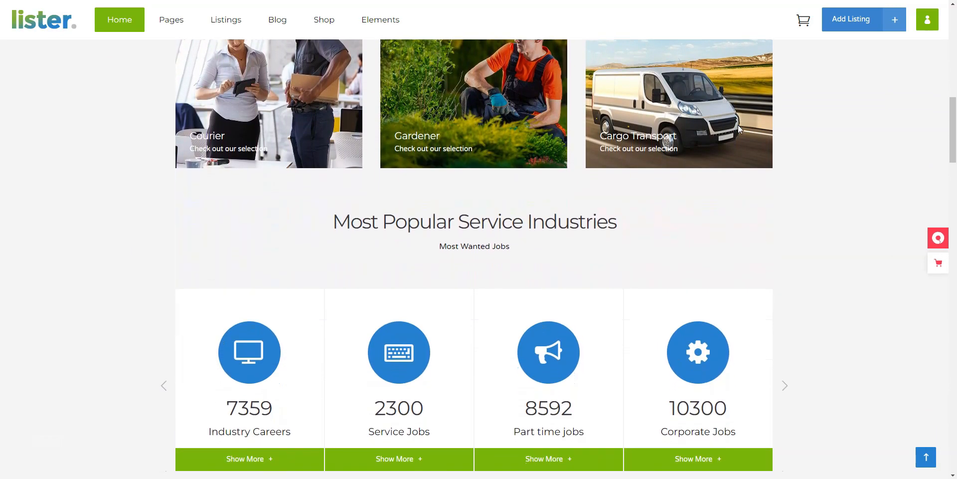
scroll(down, 3)
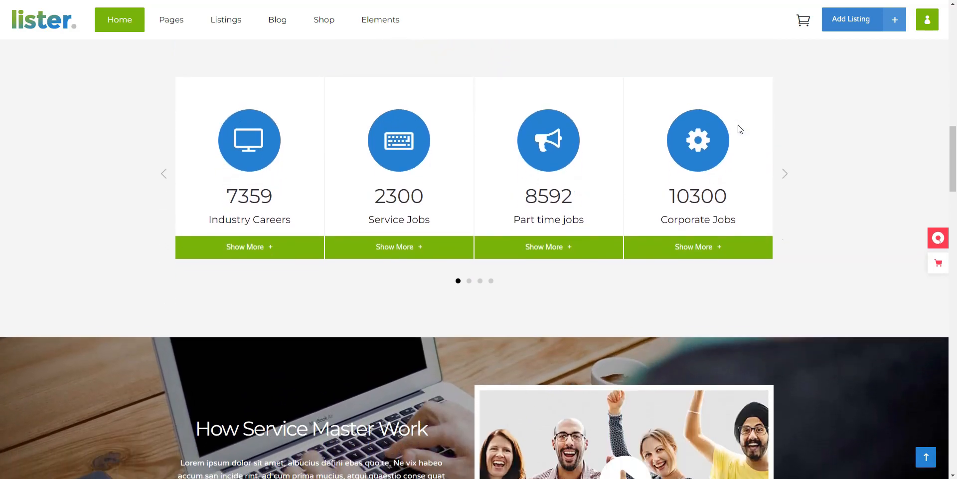
scroll(down, 3)
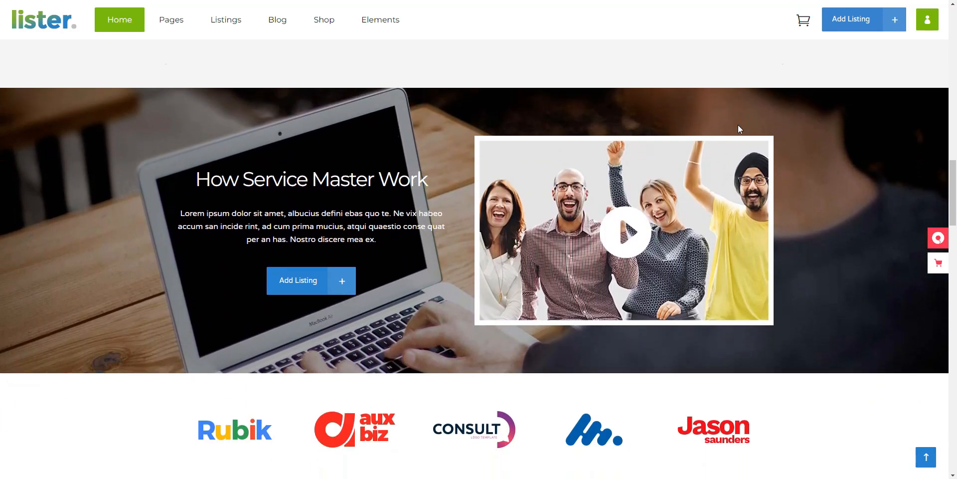
Step: Continue past testimonials and listings to the Post Your 1st Listing and pricing plan blocks
scroll(down, 3)
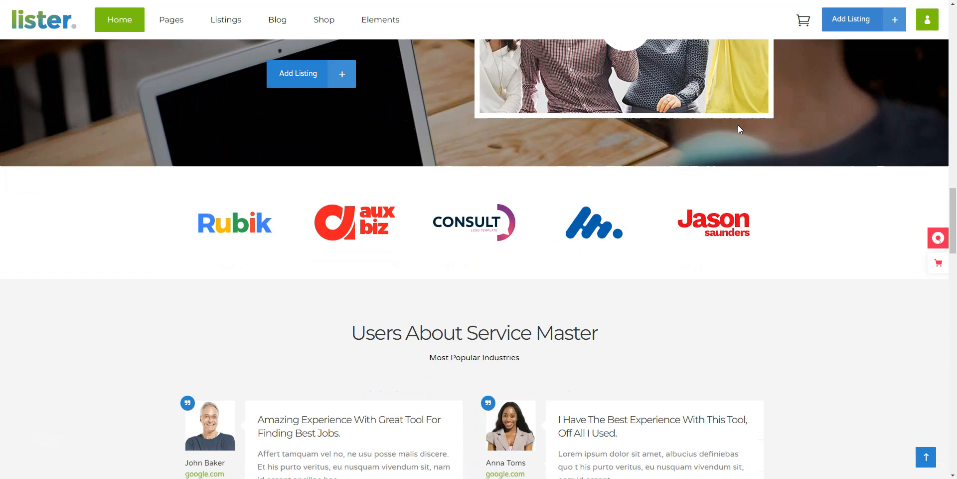
scroll(down, 3)
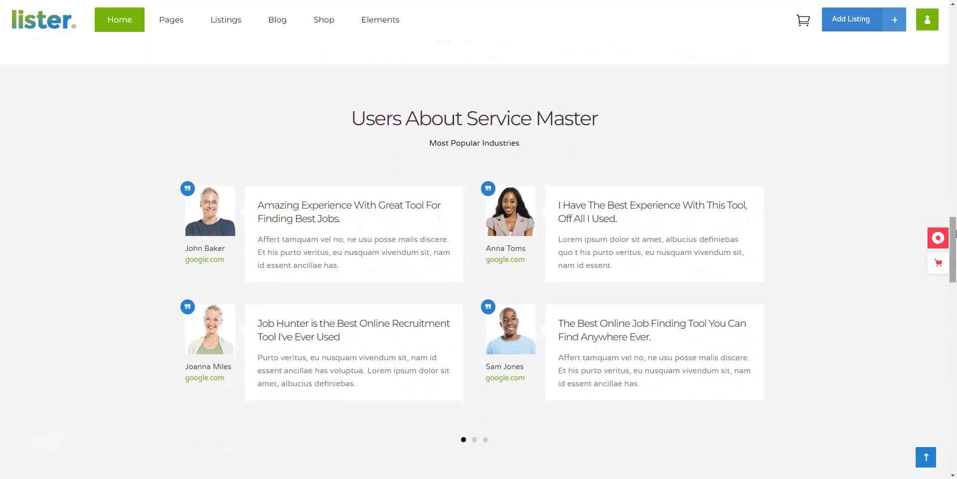
scroll(down, 3)
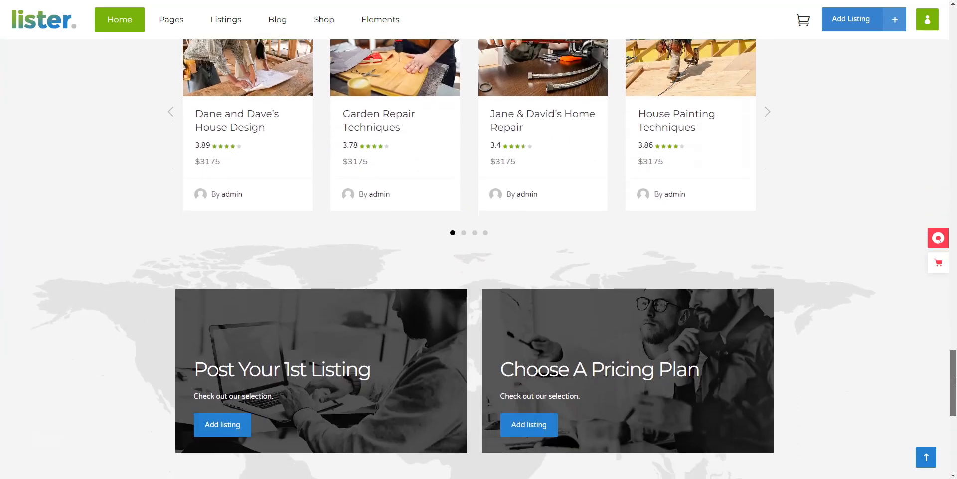
scroll(down, 3)
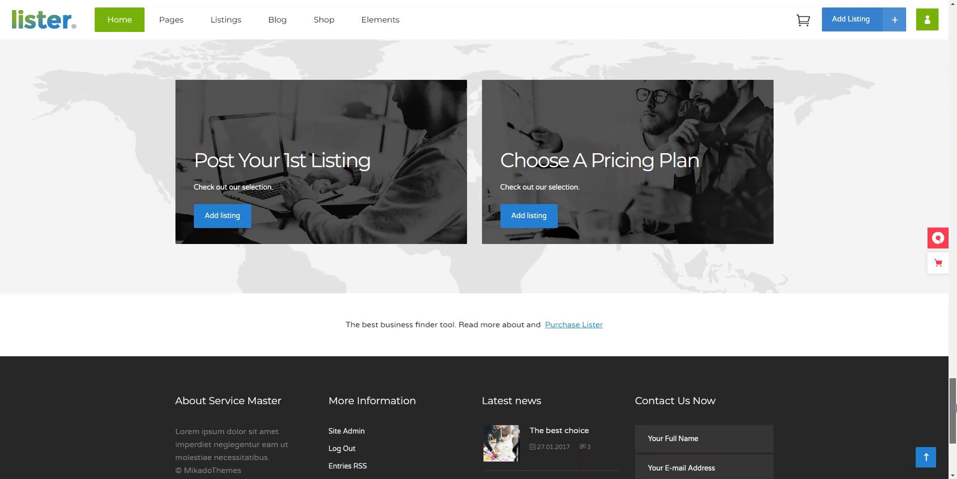
scroll(down, 3)
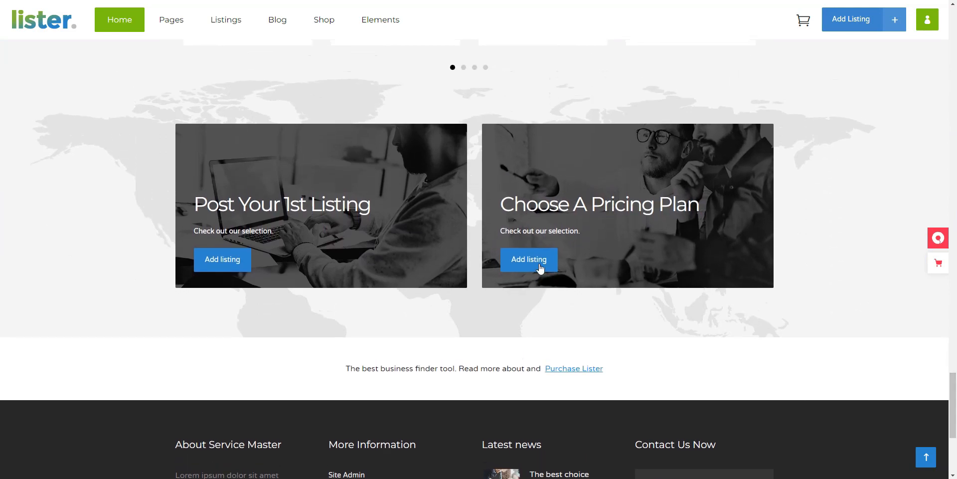
Step: View Lister's Personal, Premium and Basic pricing plans, then go to its ThemeForest page via Buy Now
click(529, 260)
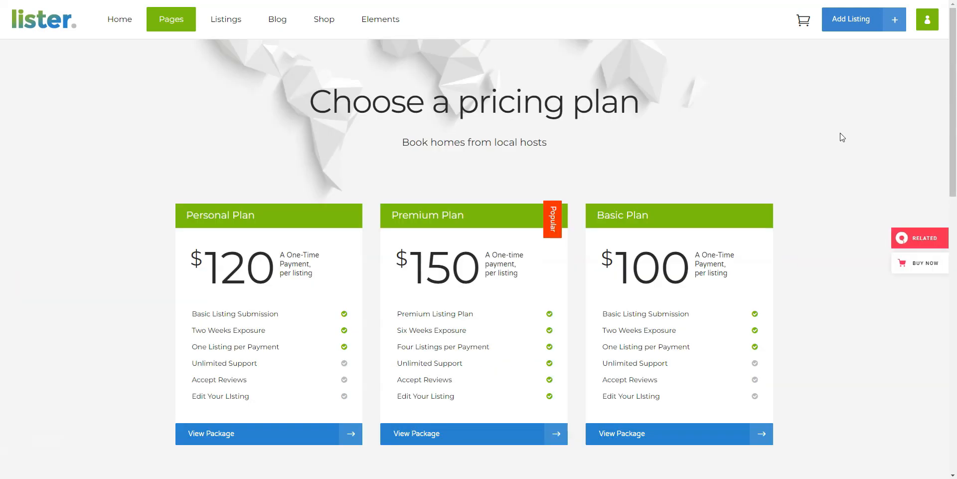
scroll(down, 3)
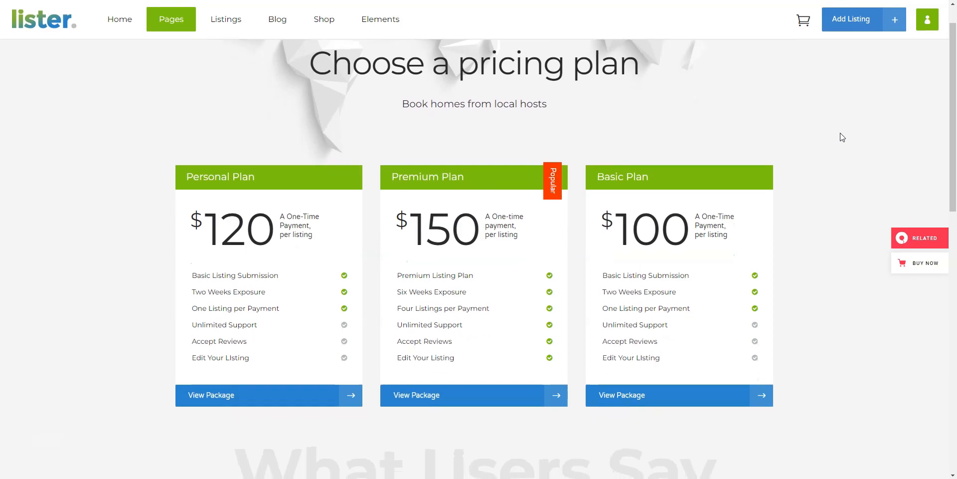
scroll(down, 3)
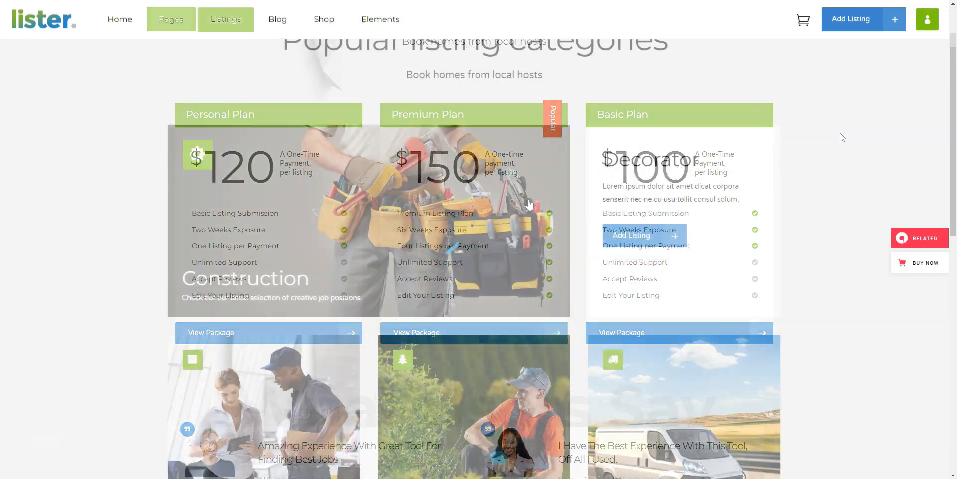
click(226, 20)
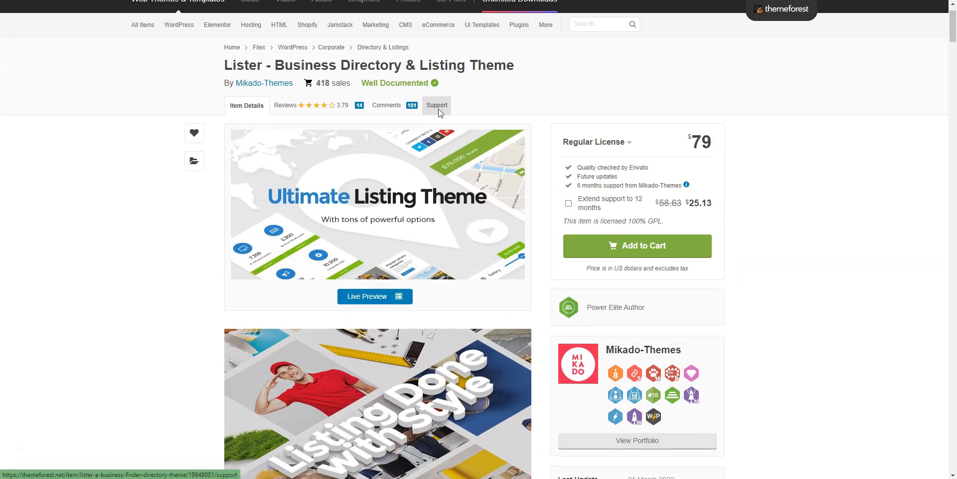
Step: Show the Support tab for the Lister - Business Directory & Listing Theme
click(436, 105)
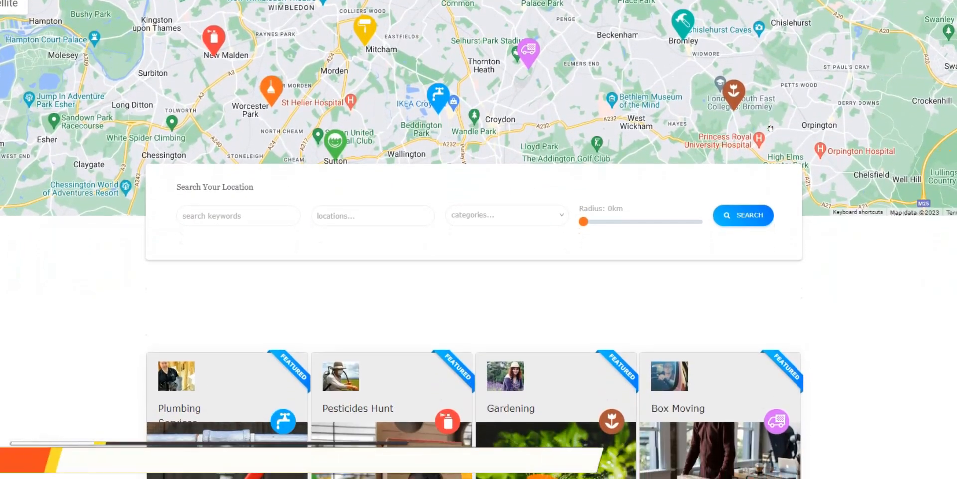
Step: Scroll the Wyzi homepage past featured listings, Top Categories, All Categories and Offers to Locations
scroll(down, 3)
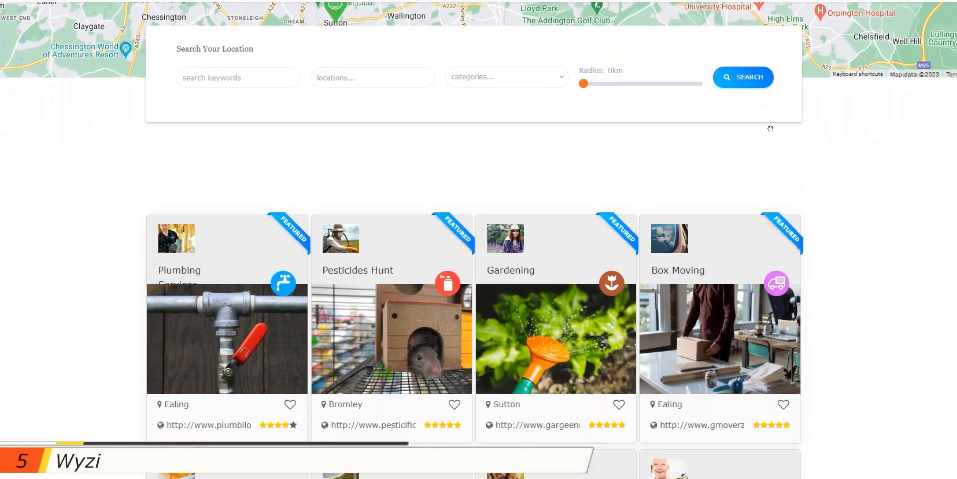
scroll(down, 3)
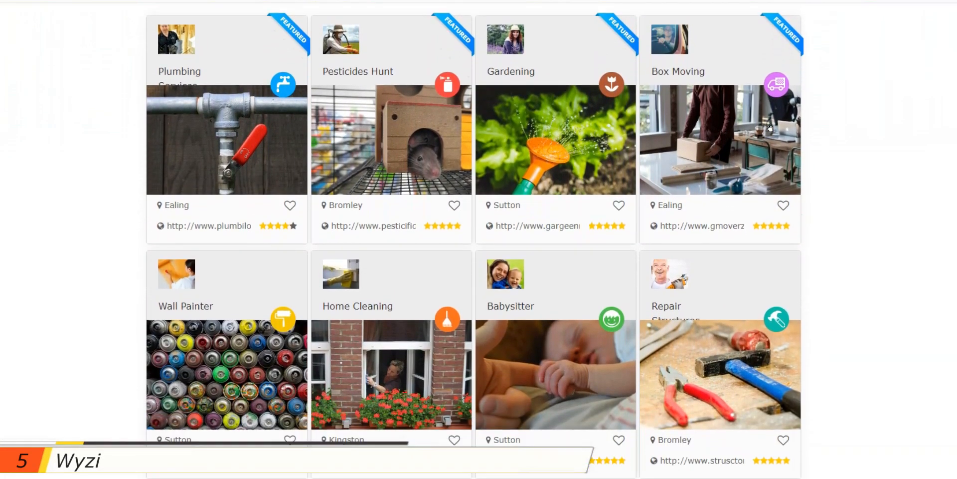
scroll(down, 3)
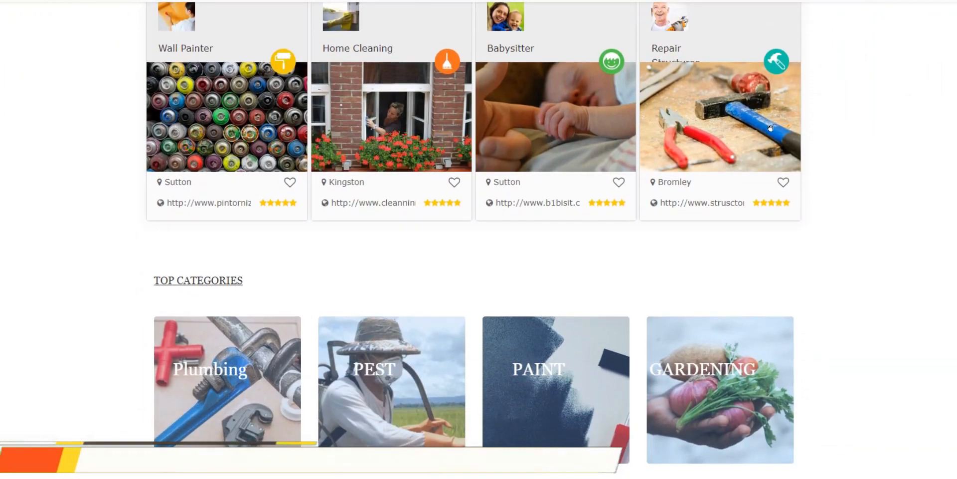
scroll(down, 3)
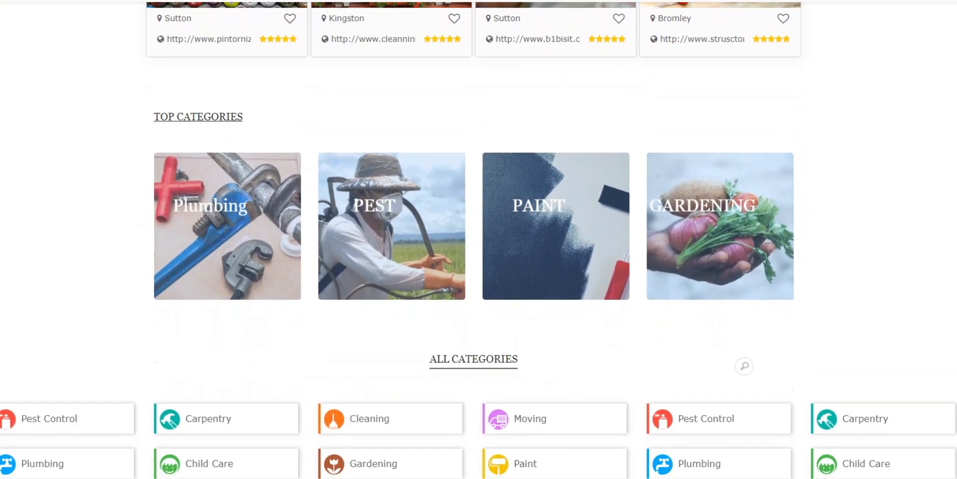
scroll(down, 3)
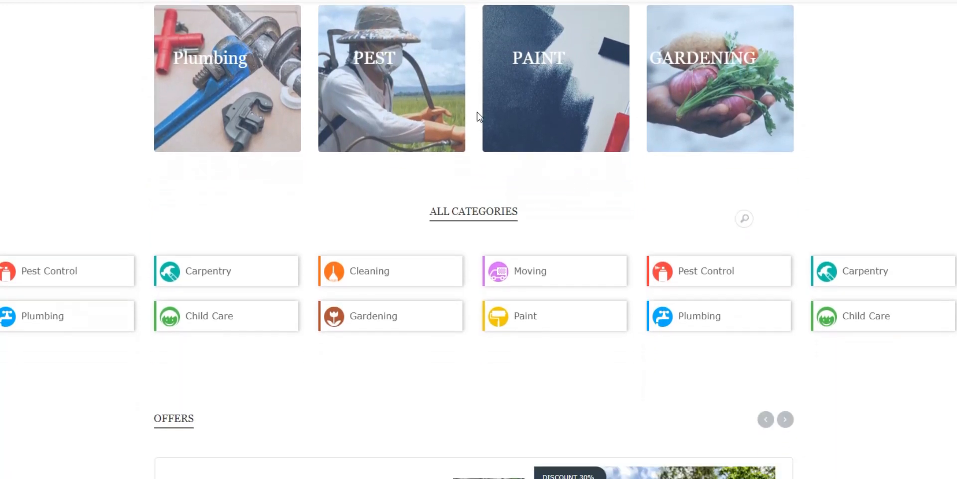
scroll(down, 3)
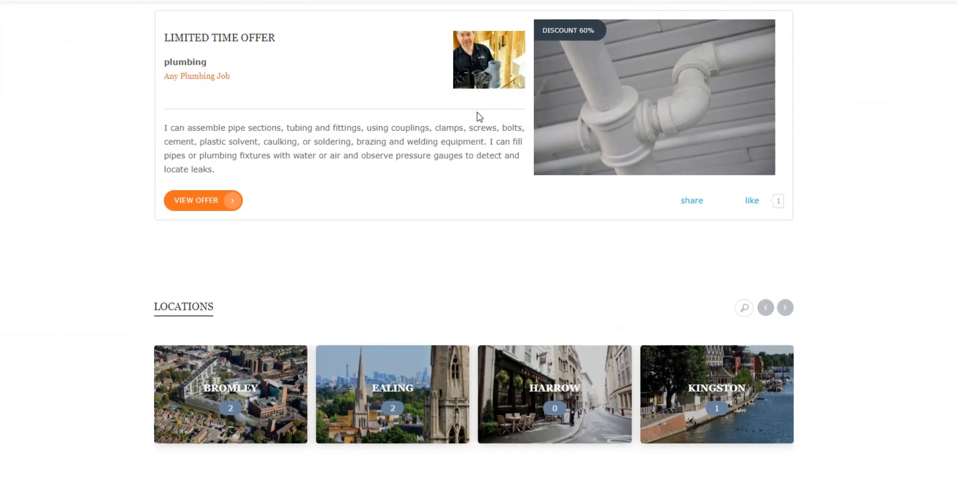
scroll(down, 3)
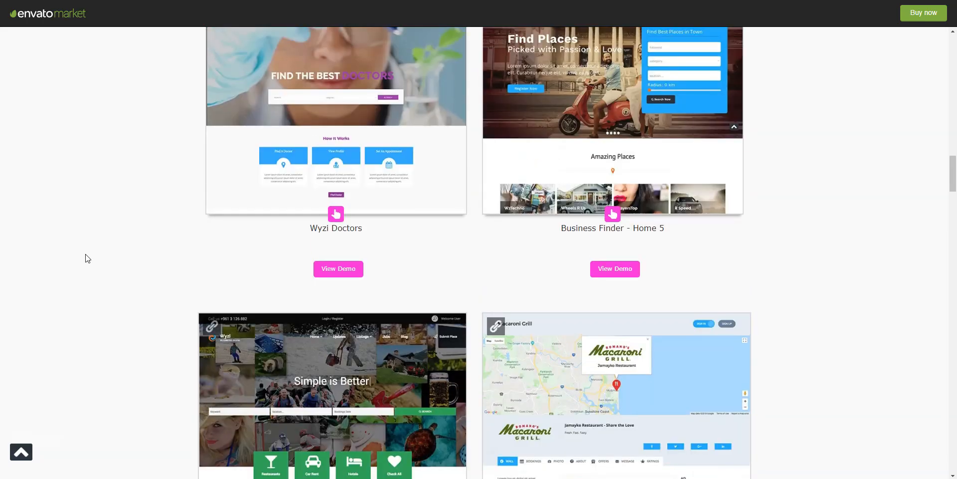
Step: Launch the Wyzi Doctors demo and scroll through doctor search, How It Works and Our Doctors
click(338, 268)
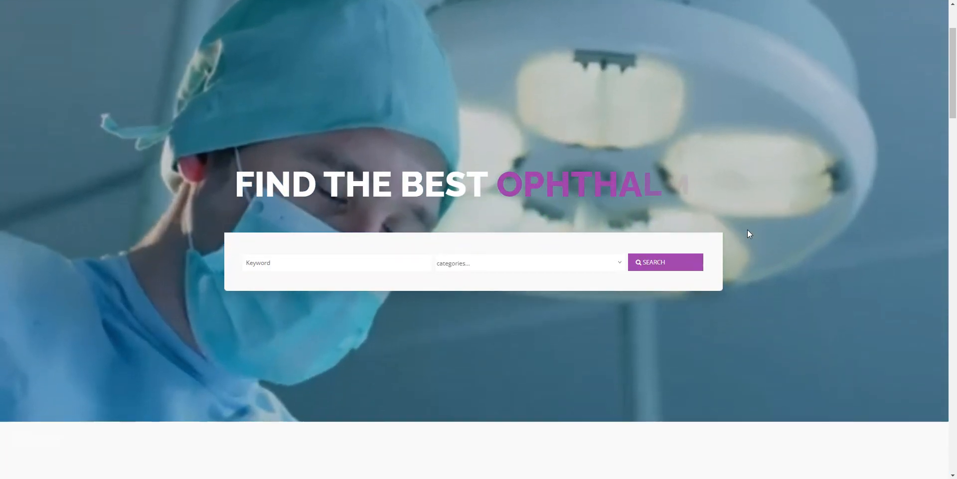
scroll(down, 3)
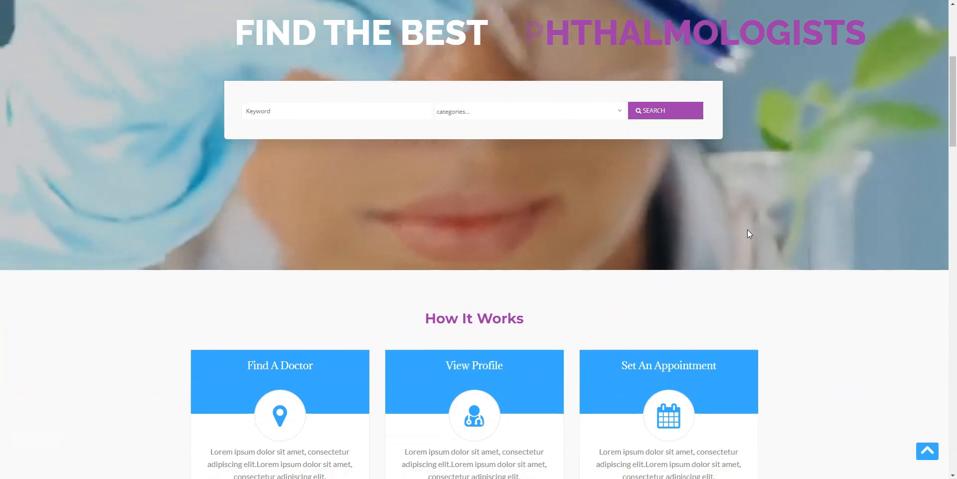
scroll(down, 3)
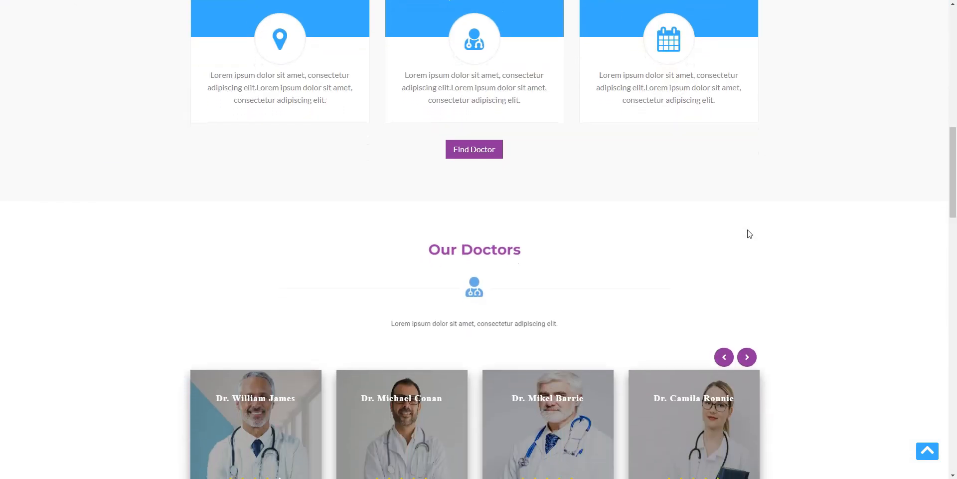
scroll(down, 3)
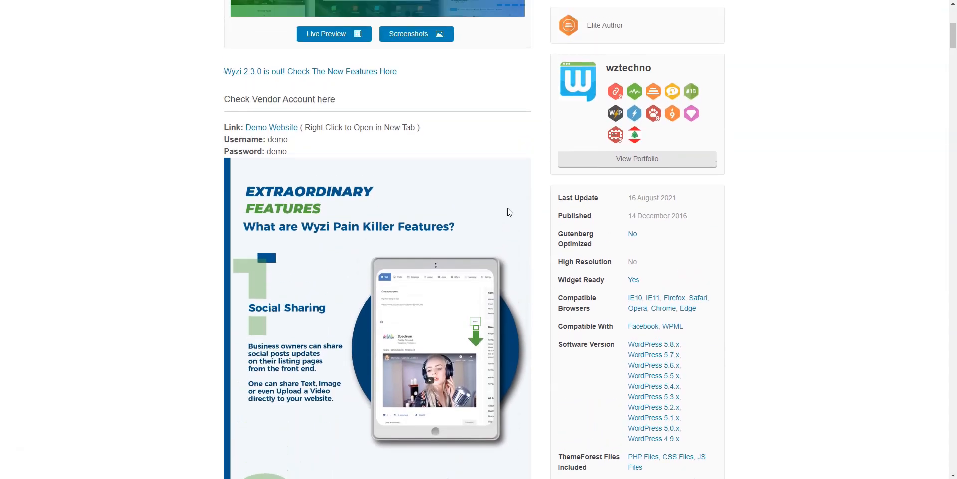
Step: View Wyzi's Support tab showing no author support, then scroll its recent one-star reviews
scroll(up, 3)
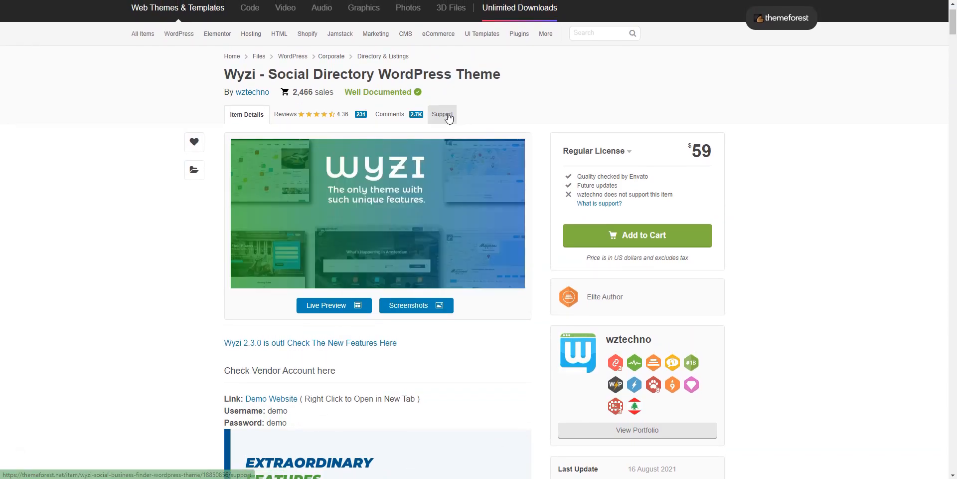
click(441, 113)
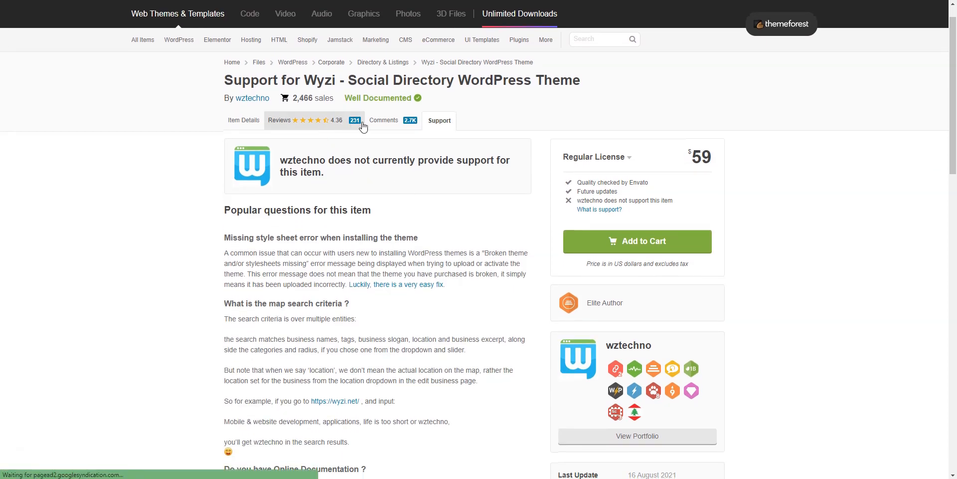
click(279, 121)
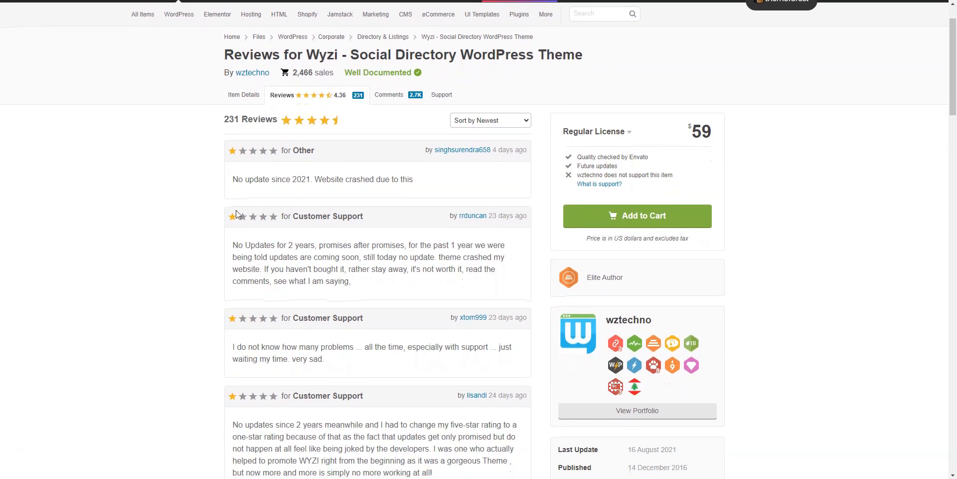
scroll(down, 3)
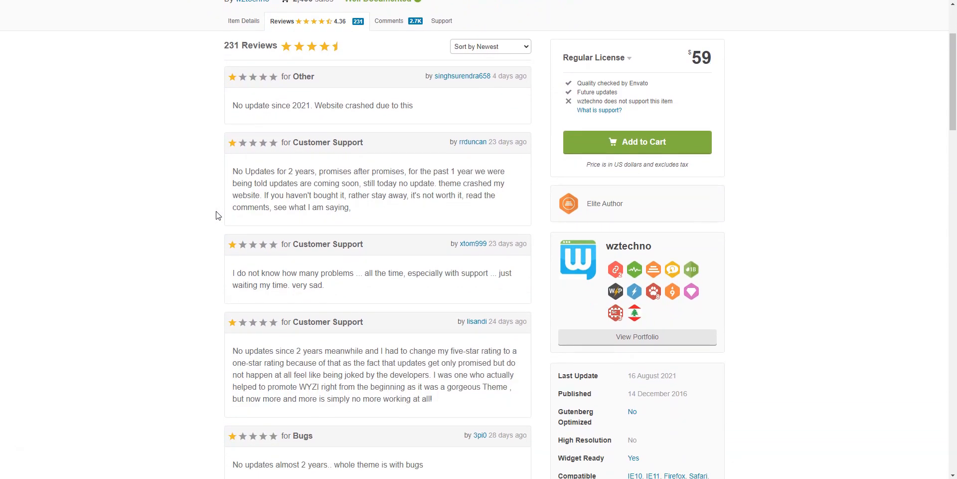
scroll(down, 3)
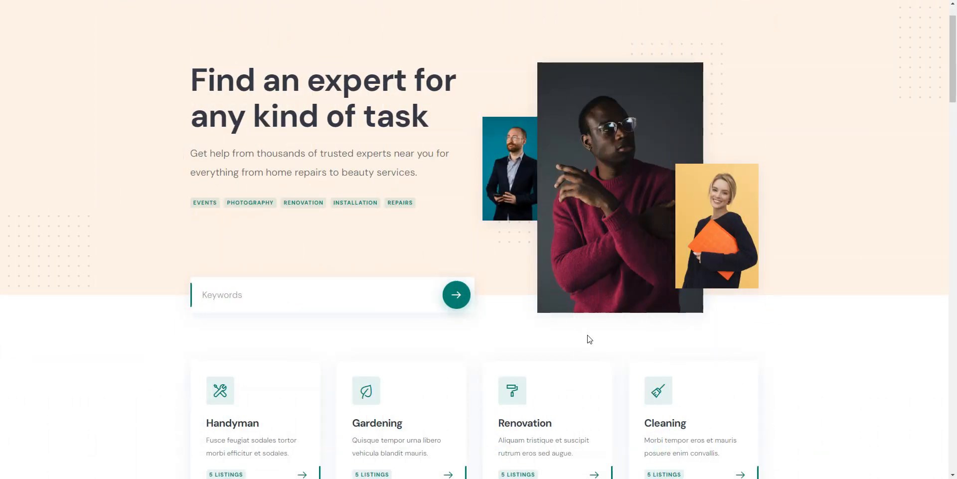
Step: Scroll the expert-finder homepage through categories, Top Experts and How it works
scroll(down, 3)
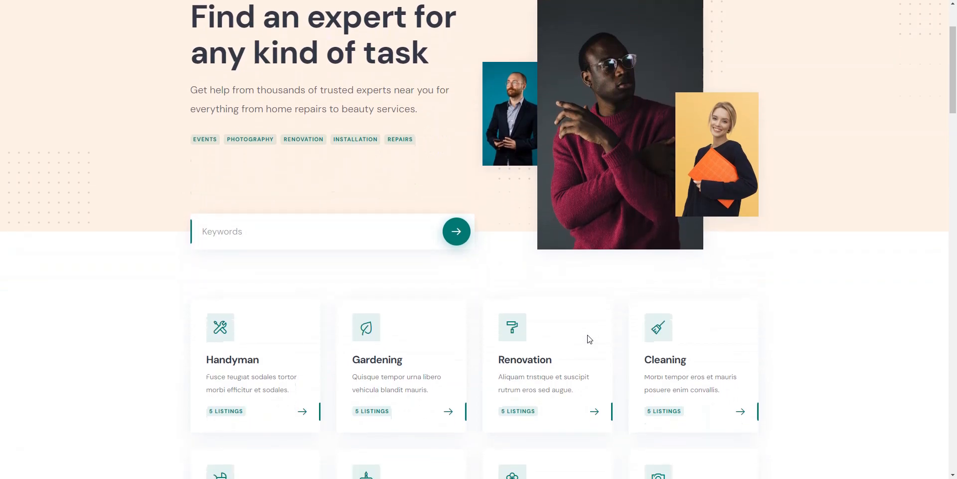
scroll(down, 3)
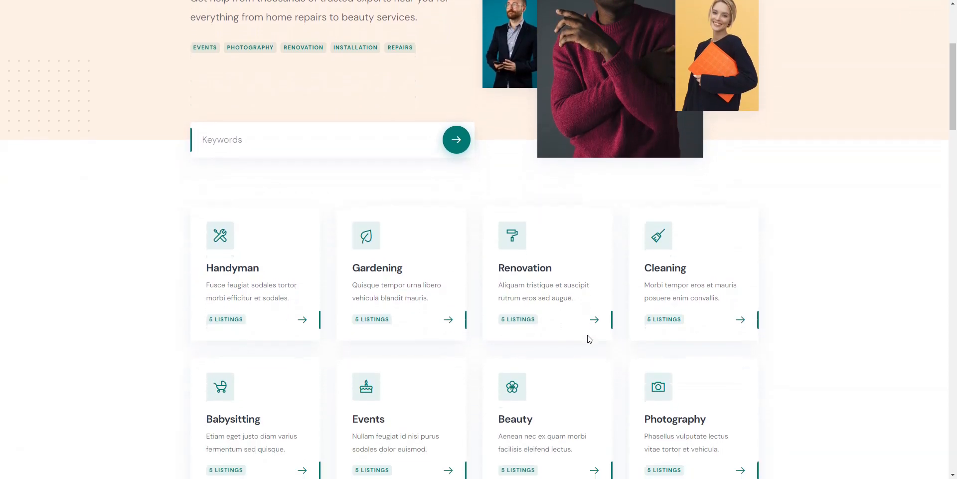
scroll(down, 3)
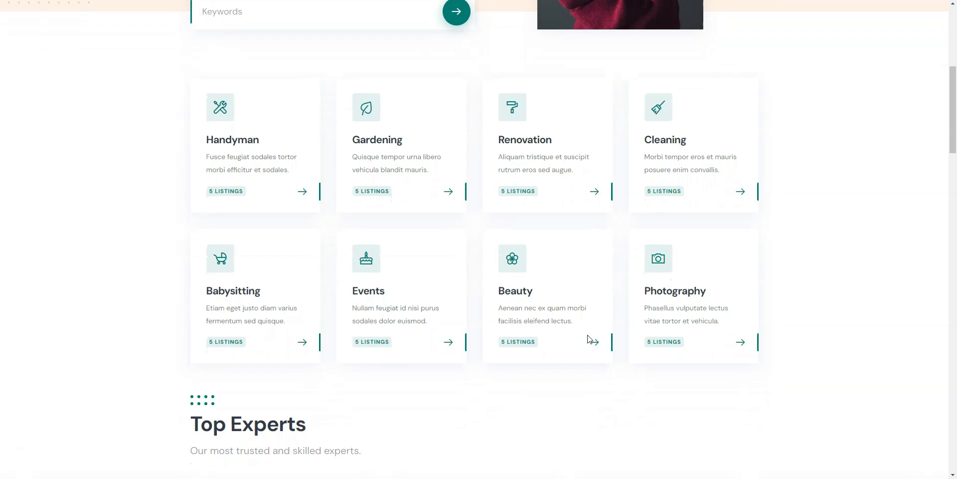
scroll(down, 3)
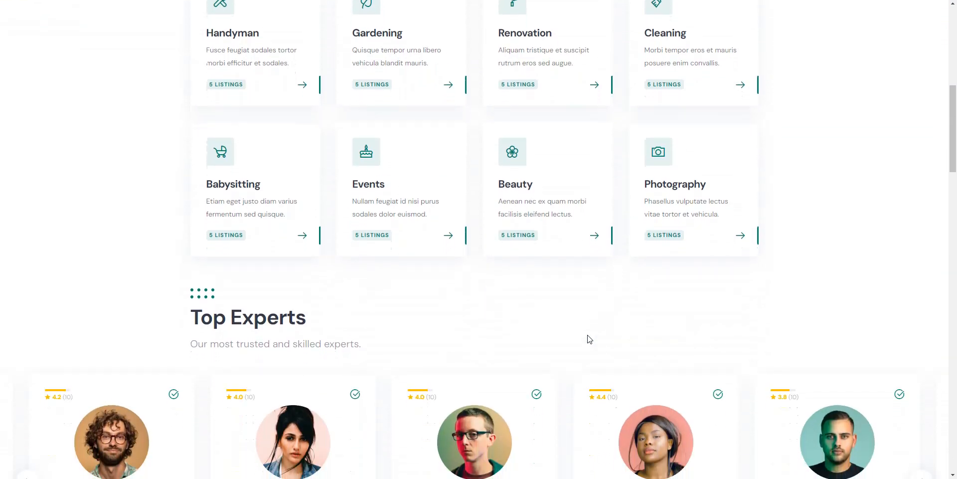
scroll(down, 3)
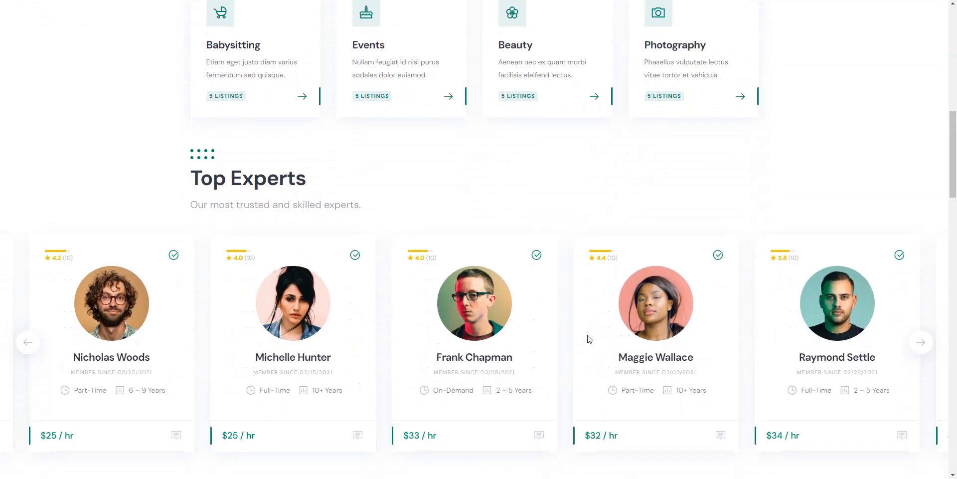
scroll(down, 3)
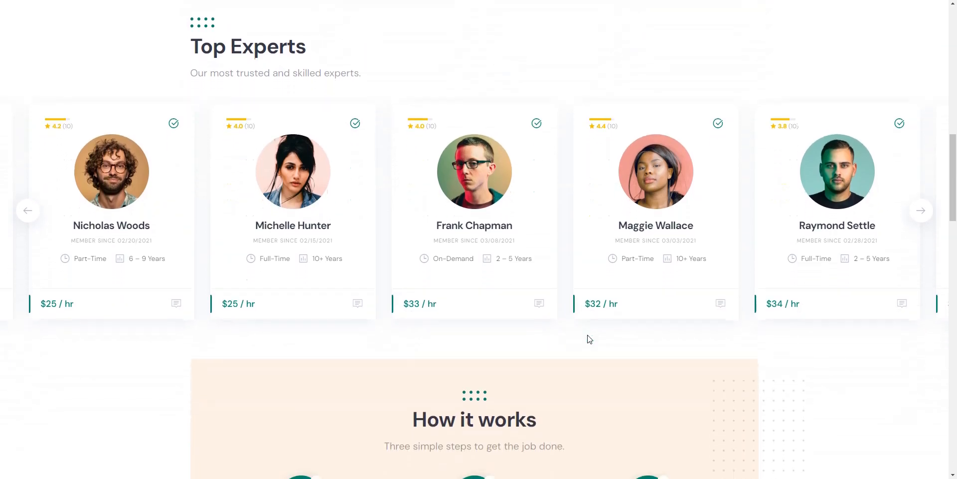
Step: Continue down through Testimonials and Recent Posts to the job request and expert sign-up section
scroll(down, 3)
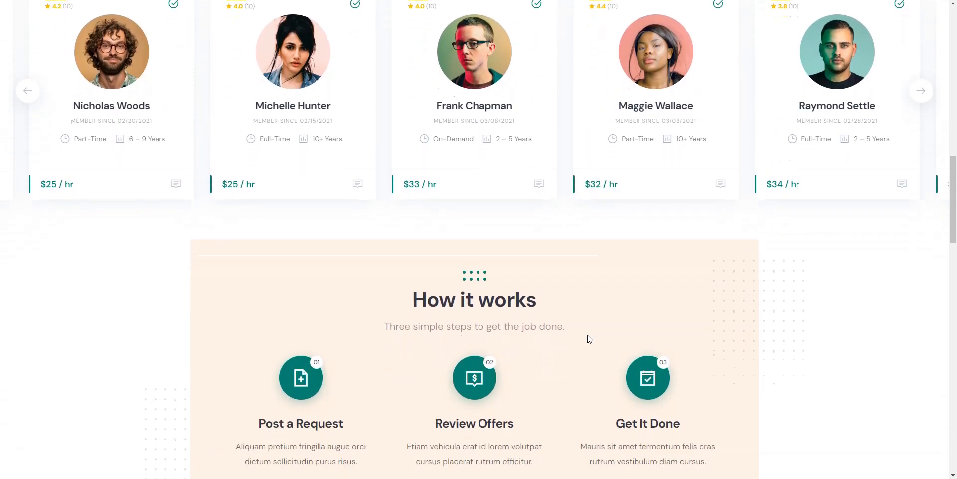
scroll(down, 3)
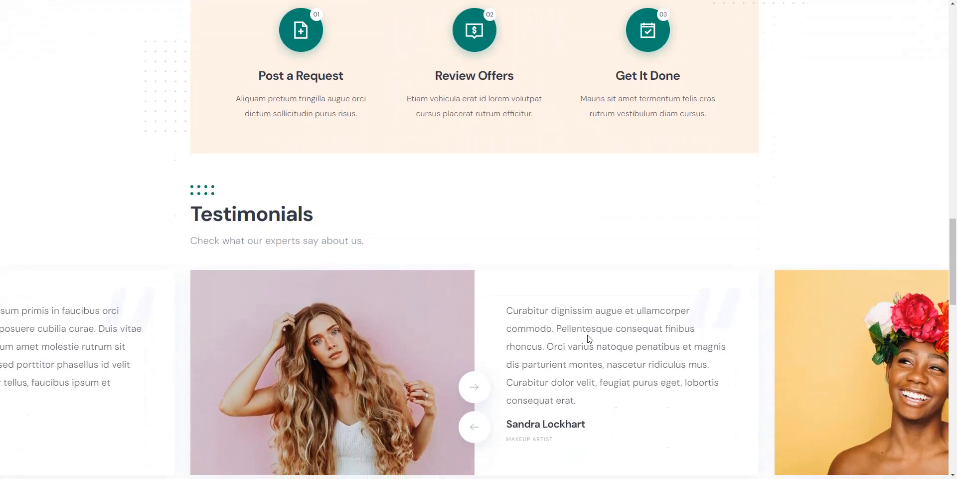
scroll(down, 3)
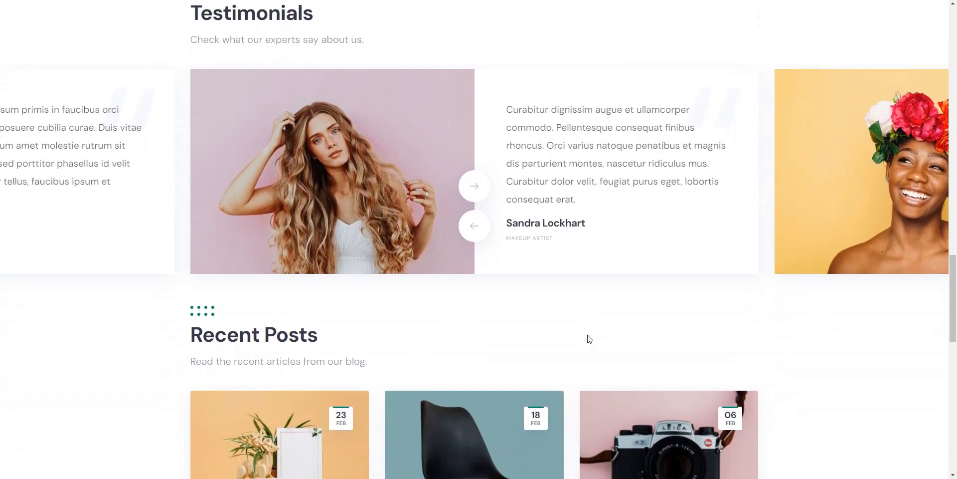
scroll(down, 3)
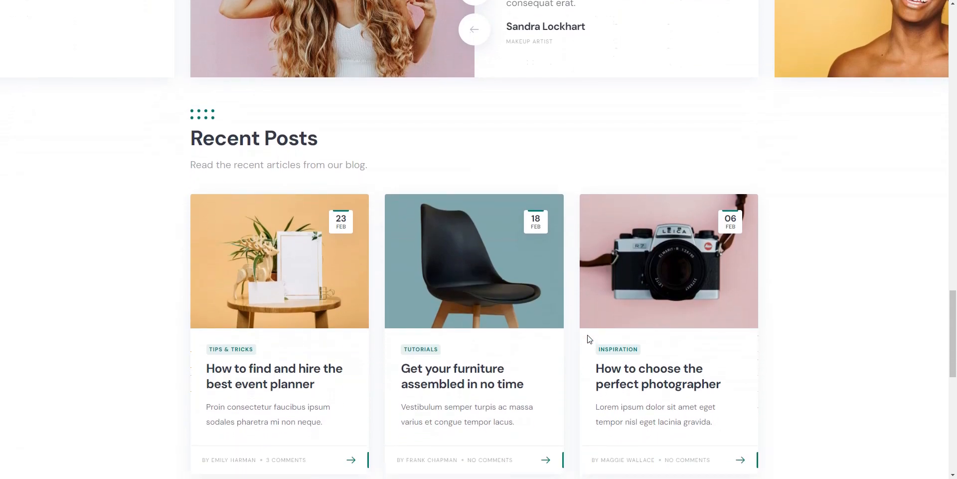
scroll(down, 3)
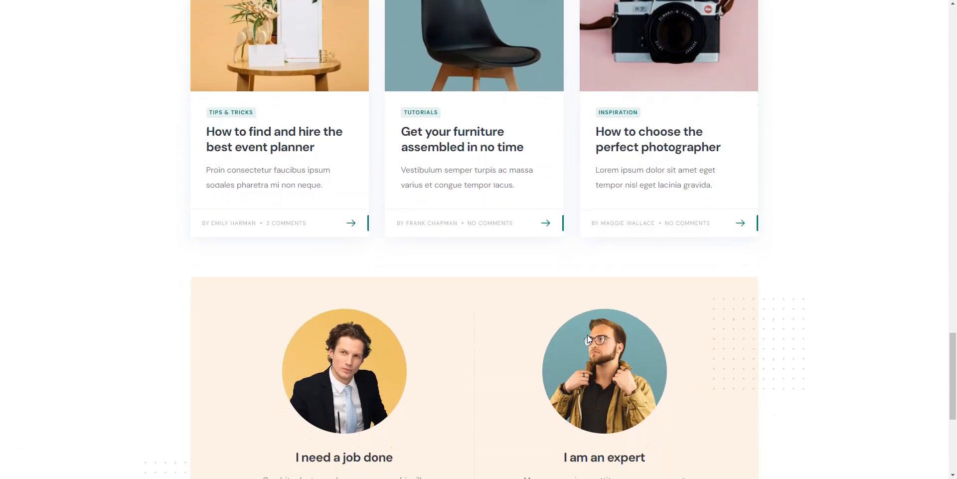
scroll(down, 3)
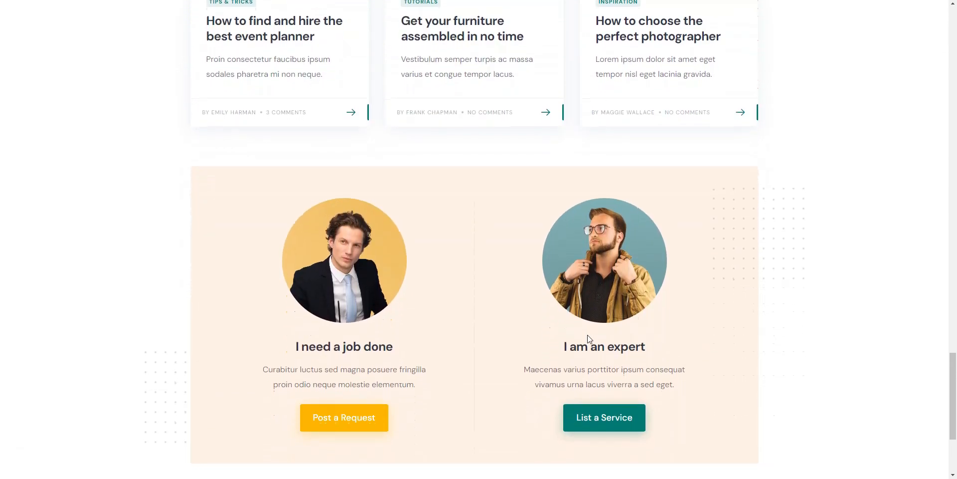